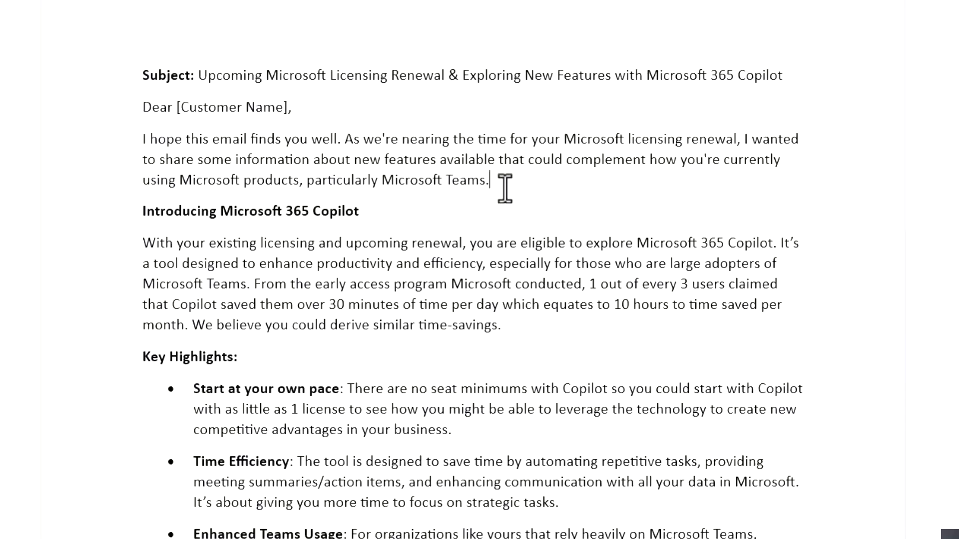
# Step: Visit Tenants, Risky users, Device compliance and Service health, then return to the Home dashboard's Opportunities list
pyautogui.doubleClick(421, 179)
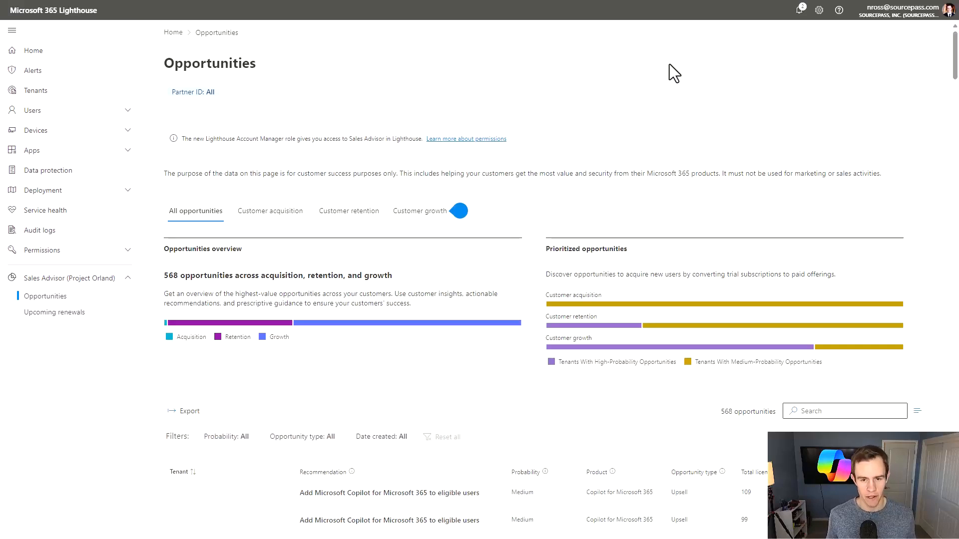
pyautogui.click(34, 50)
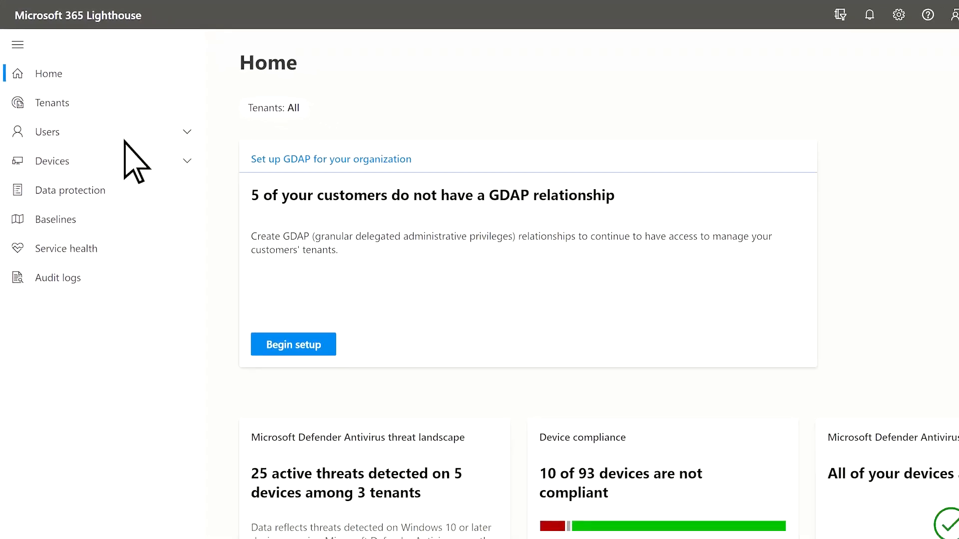
pyautogui.click(55, 102)
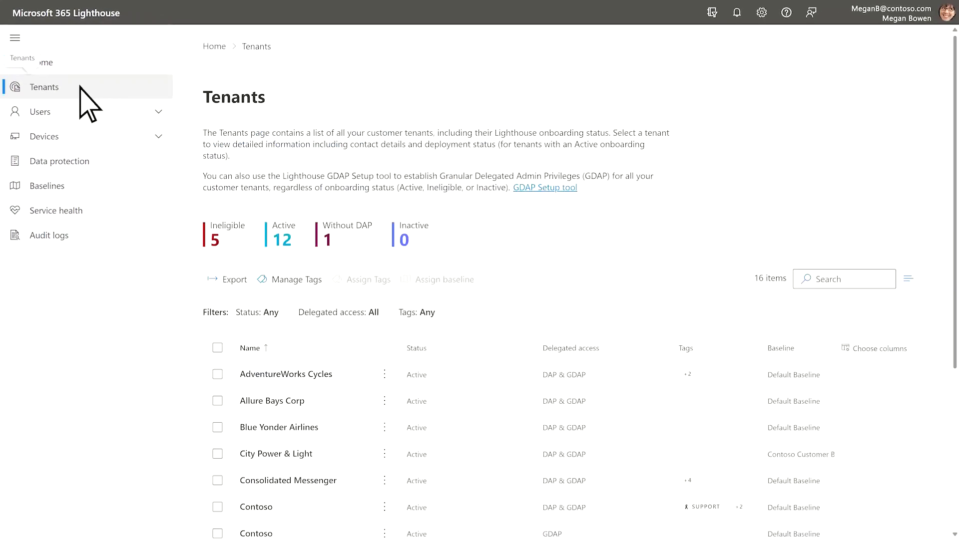
pyautogui.click(40, 111)
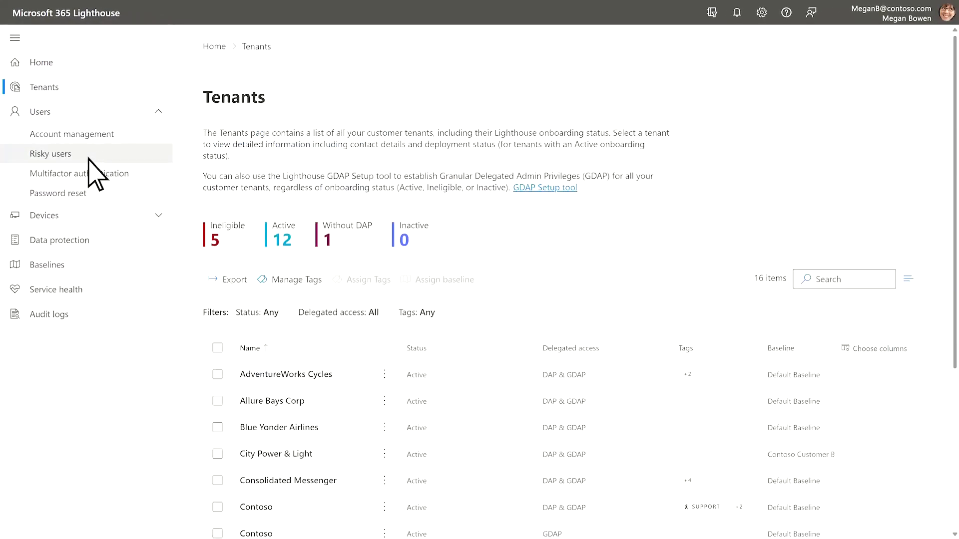
pyautogui.click(51, 154)
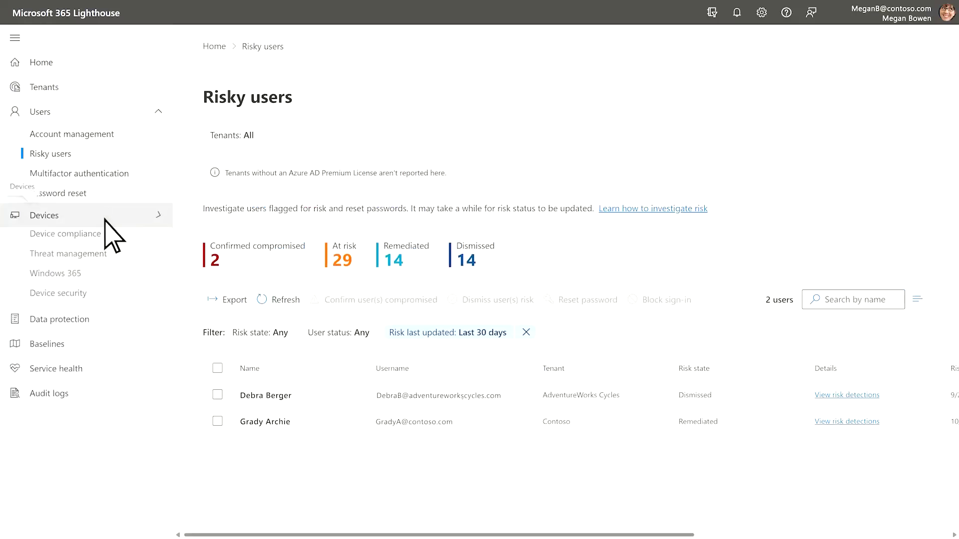
pyautogui.click(66, 234)
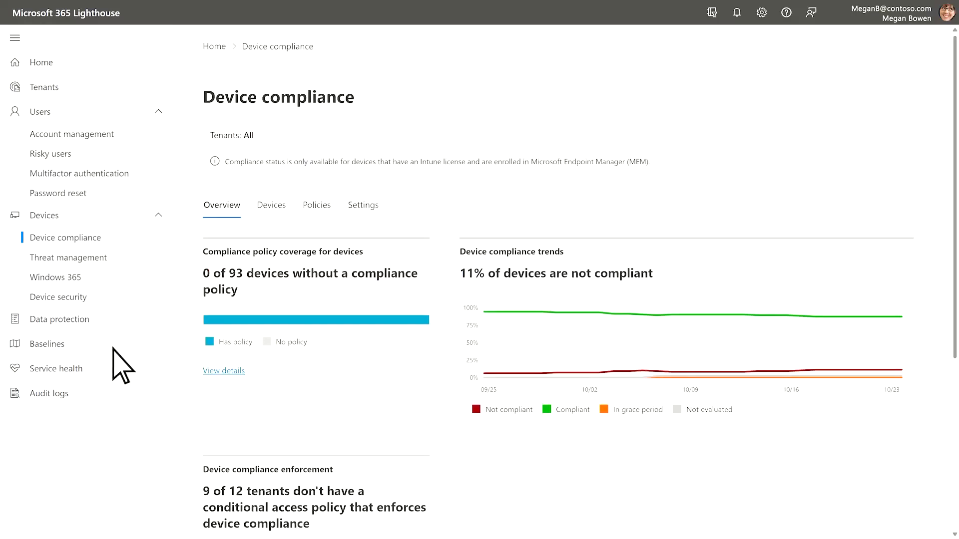
pyautogui.click(55, 369)
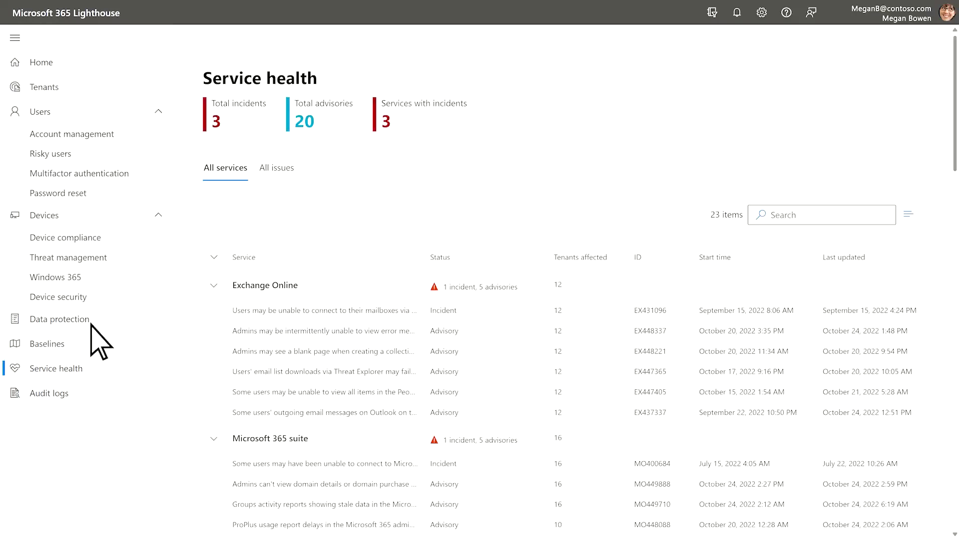
pyautogui.click(41, 61)
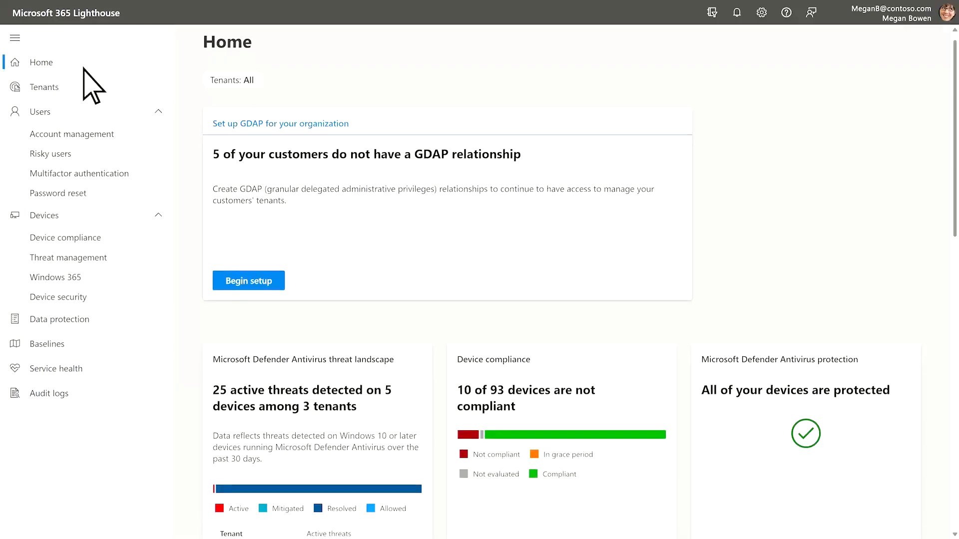
pyautogui.click(37, 296)
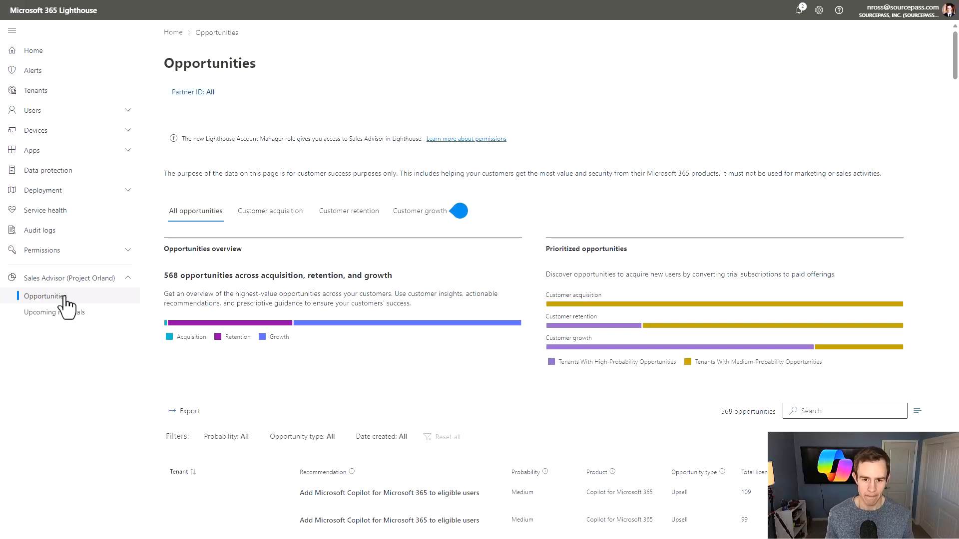
pyautogui.moveTo(260, 256)
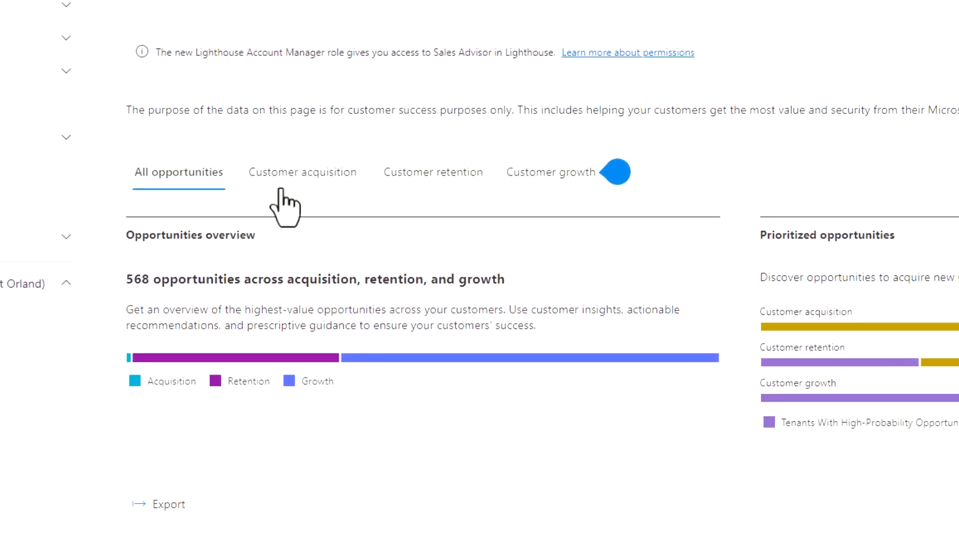
pyautogui.moveTo(461, 201)
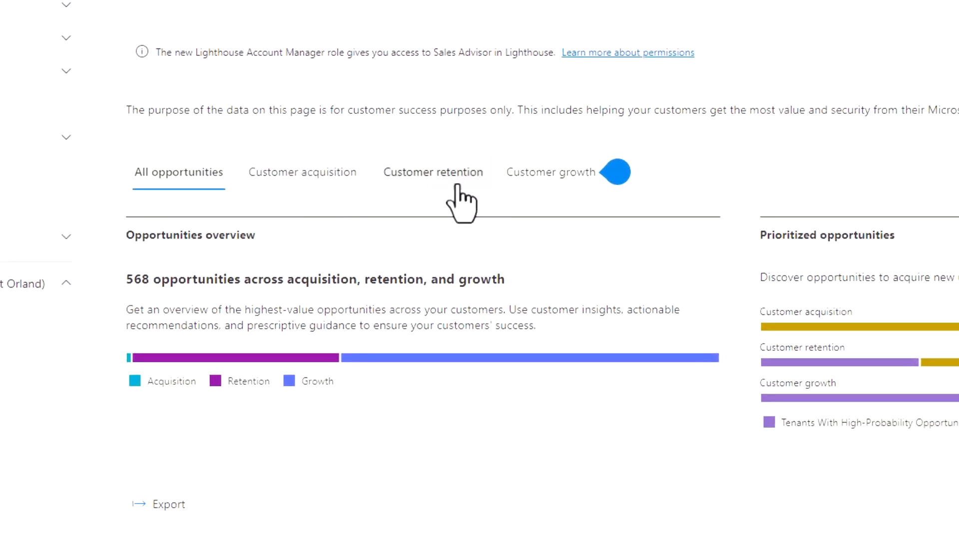
# Step: Scroll the Opportunities page to the Copilot and Business Standard recommendations table
pyautogui.scroll(3)
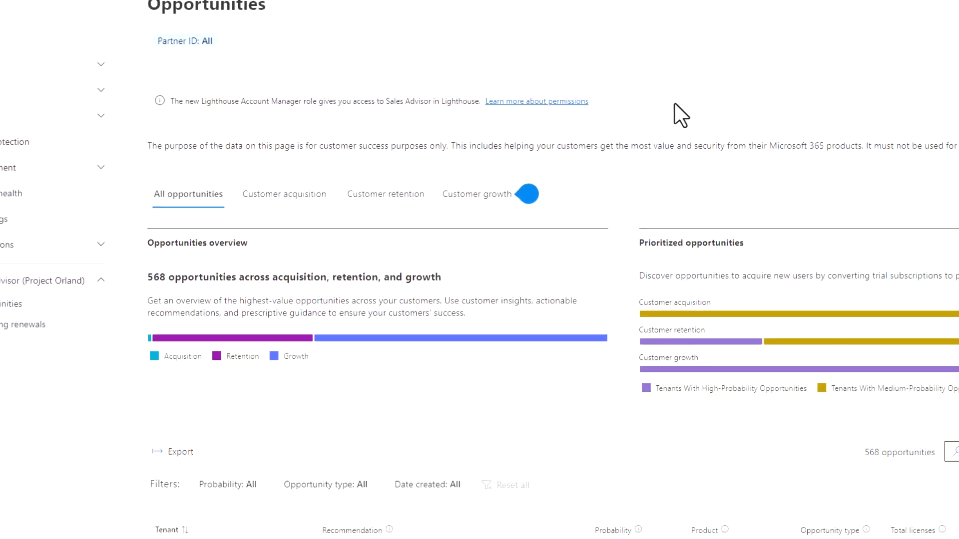
pyautogui.scroll(-3)
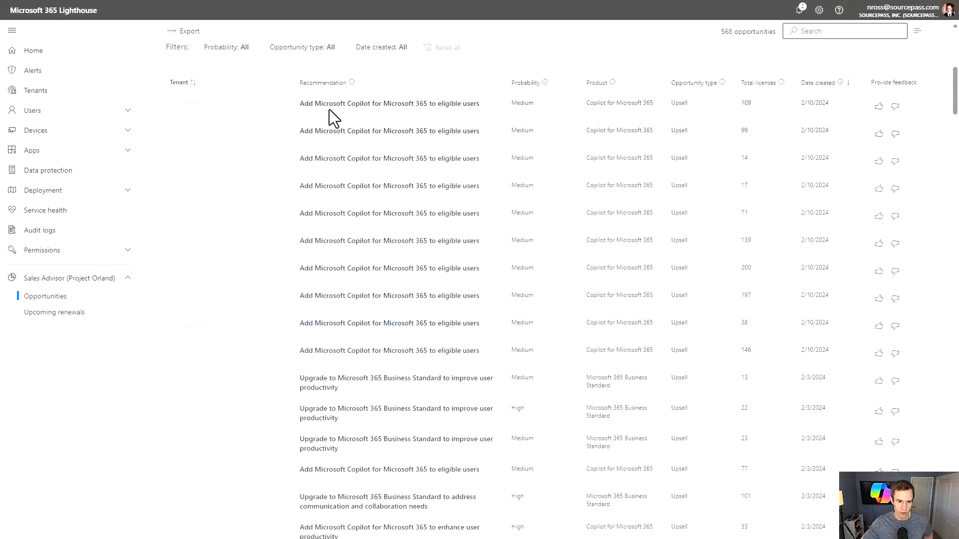
pyautogui.moveTo(331, 240)
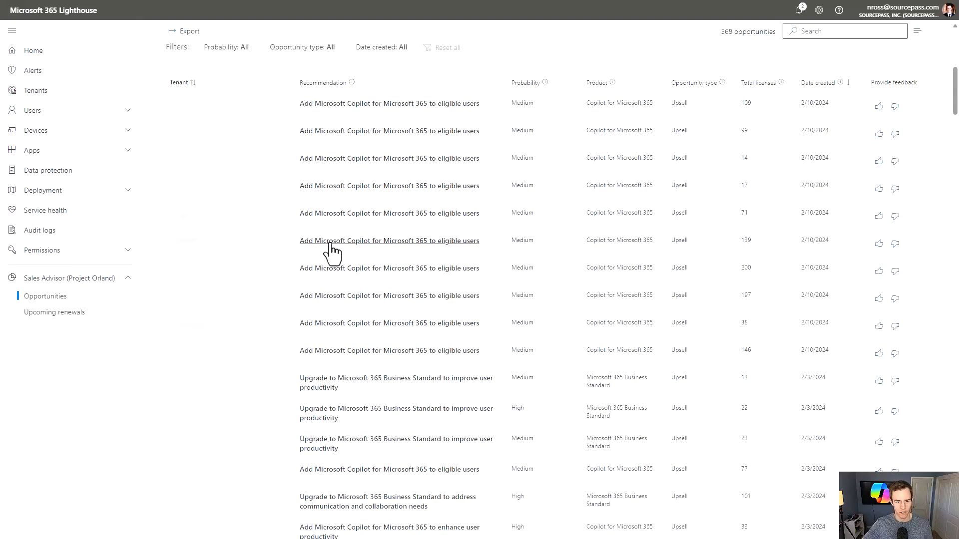
pyautogui.moveTo(398, 228)
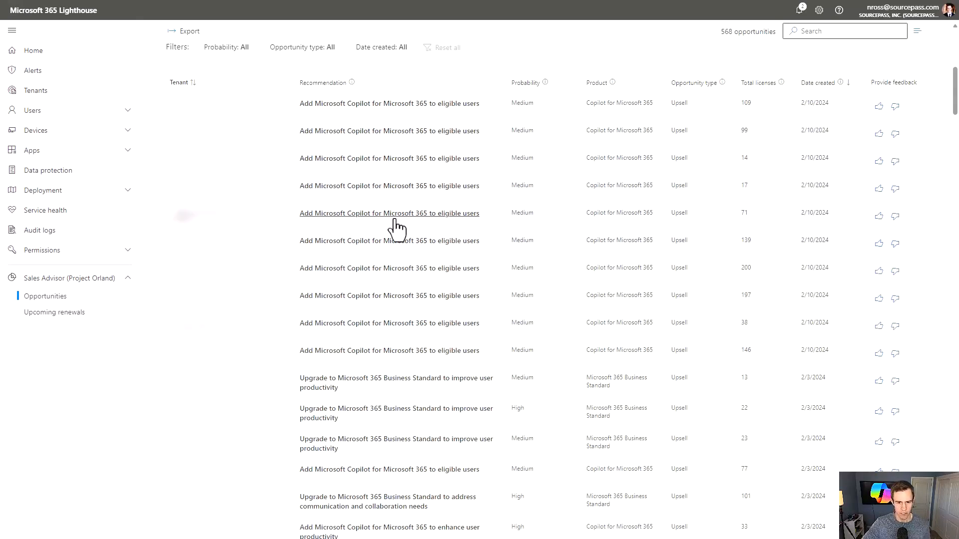
pyautogui.moveTo(388, 103)
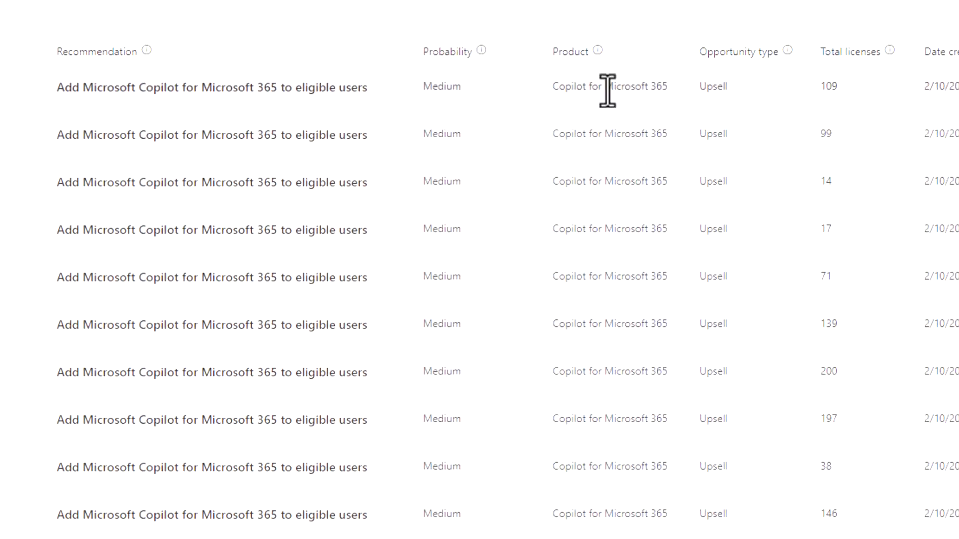
pyautogui.moveTo(619, 89)
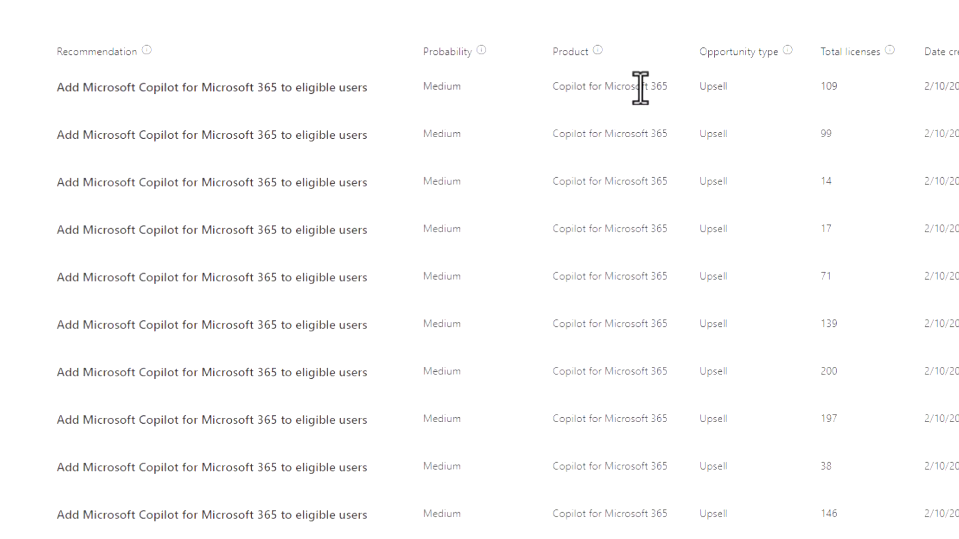
pyautogui.moveTo(925, 92)
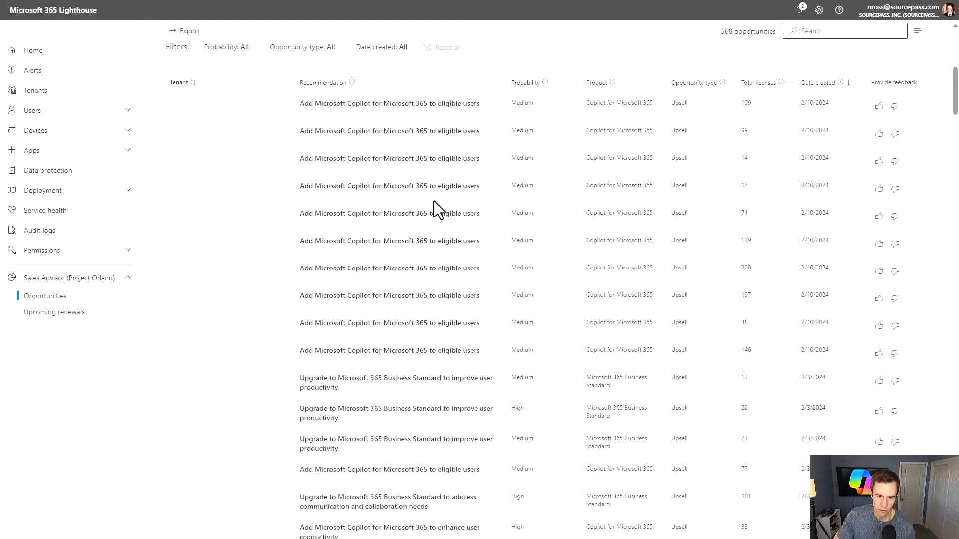
pyautogui.moveTo(390, 296)
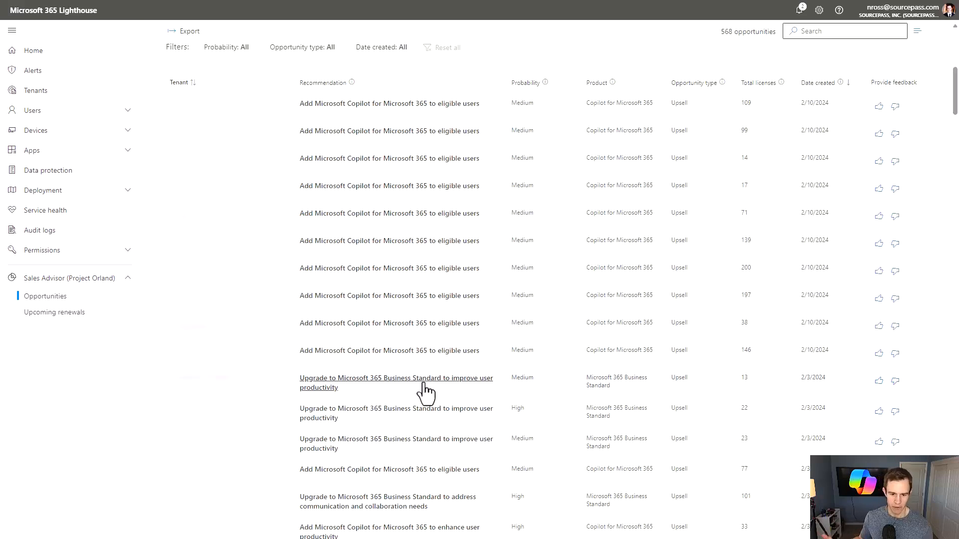
pyautogui.moveTo(419, 391)
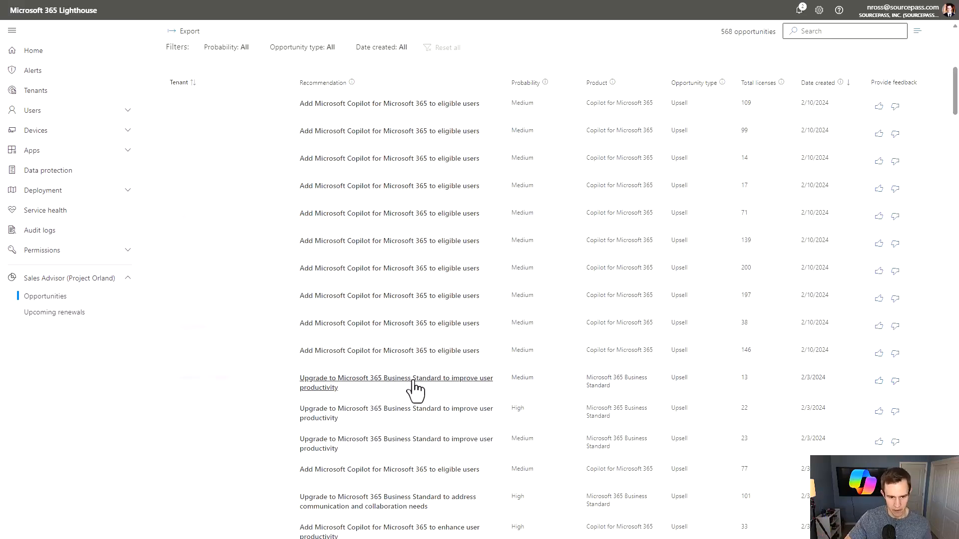
pyautogui.moveTo(435, 394)
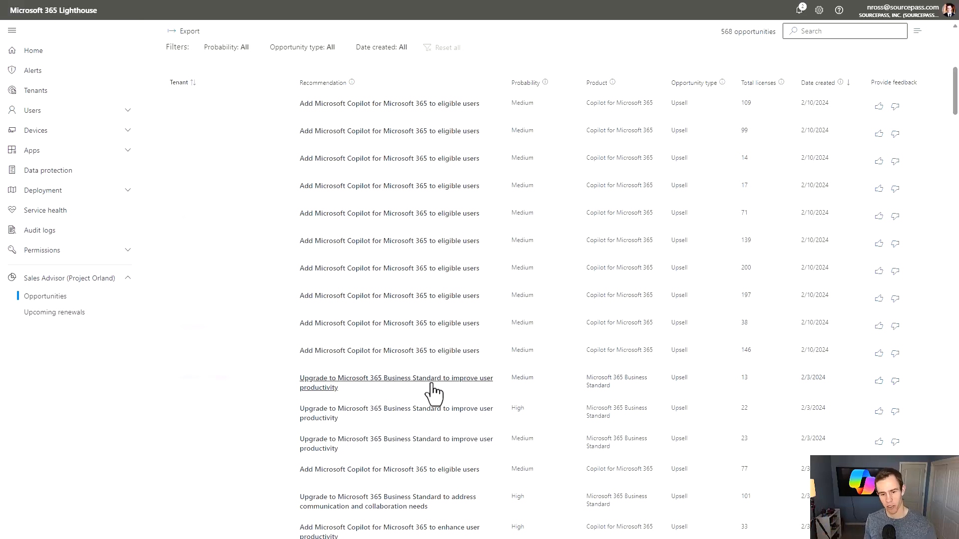
pyautogui.moveTo(429, 409)
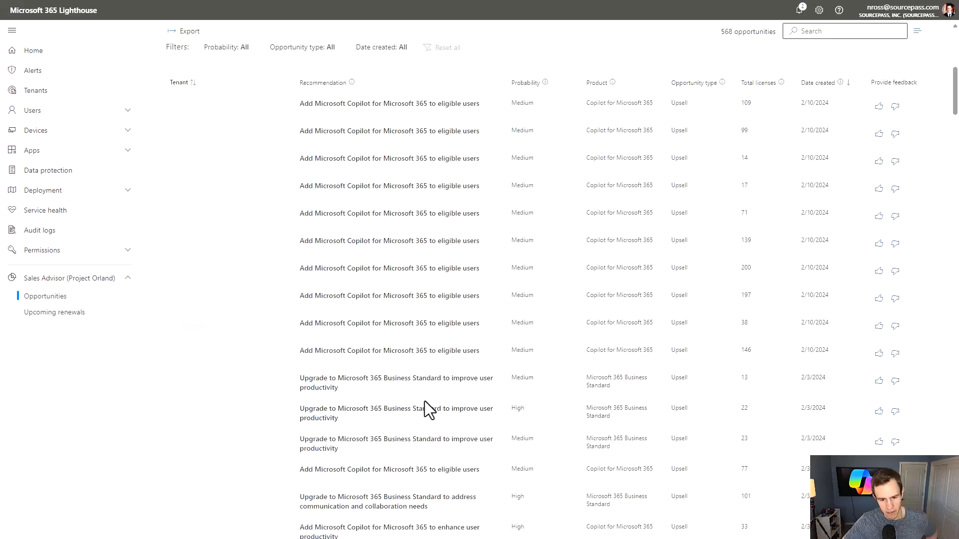
pyautogui.scroll(3)
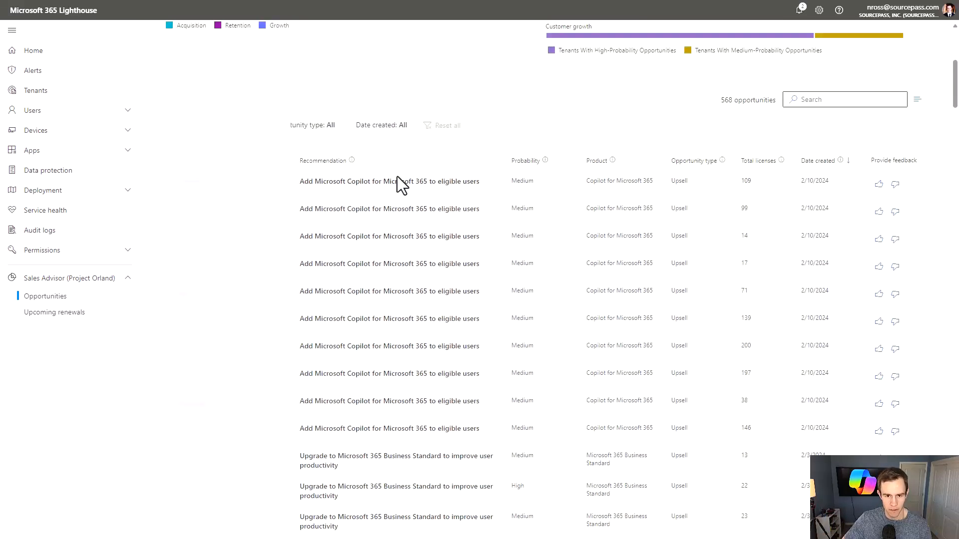
# Step: View the first Copilot recommendation's details with its insights, suggested actions and resources
pyautogui.click(388, 181)
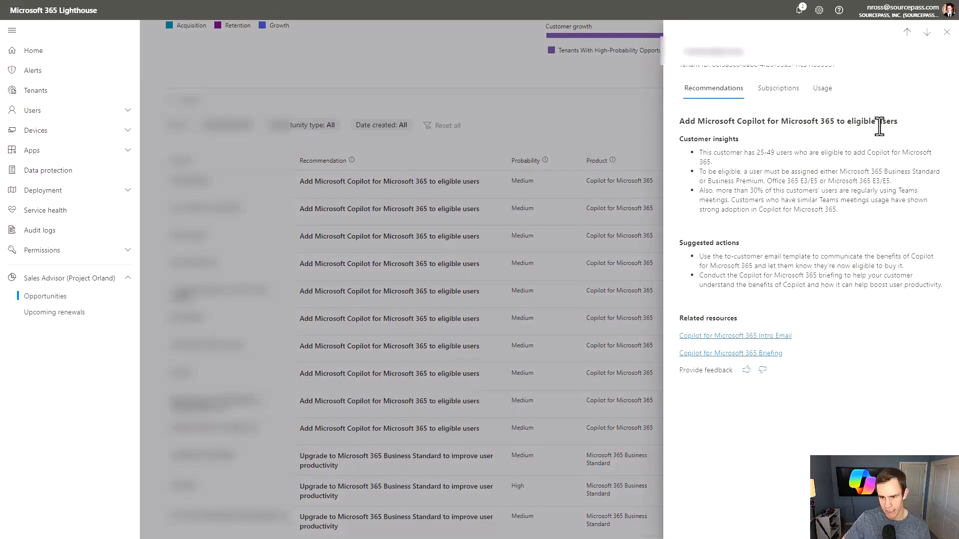
pyautogui.moveTo(785, 154)
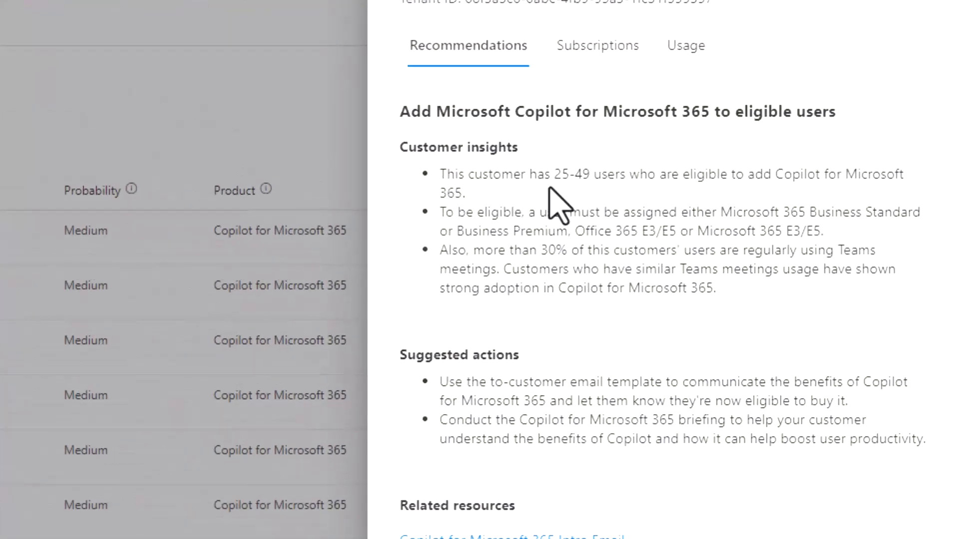
pyautogui.moveTo(571, 178)
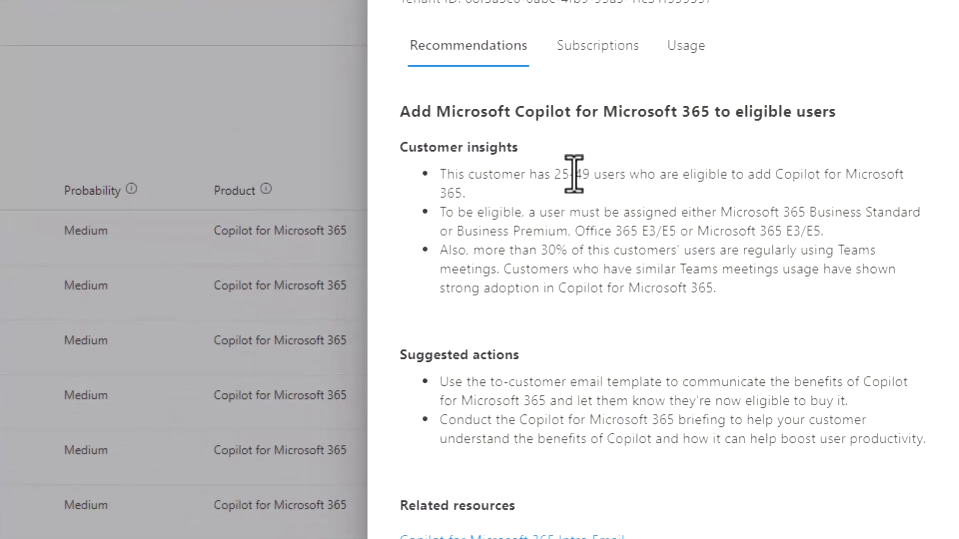
pyautogui.moveTo(489, 223)
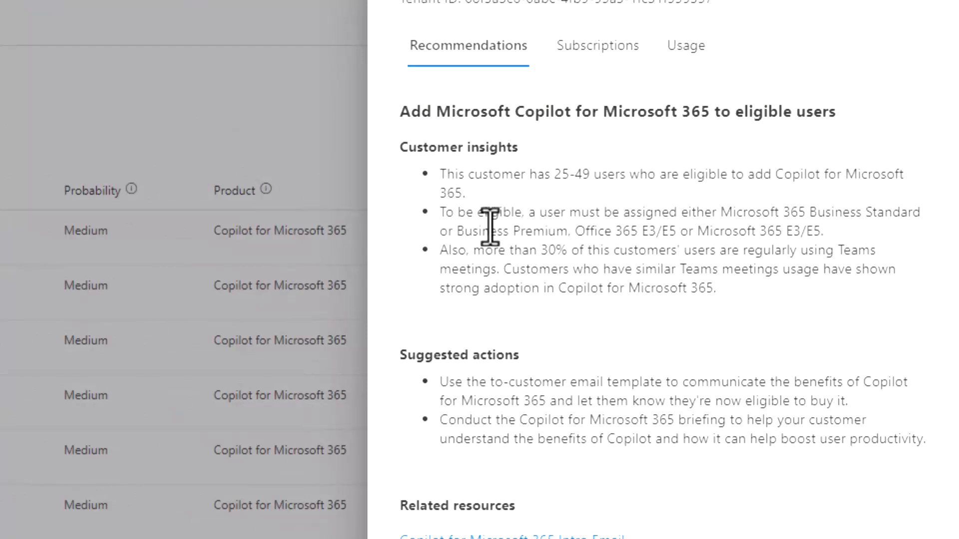
pyautogui.moveTo(752, 269)
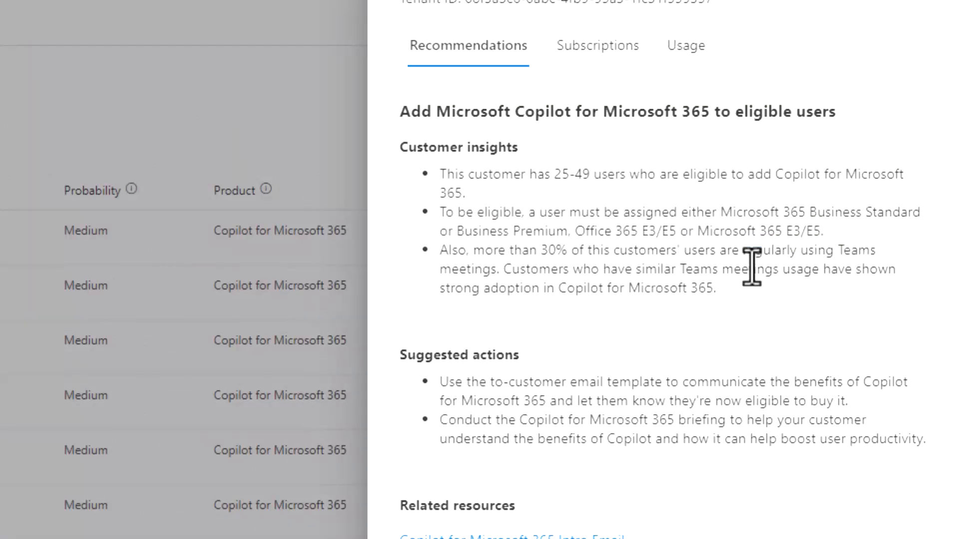
pyautogui.moveTo(715, 291)
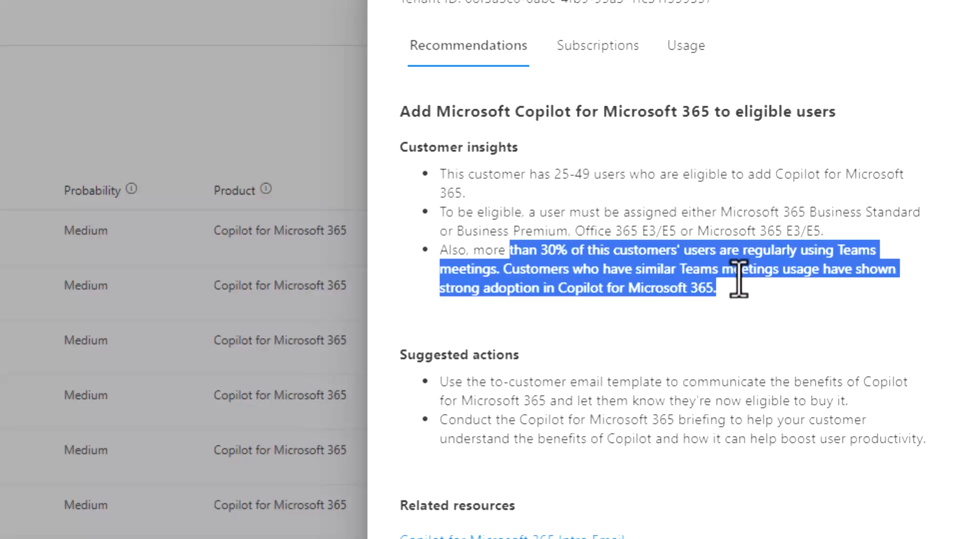
pyautogui.moveTo(764, 311)
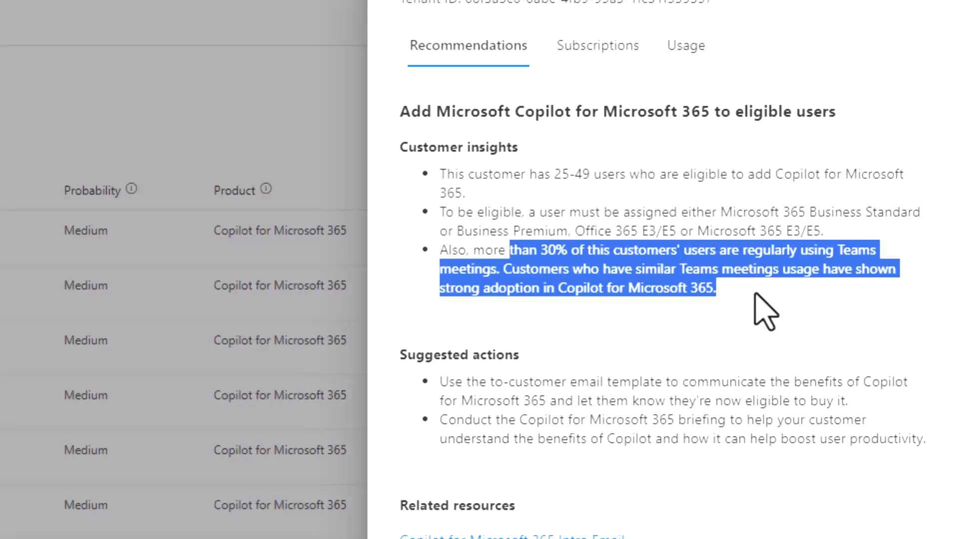
pyautogui.click(669, 401)
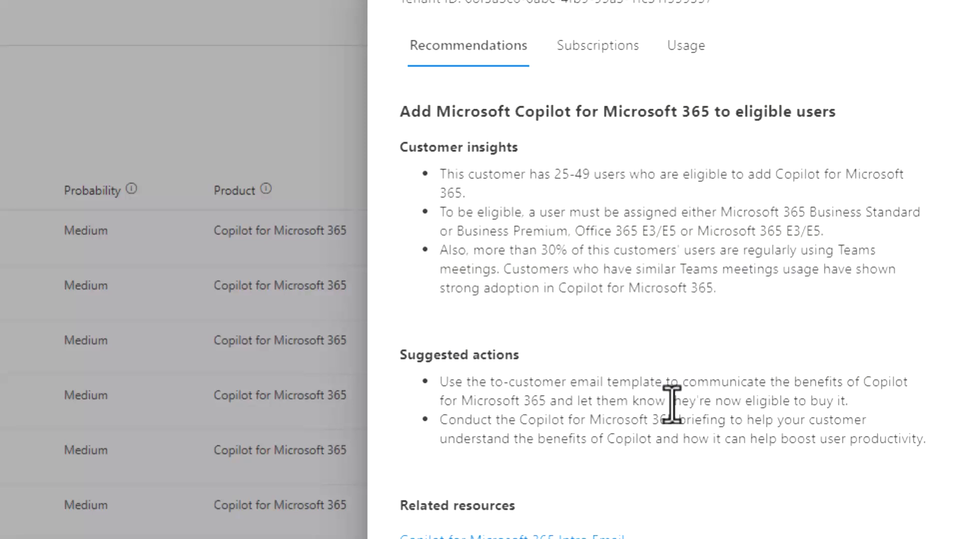
pyautogui.scroll(-3)
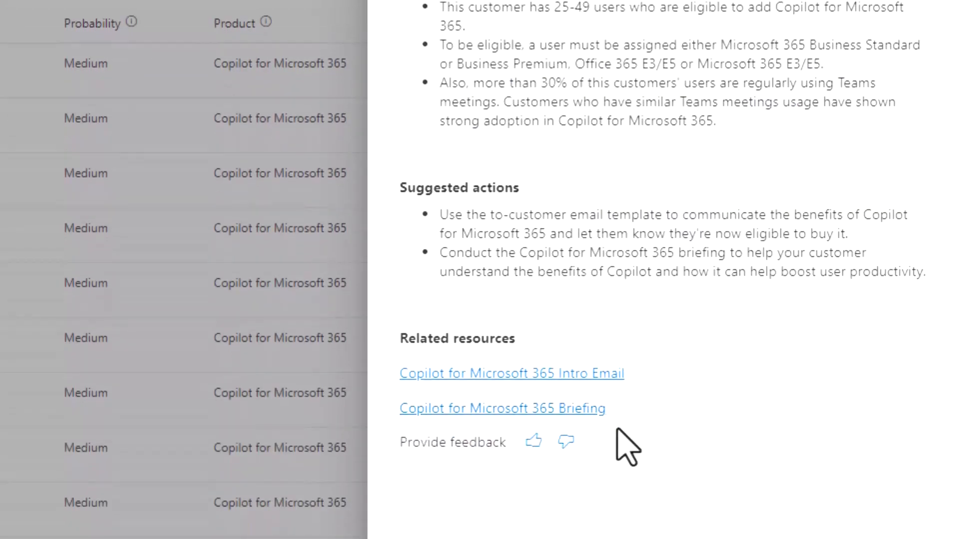
pyautogui.moveTo(812, 249)
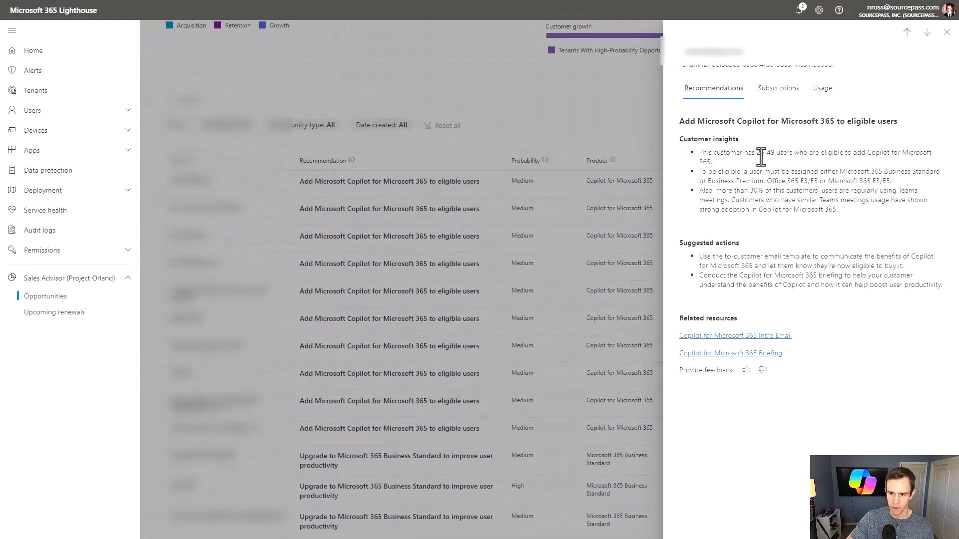
# Step: Review the customer's Subscriptions, then show their Usage information
pyautogui.click(777, 88)
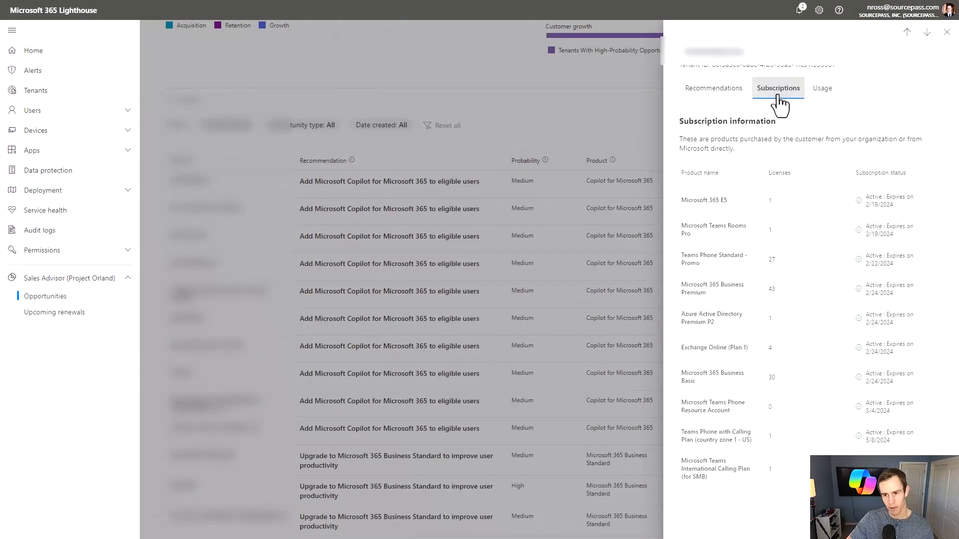
pyautogui.moveTo(751, 211)
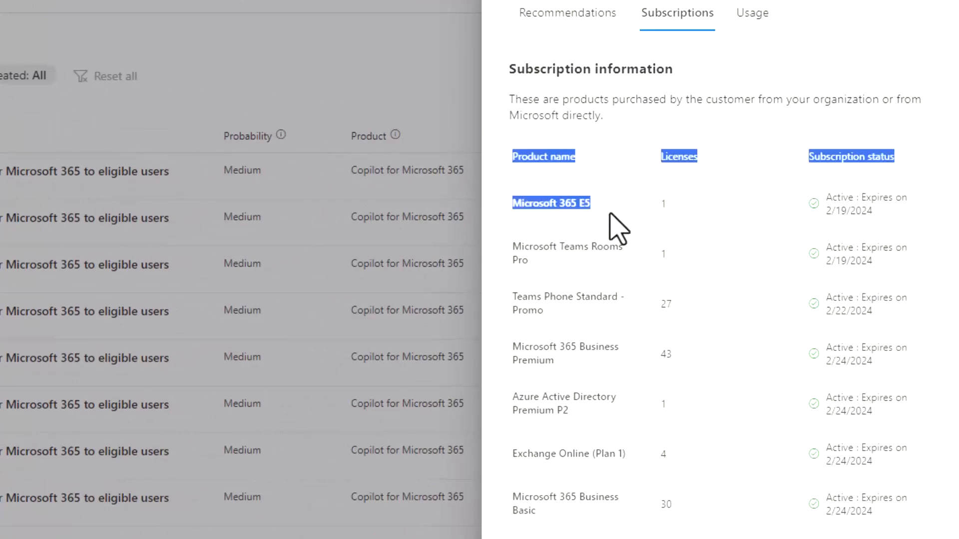
pyautogui.moveTo(517, 355)
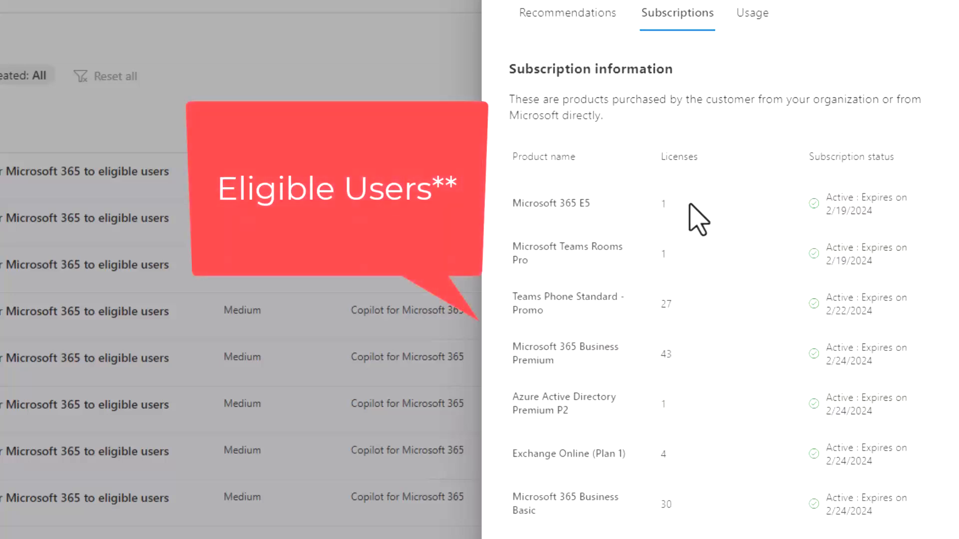
pyautogui.moveTo(646, 436)
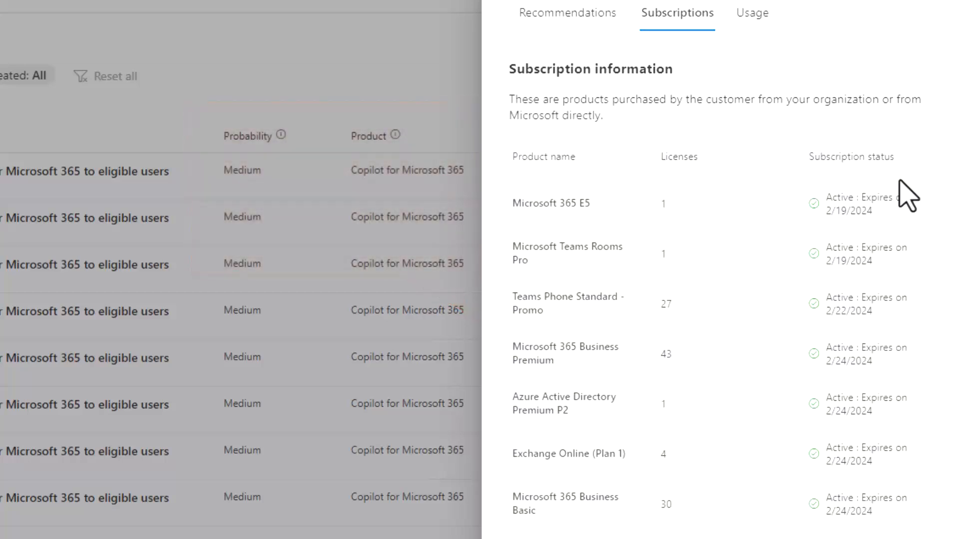
pyautogui.moveTo(849, 217)
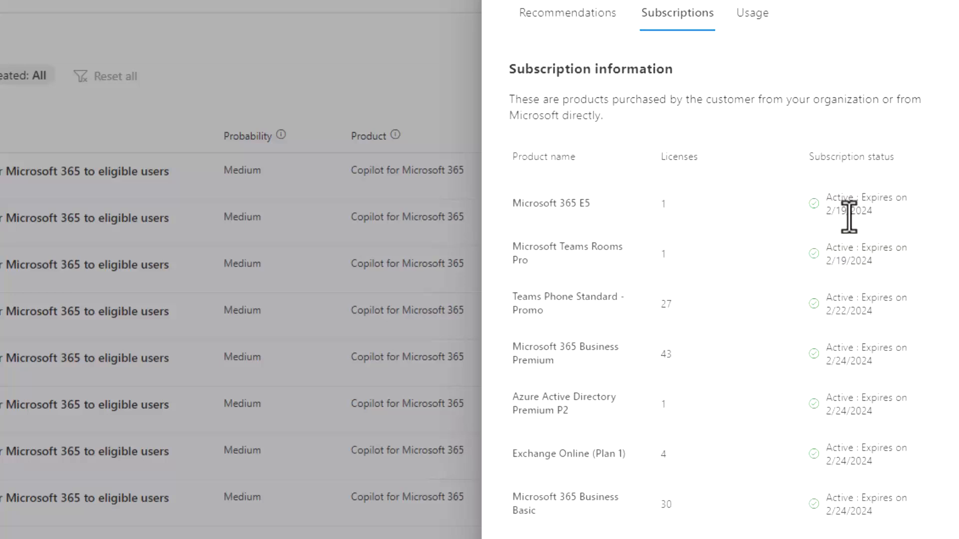
pyautogui.moveTo(751, 13)
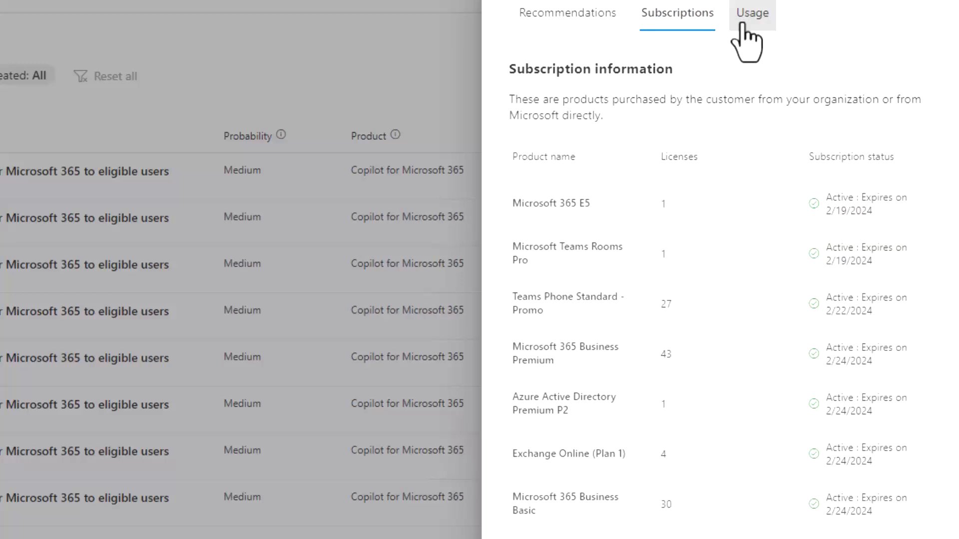
pyautogui.click(751, 13)
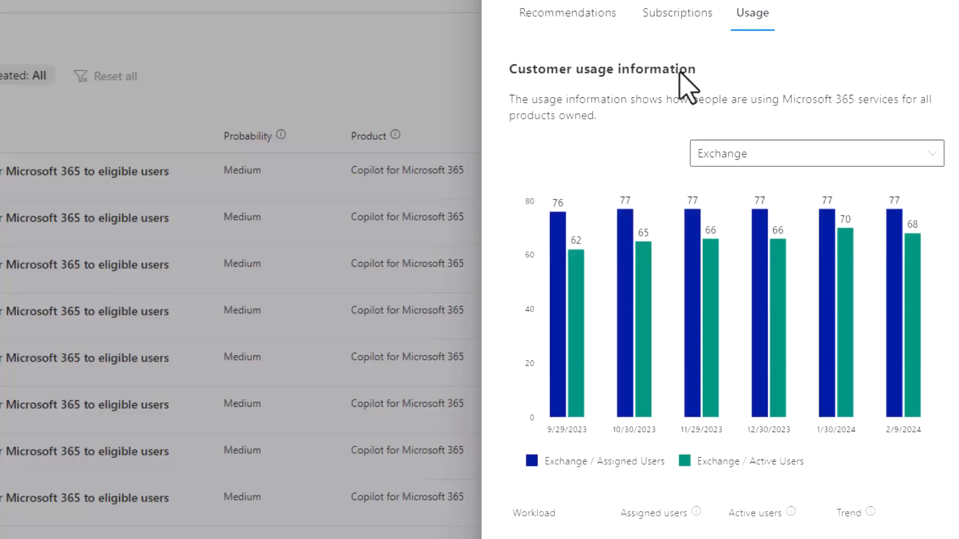
pyautogui.moveTo(623, 107)
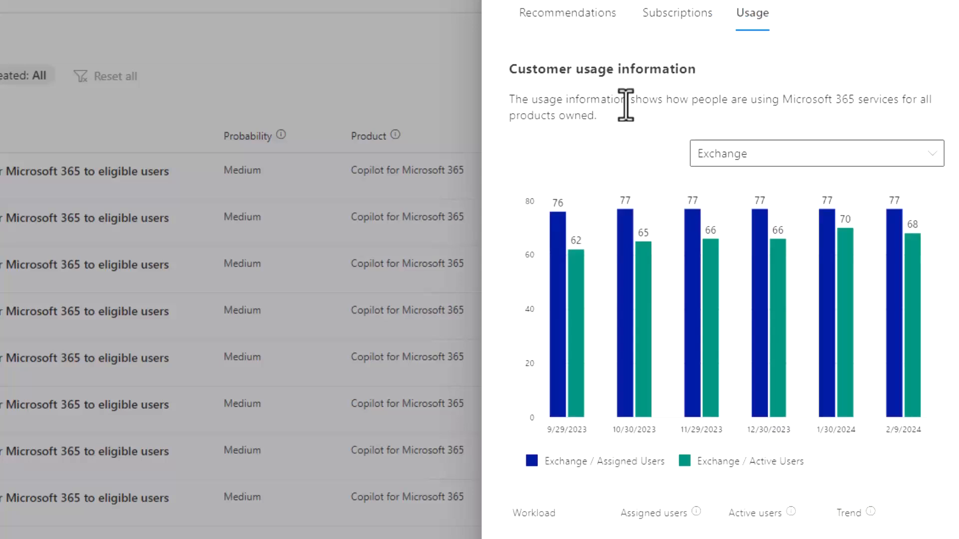
# Step: Switch the usage chart workload from Exchange to Teams
pyautogui.click(815, 154)
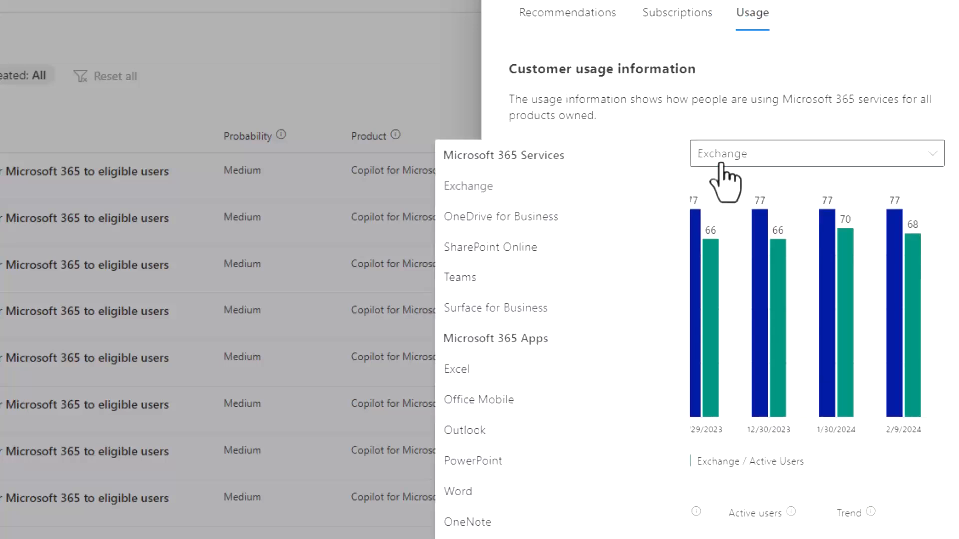
pyautogui.moveTo(579, 167)
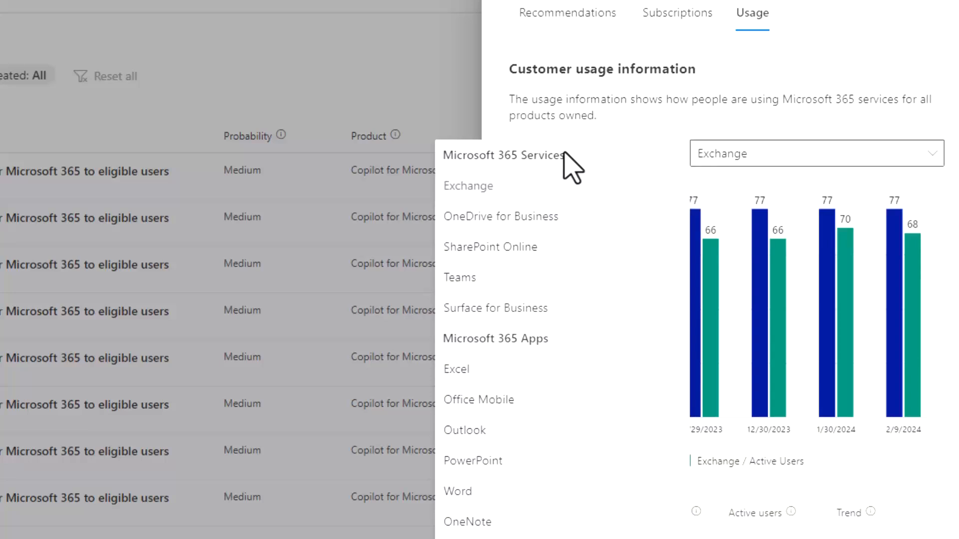
pyautogui.moveTo(571, 285)
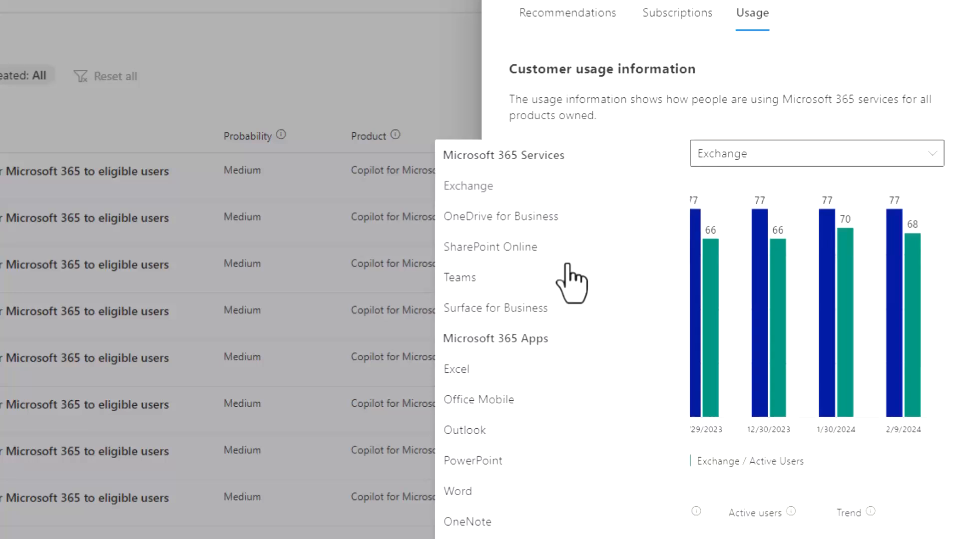
pyautogui.moveTo(553, 314)
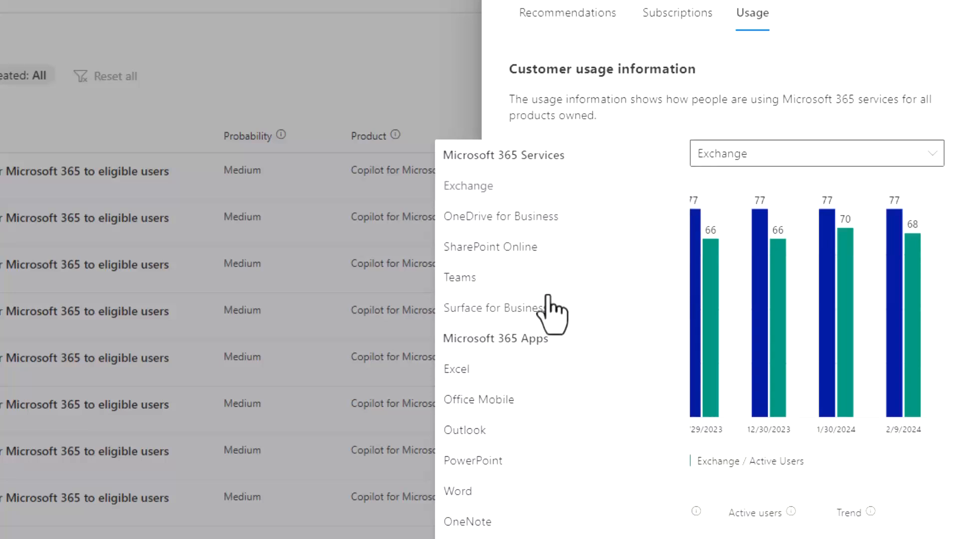
pyautogui.click(459, 277)
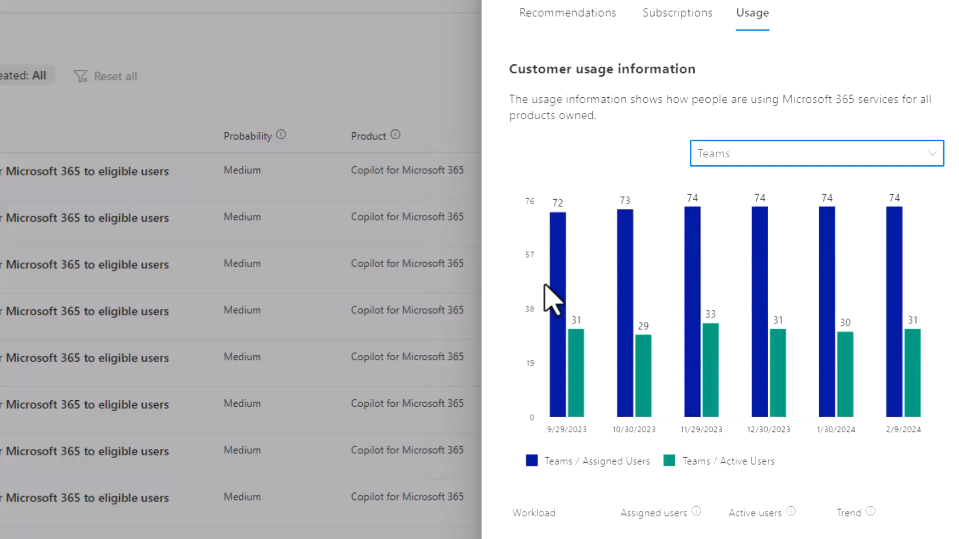
pyautogui.moveTo(747, 181)
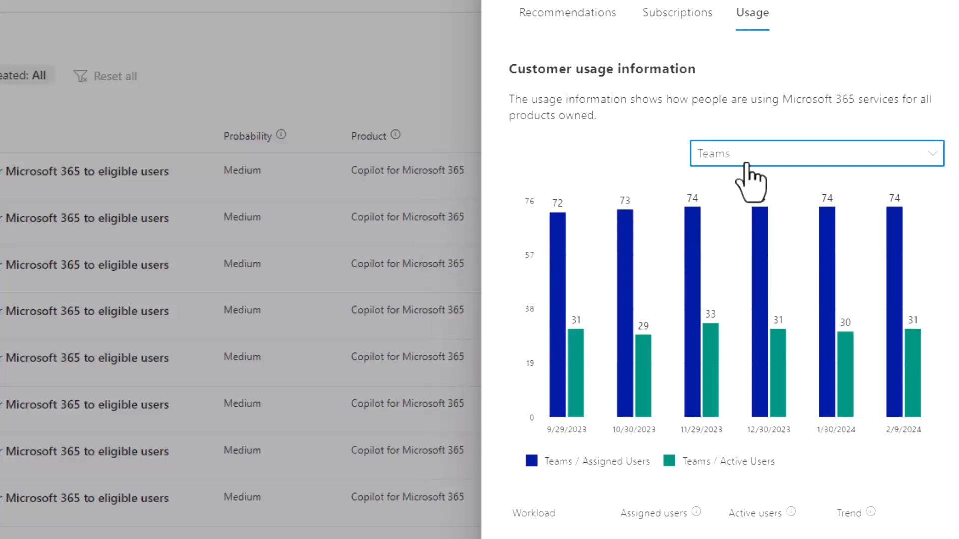
pyautogui.moveTo(694, 300)
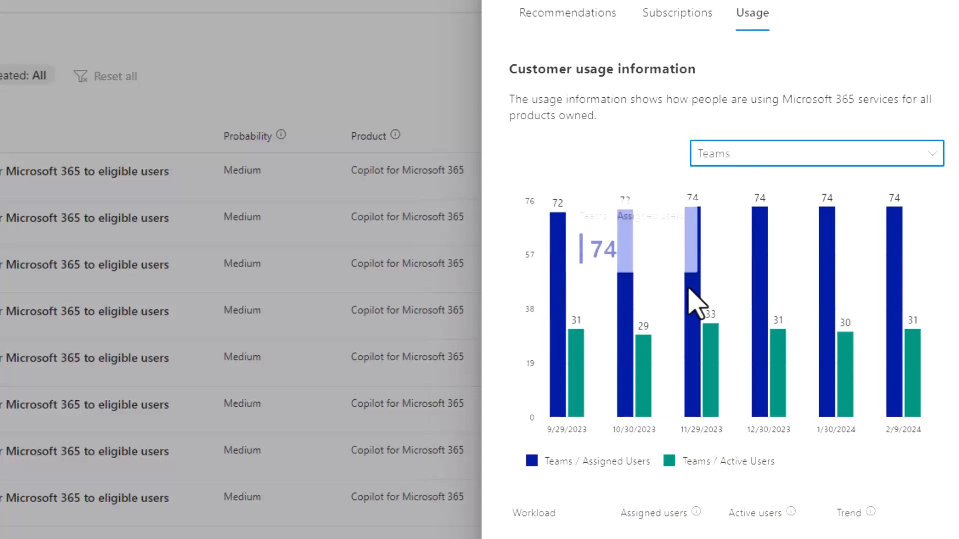
pyautogui.moveTo(708, 361)
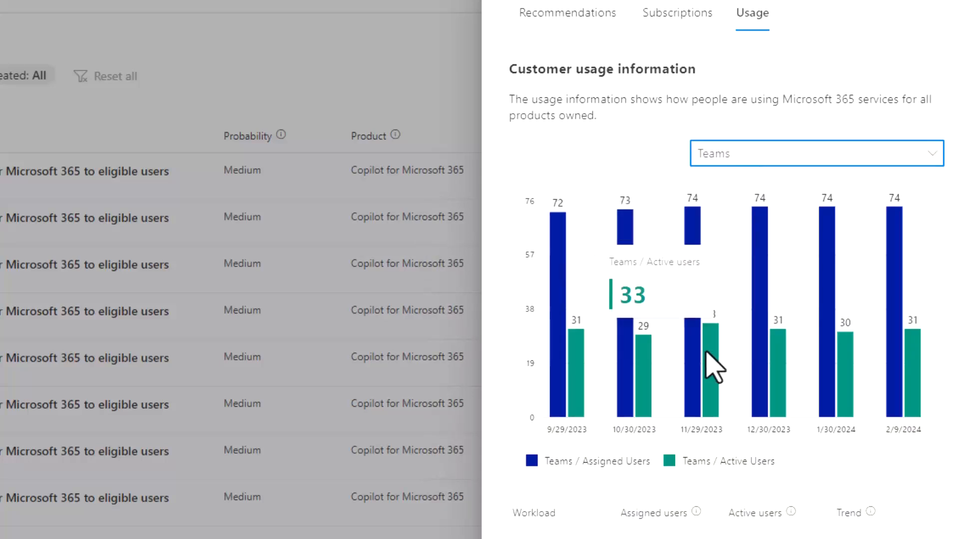
pyautogui.moveTo(695, 250)
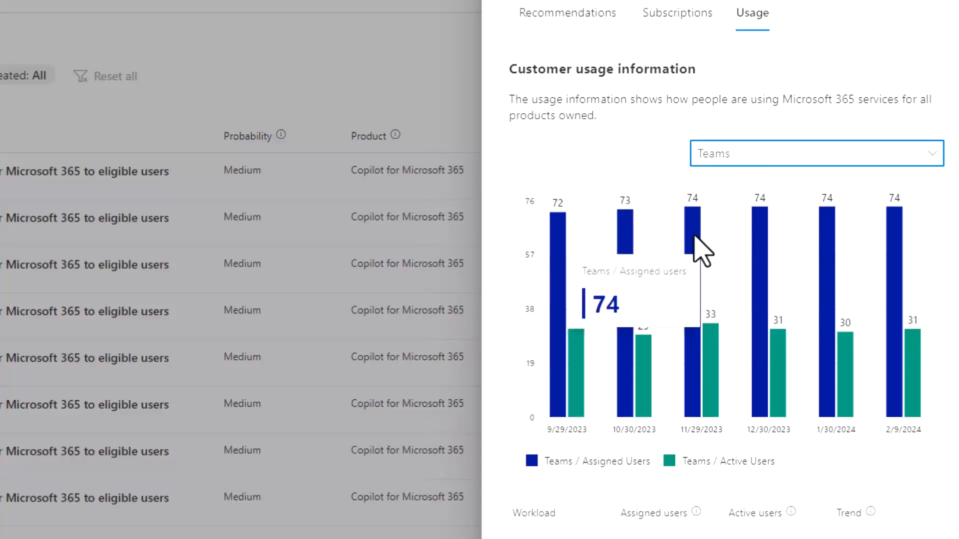
pyautogui.moveTo(703, 254)
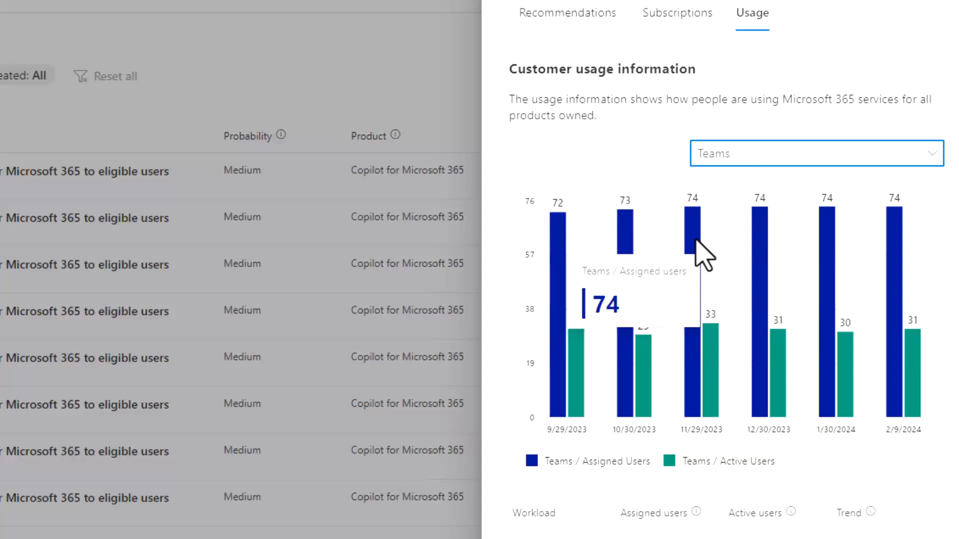
pyautogui.moveTo(732, 259)
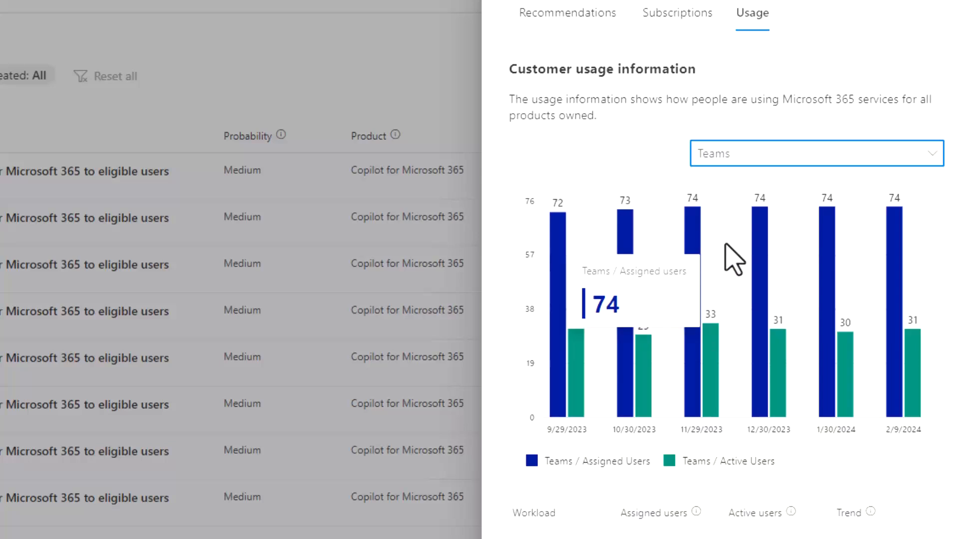
pyautogui.click(565, 12)
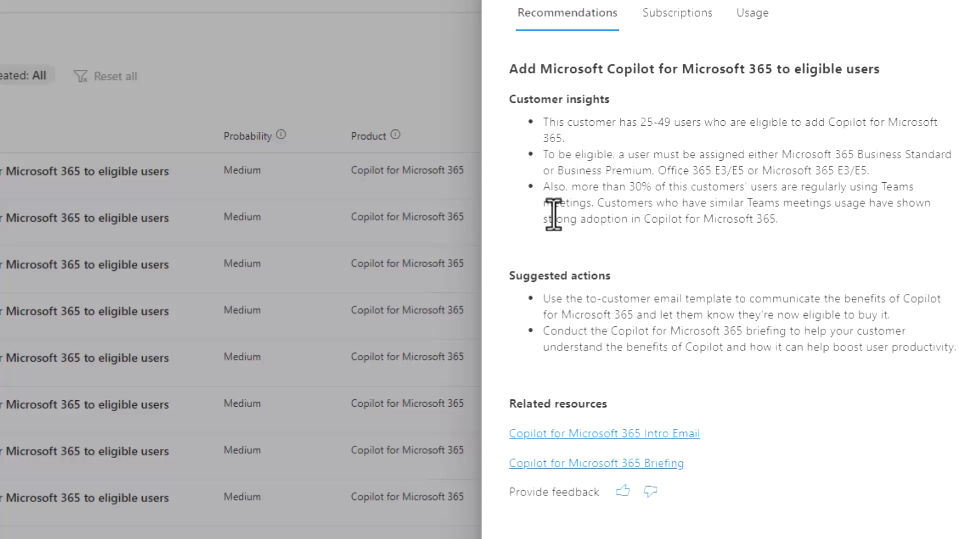
pyautogui.moveTo(707, 73)
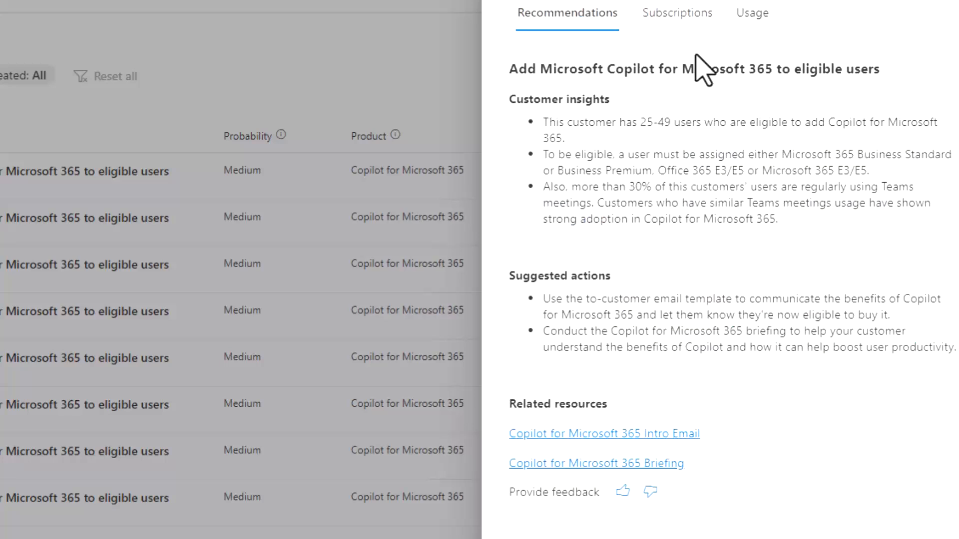
pyautogui.click(751, 12)
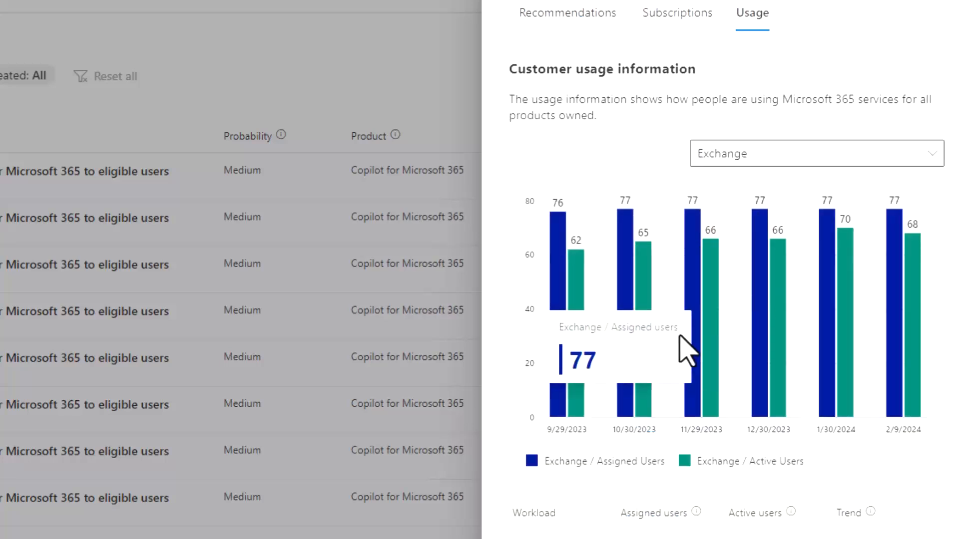
pyautogui.moveTo(719, 358)
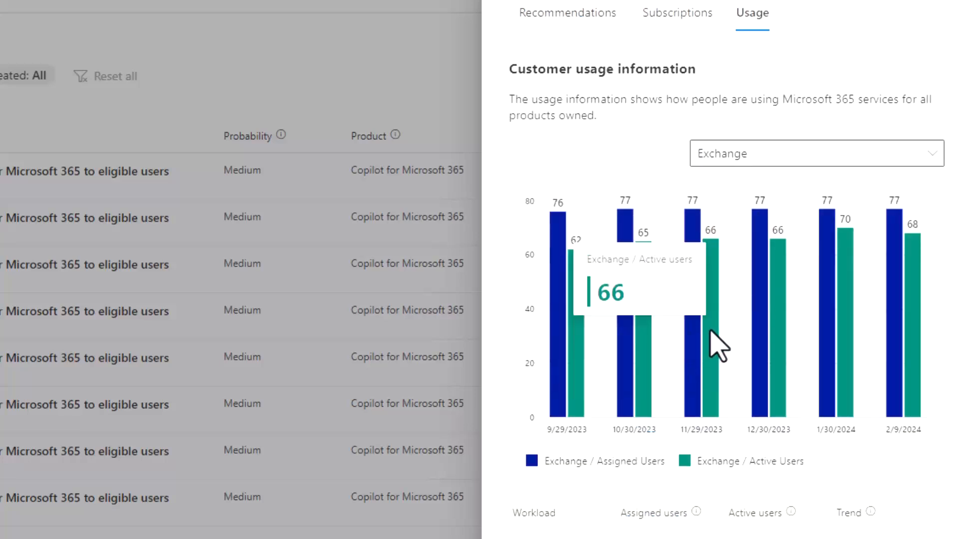
pyautogui.scroll(-3)
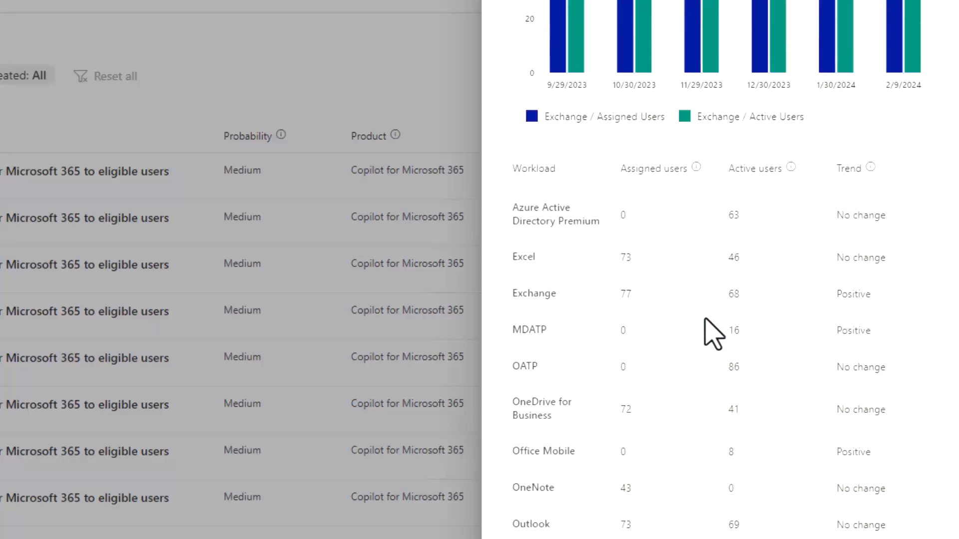
pyautogui.scroll(-3)
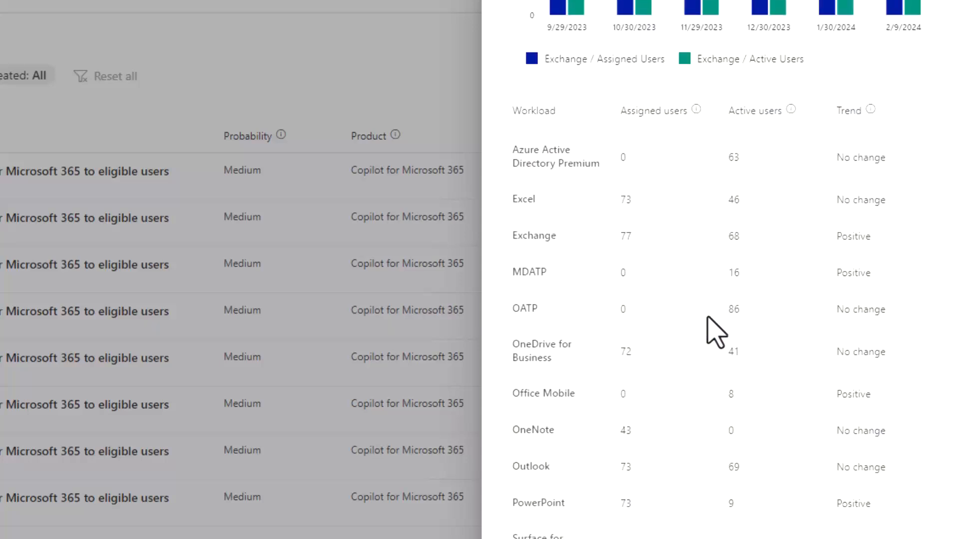
pyautogui.moveTo(553, 196)
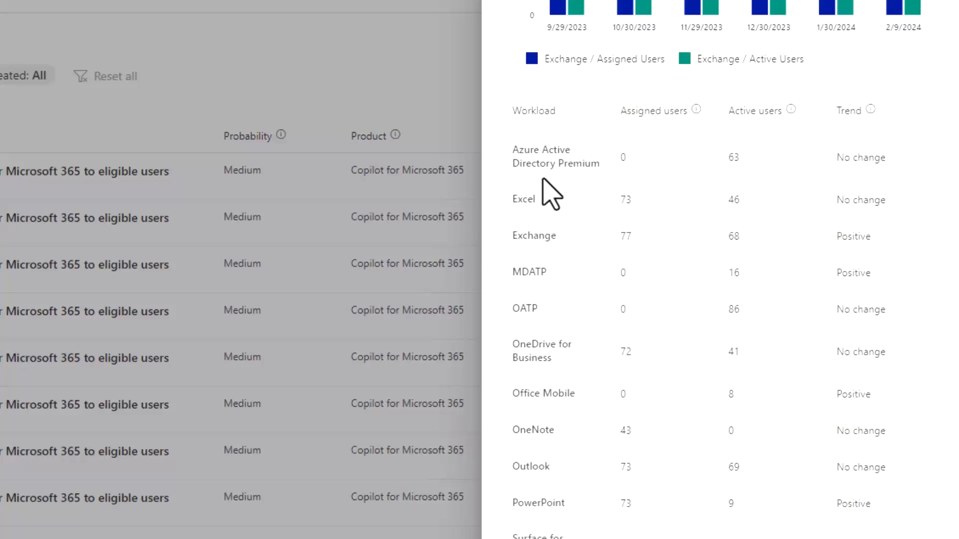
pyautogui.moveTo(725, 429)
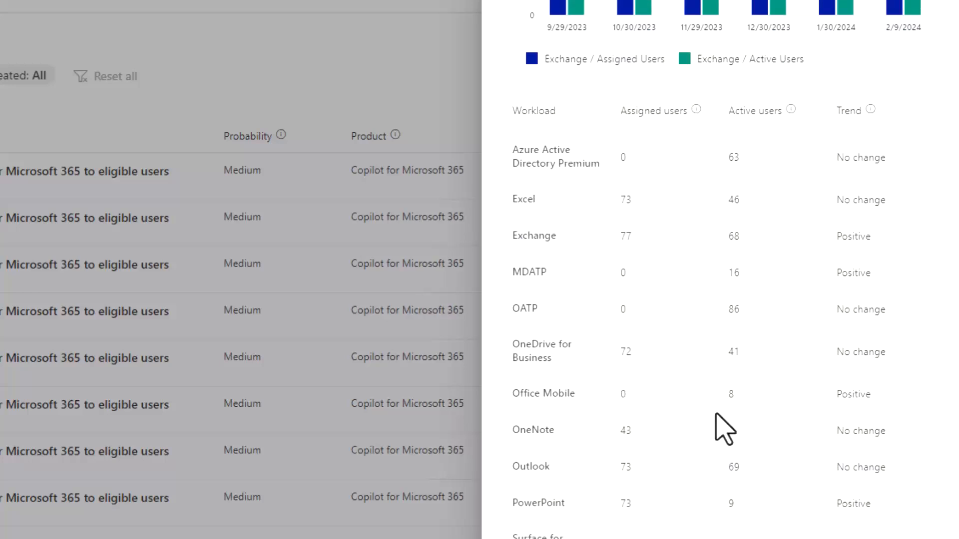
pyautogui.scroll(3)
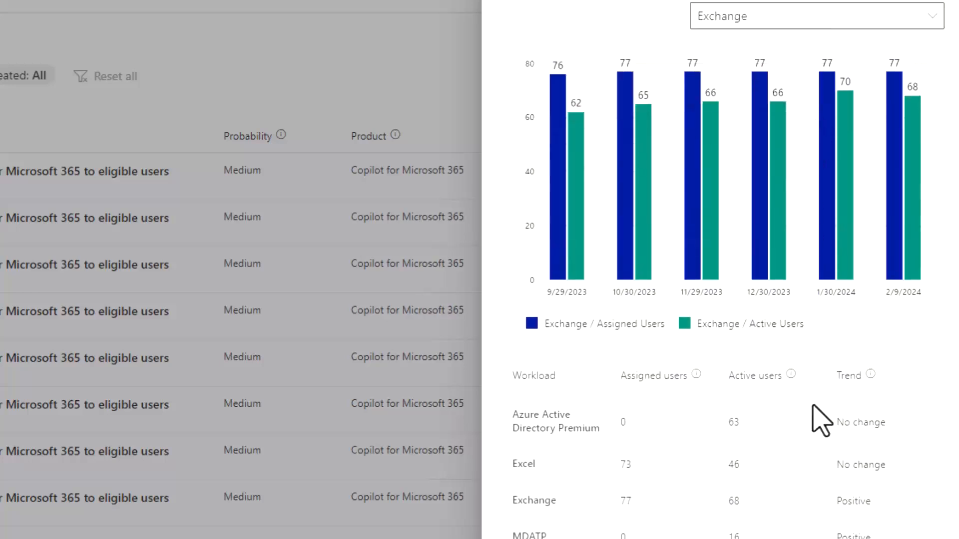
pyautogui.moveTo(830, 400)
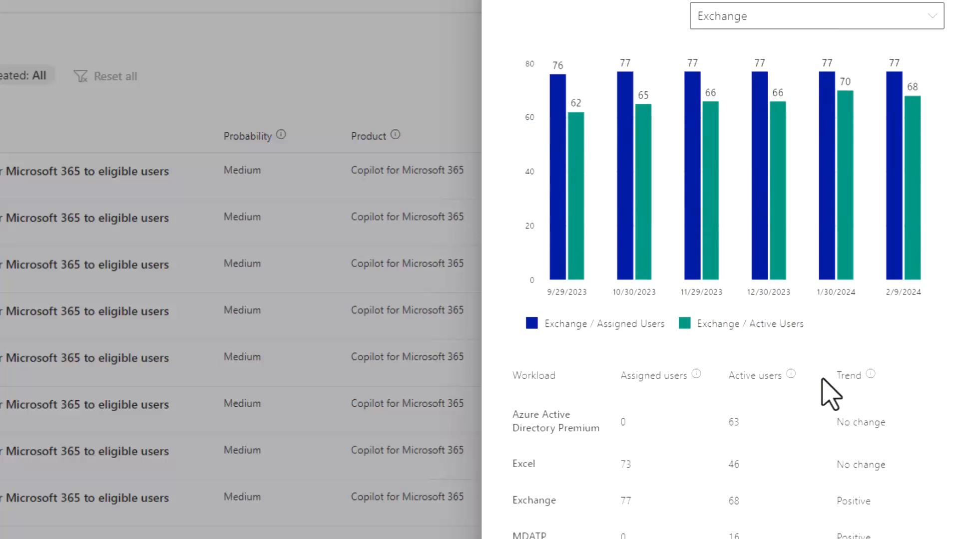
pyautogui.scroll(-3)
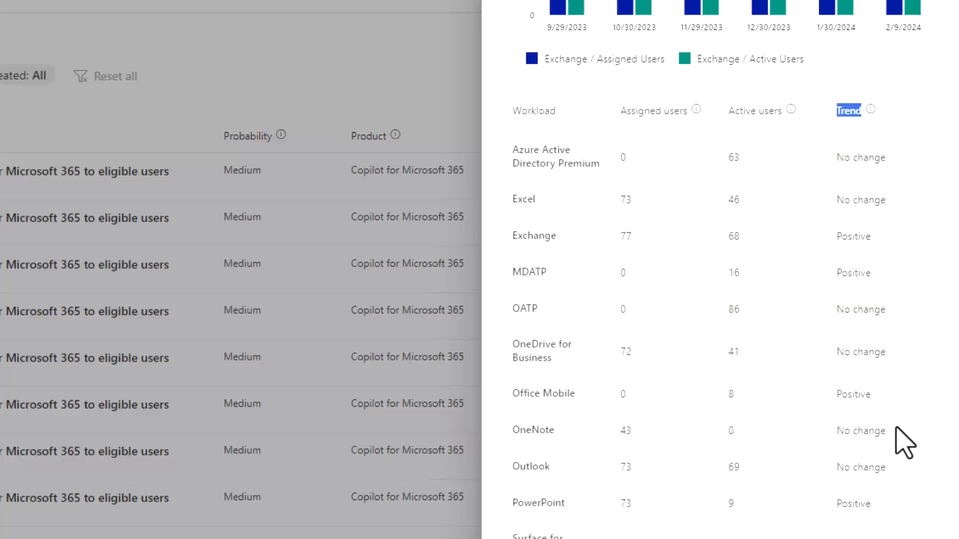
pyautogui.moveTo(899, 434)
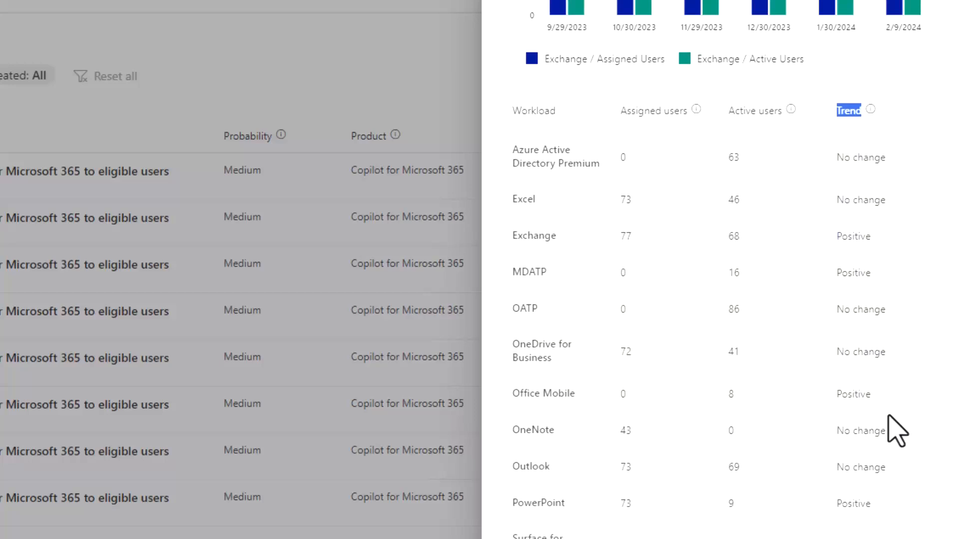
pyautogui.moveTo(515, 248)
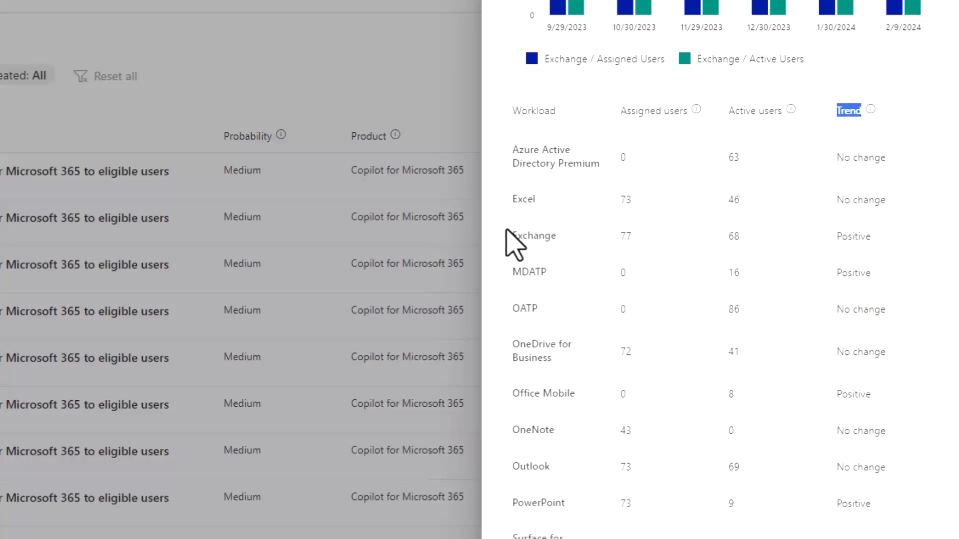
pyautogui.moveTo(822, 254)
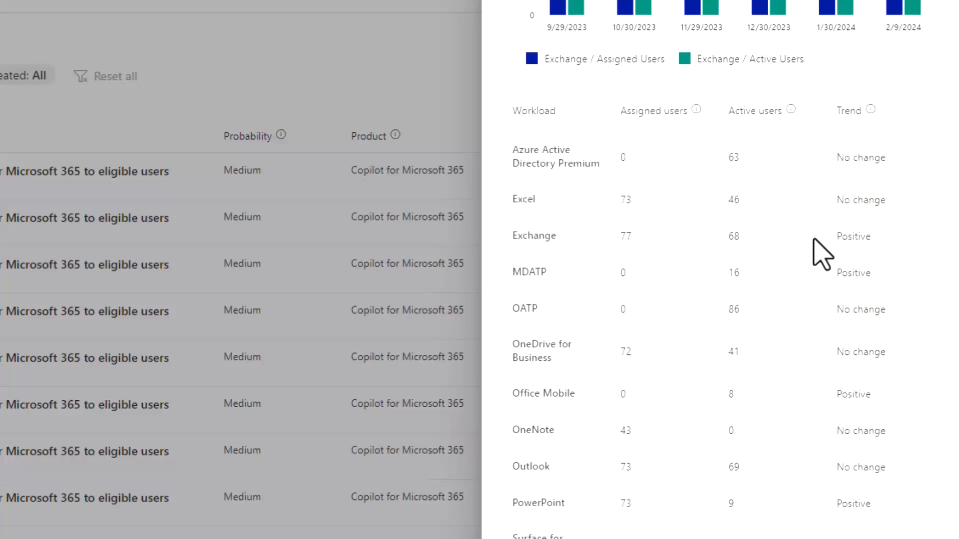
pyautogui.moveTo(852, 239)
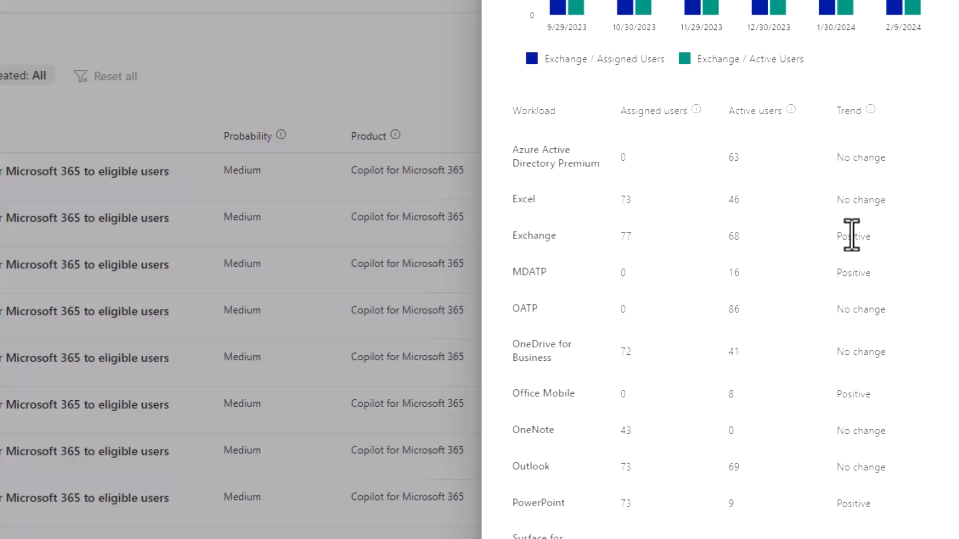
pyautogui.moveTo(784, 273)
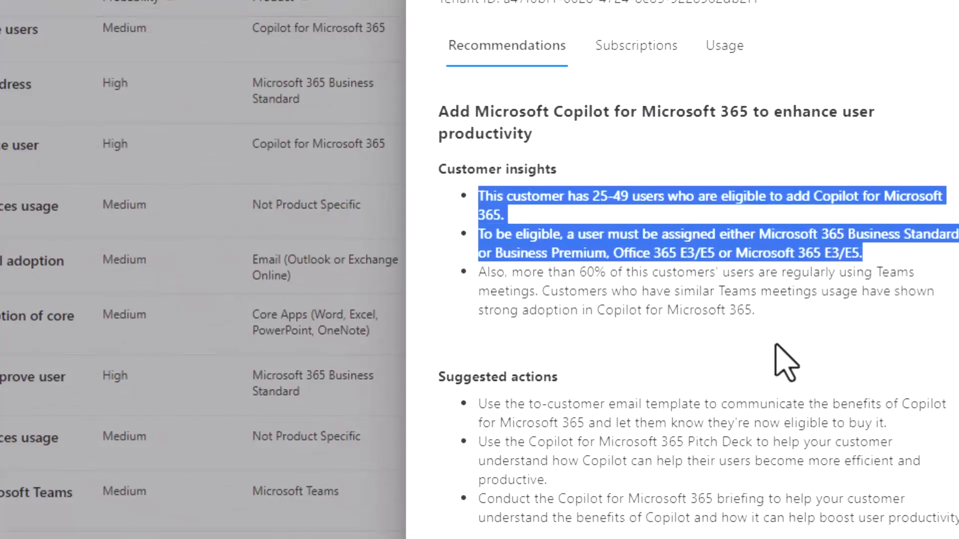
# Step: Note the 60% Teams usage figure, then export the opportunities list to a spreadsheet
pyautogui.doubleClick(587, 273)
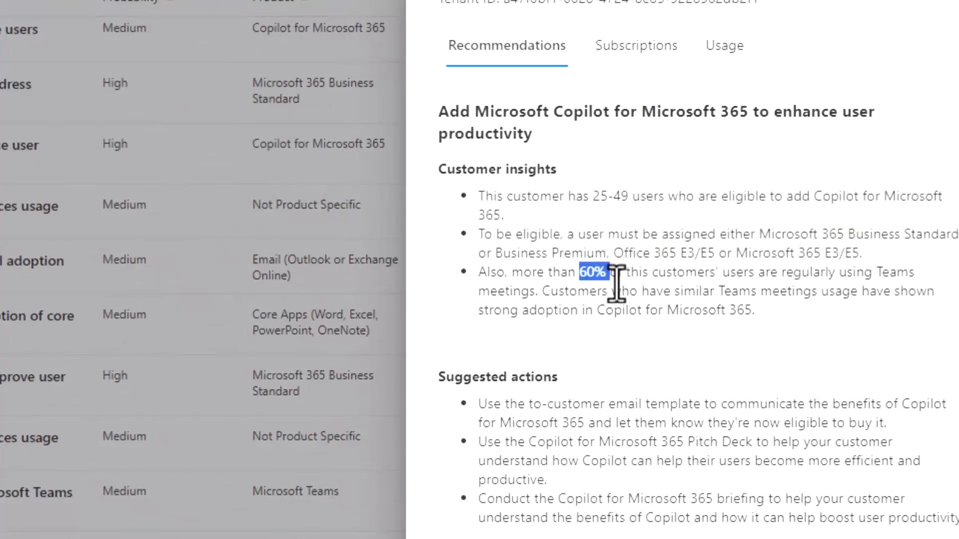
pyautogui.moveTo(620, 305)
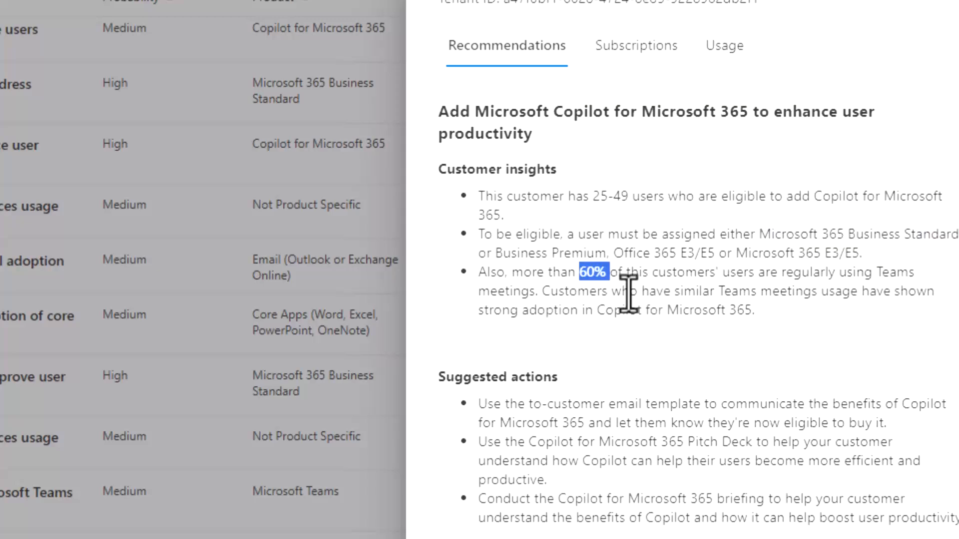
pyautogui.moveTo(650, 289)
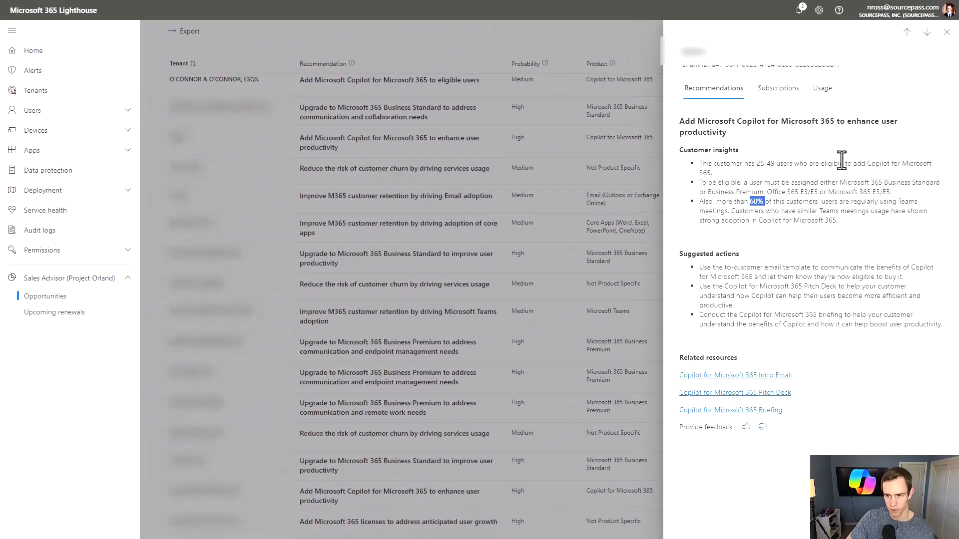
pyautogui.click(946, 32)
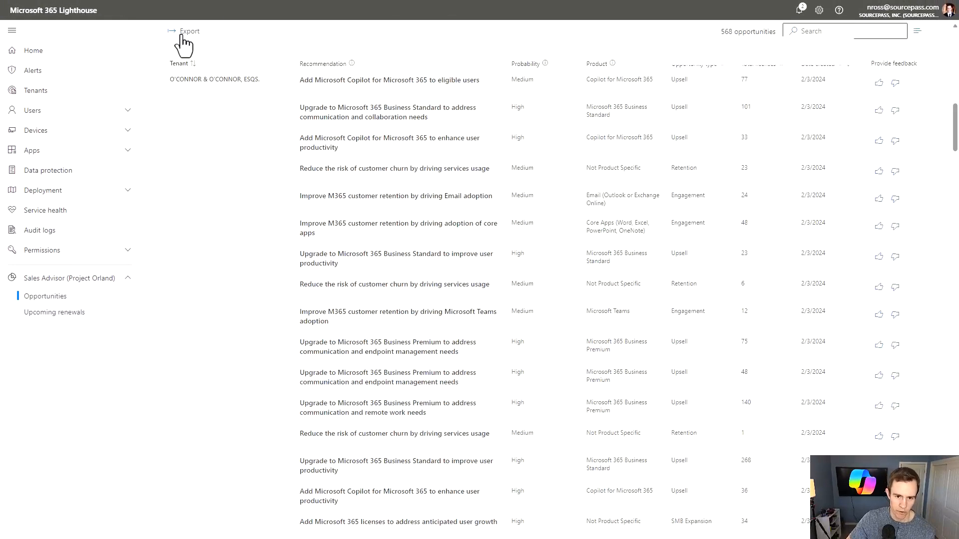
pyautogui.moveTo(202, 66)
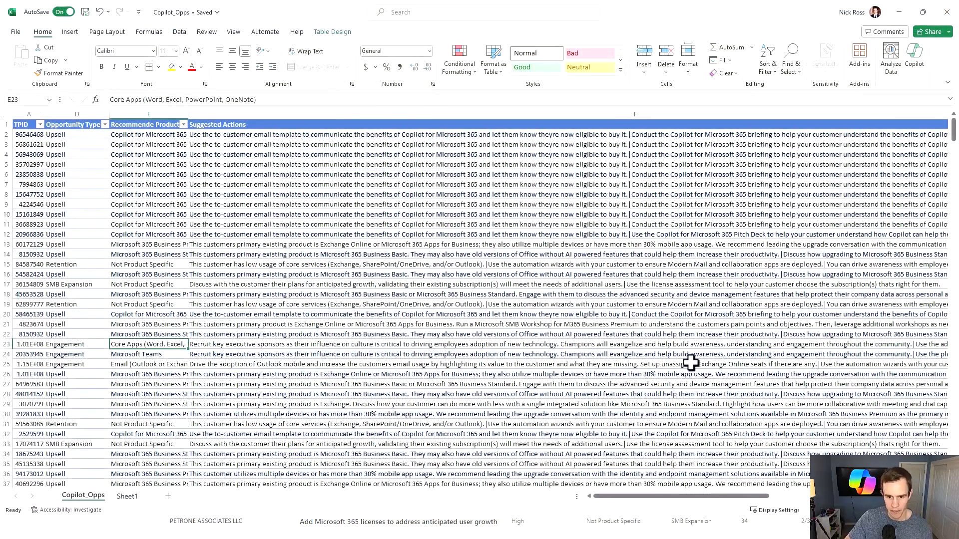
# Step: Filter Recommended Product to show only Copilot for Microsoft 365 rows
pyautogui.click(183, 124)
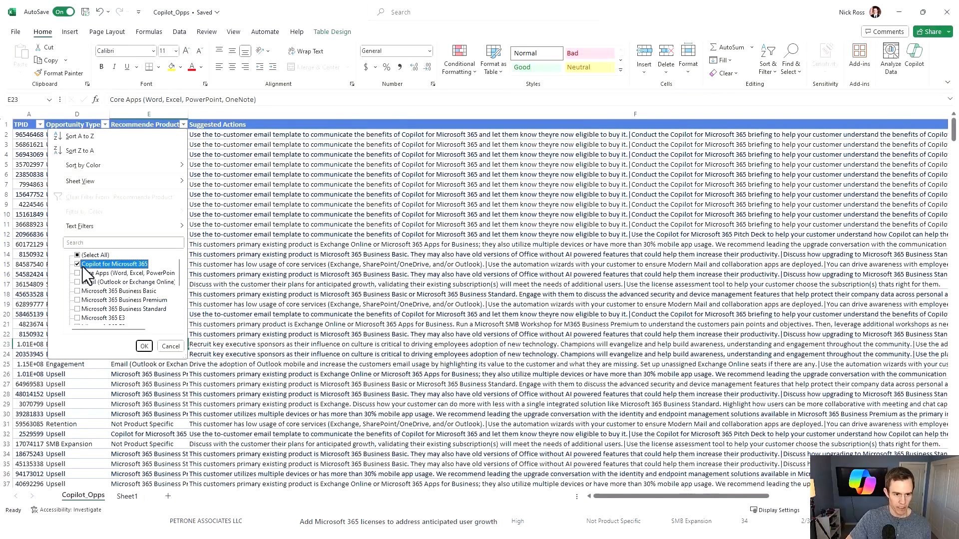
pyautogui.click(144, 345)
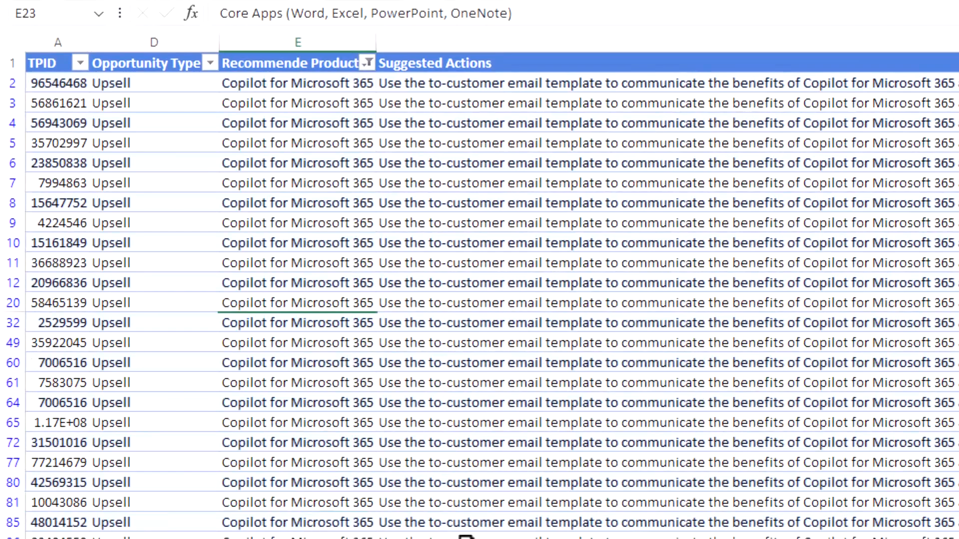
pyautogui.hscroll(3)
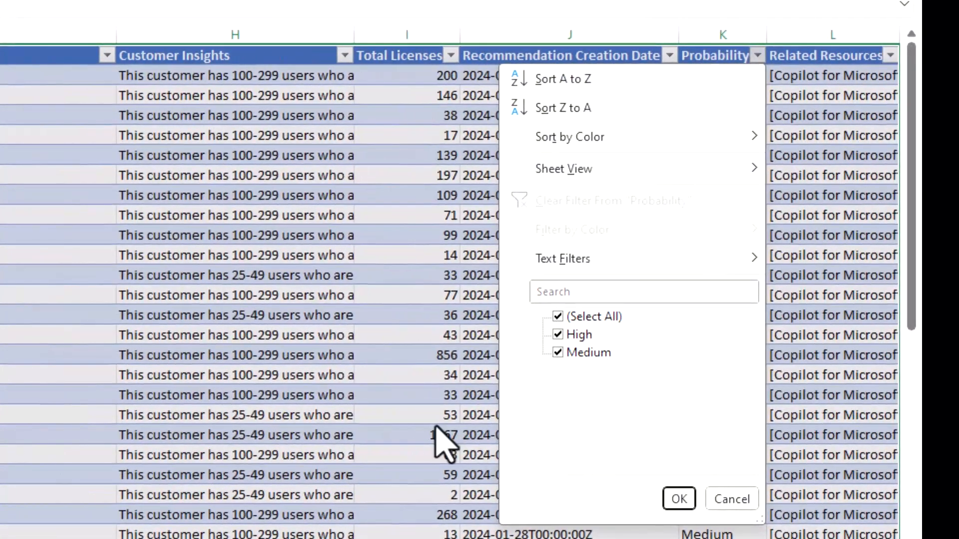
# Step: Switch to Sheet1 and scroll down through its upsell rows
pyautogui.click(678, 499)
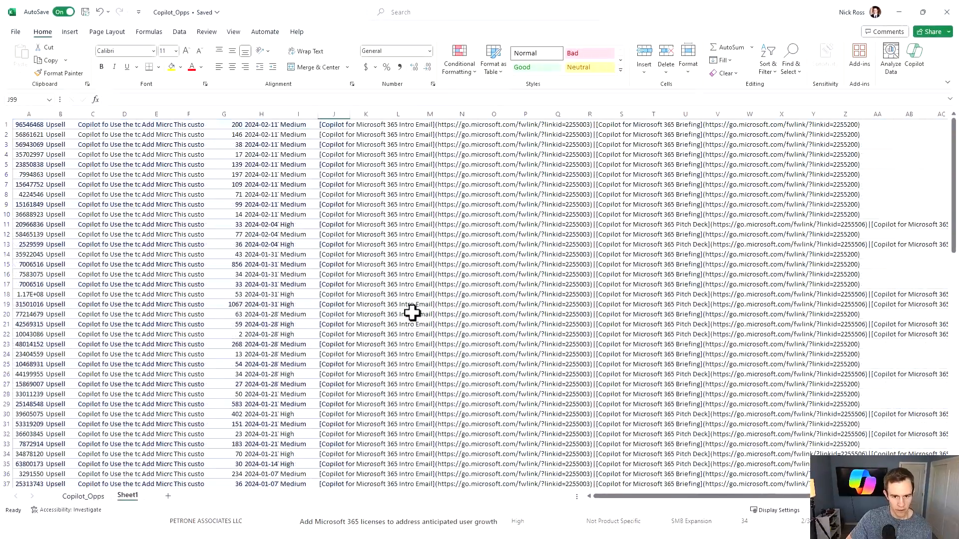
pyautogui.scroll(-3)
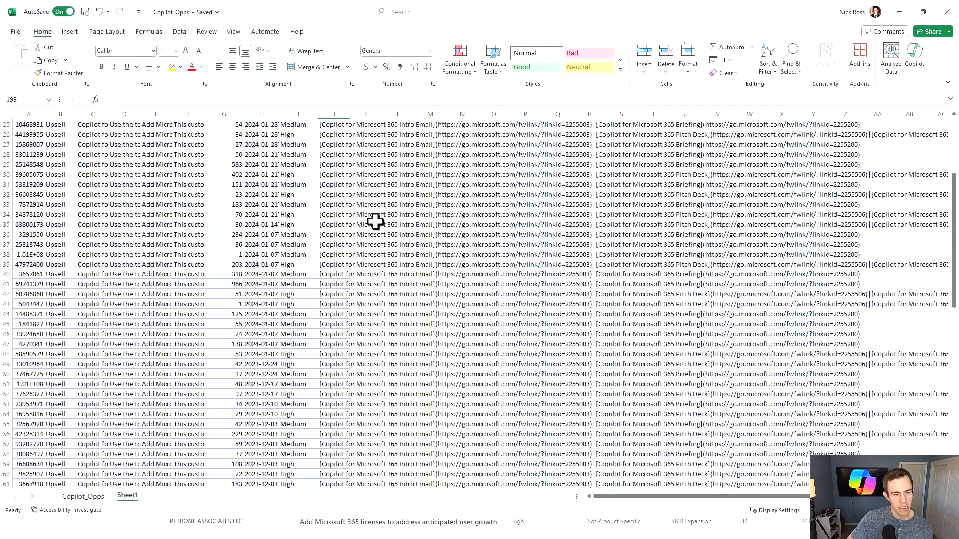
pyautogui.scroll(-3)
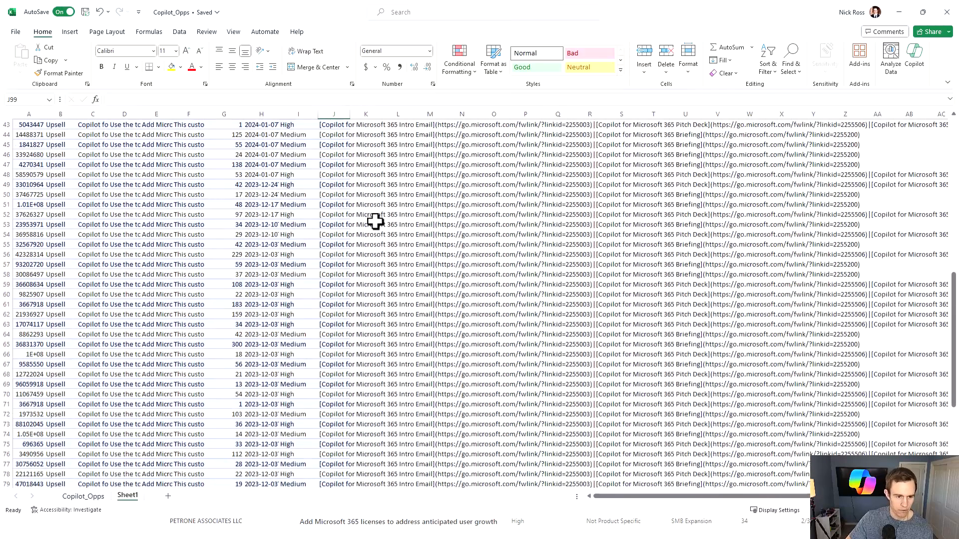
pyautogui.scroll(-3)
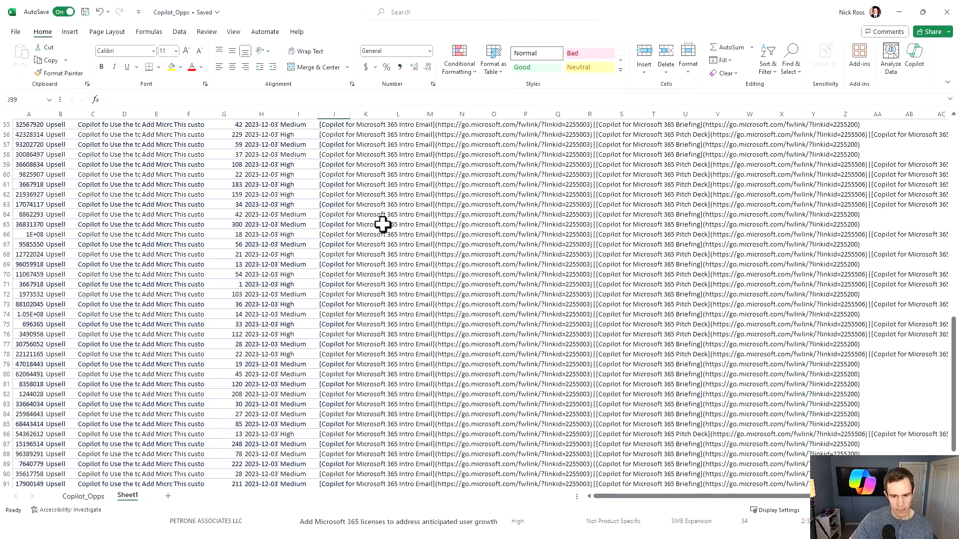
# Step: Enter 10806 as the total license count above the Low, Medium, High MRR estimates
pyautogui.scroll(-3)
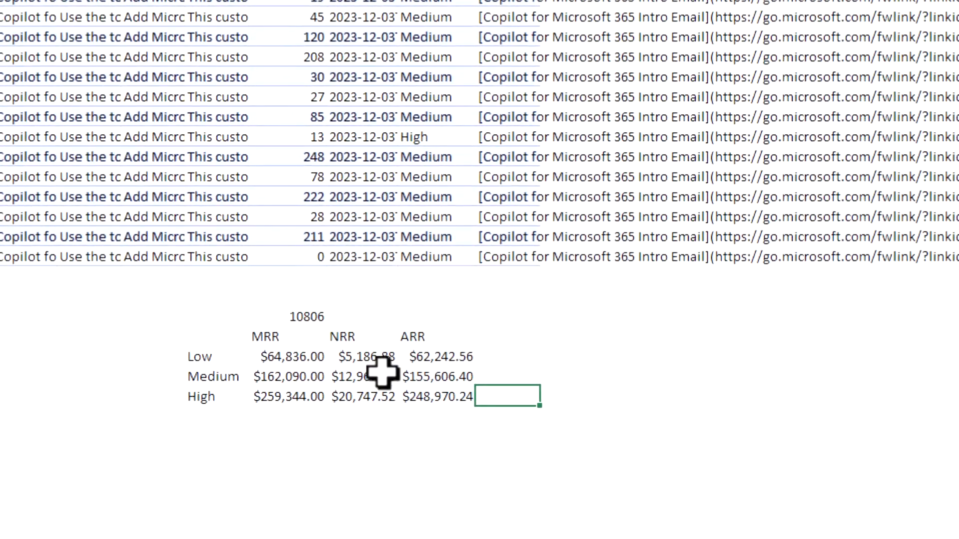
pyautogui.moveTo(297, 248)
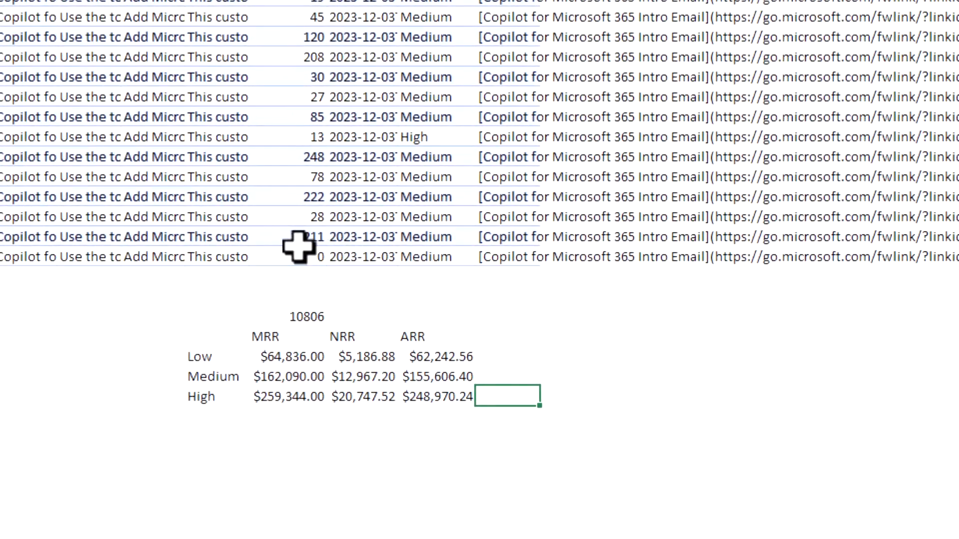
pyautogui.click(288, 317)
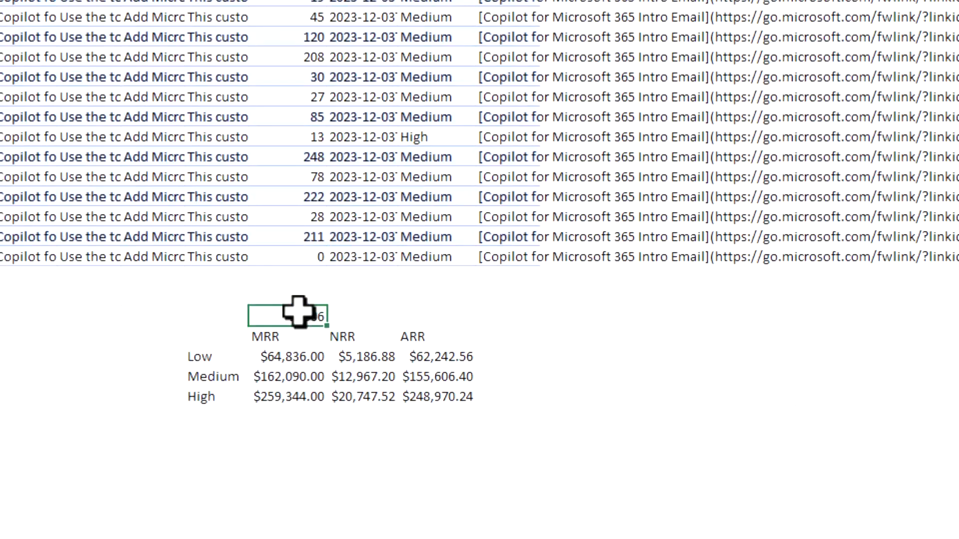
pyautogui.write('10806')
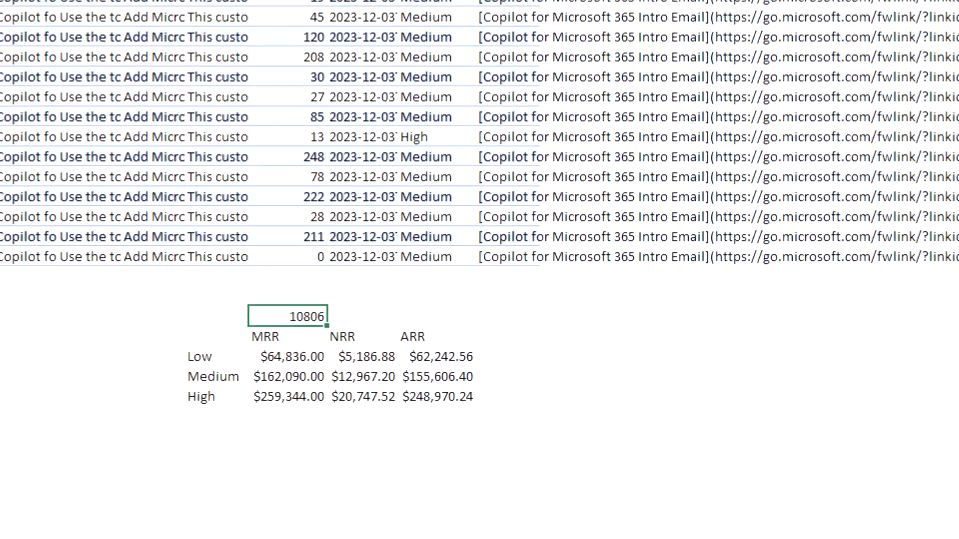
pyautogui.moveTo(307, 236)
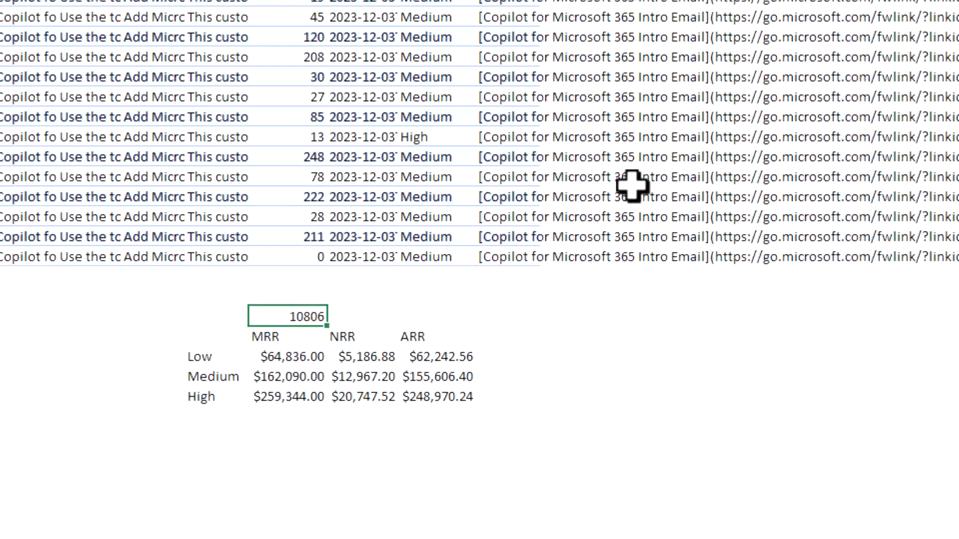
pyautogui.moveTo(230, 373)
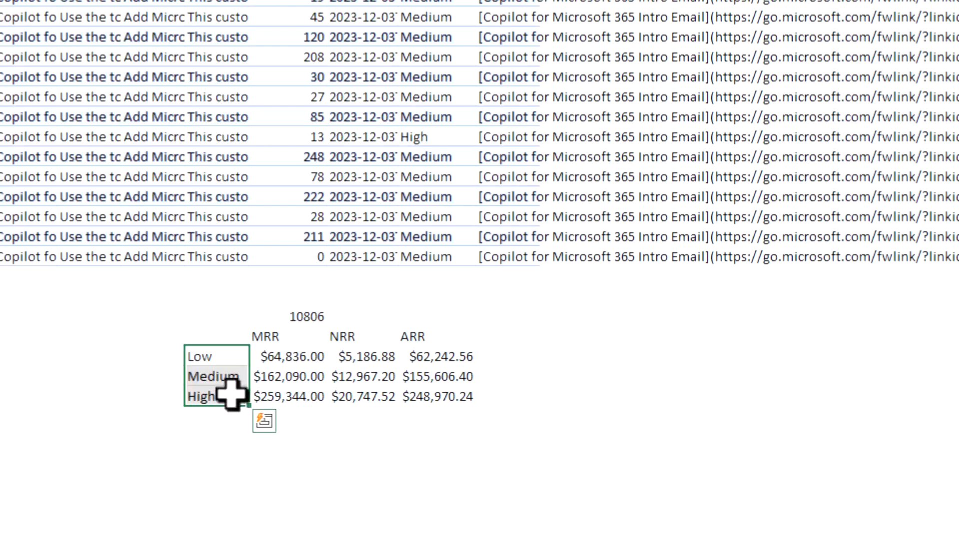
pyautogui.click(201, 357)
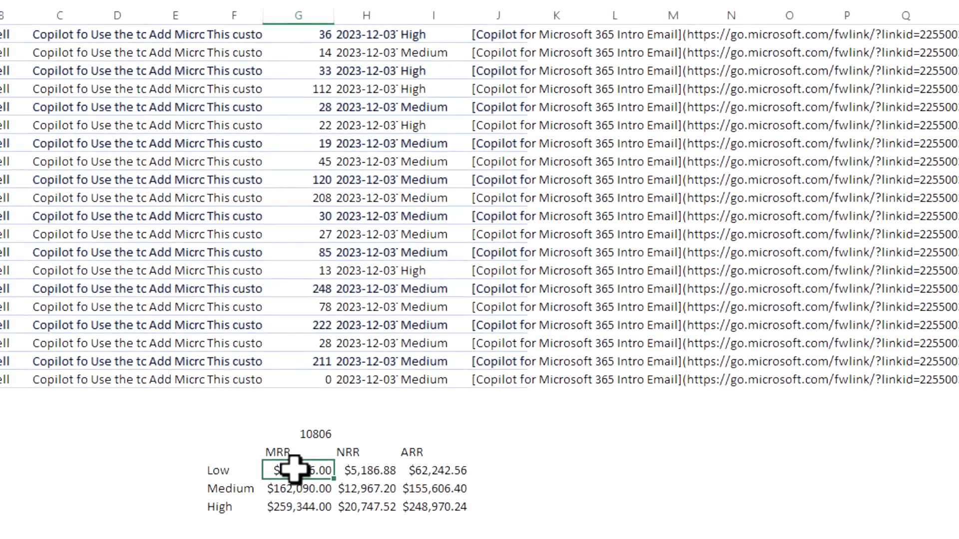
pyautogui.click(299, 521)
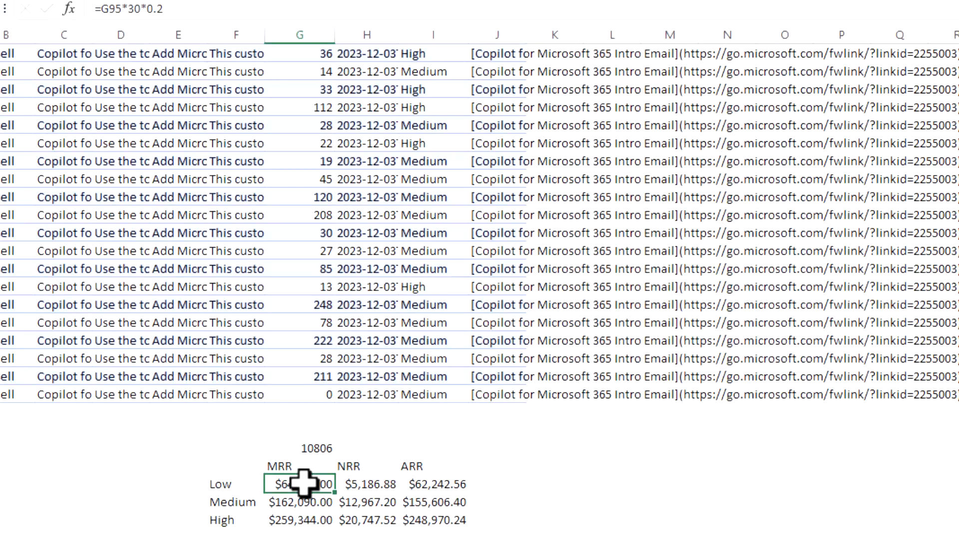
pyautogui.moveTo(358, 506)
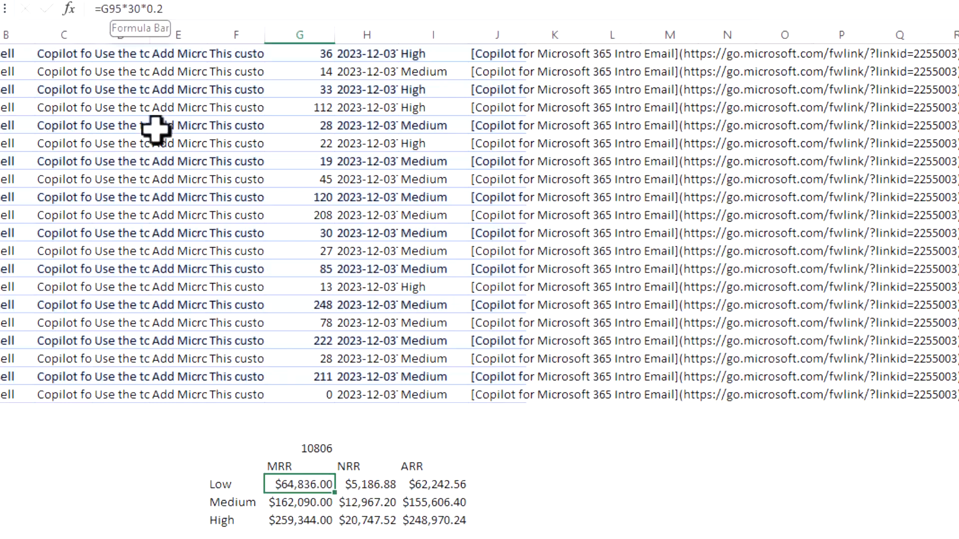
pyautogui.moveTo(126, 15)
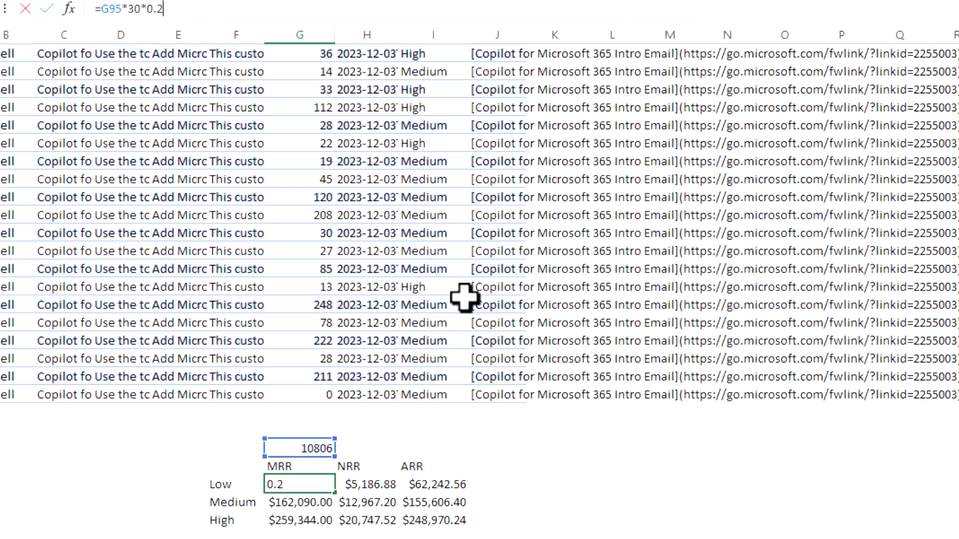
pyautogui.moveTo(306, 523)
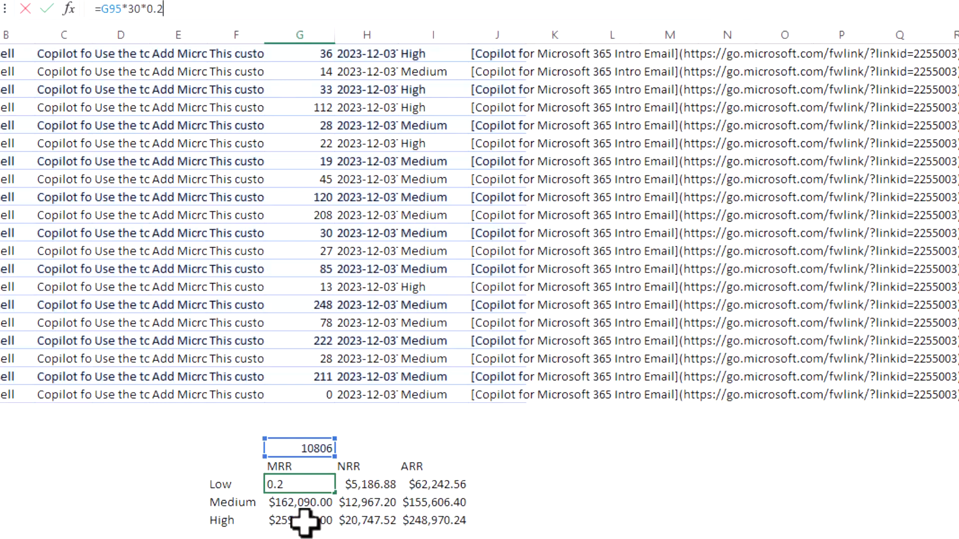
pyautogui.moveTo(343, 493)
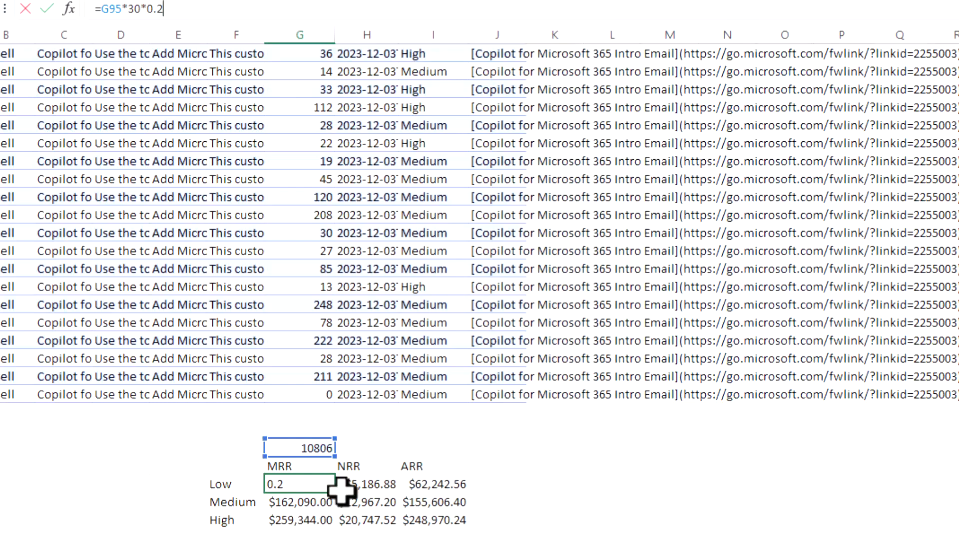
pyautogui.press('Return')
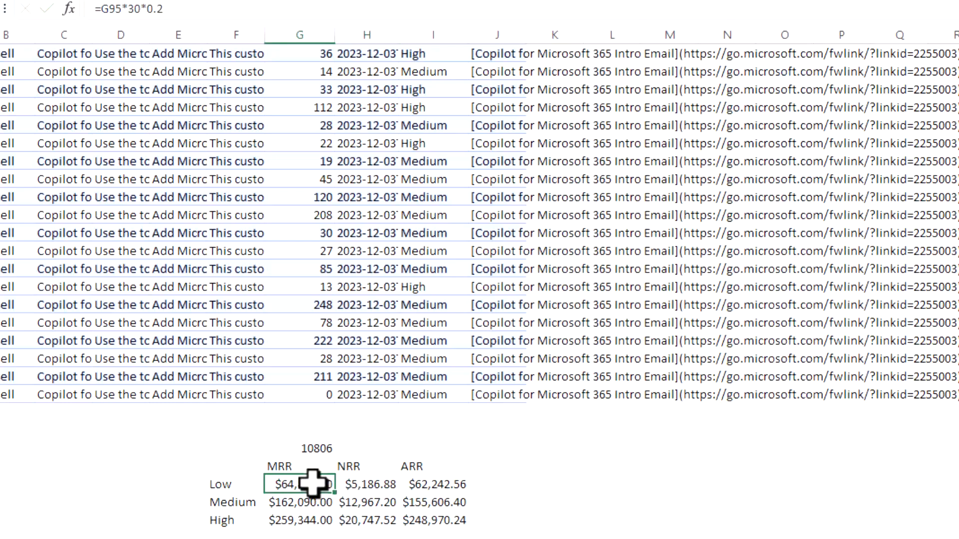
pyautogui.click(369, 485)
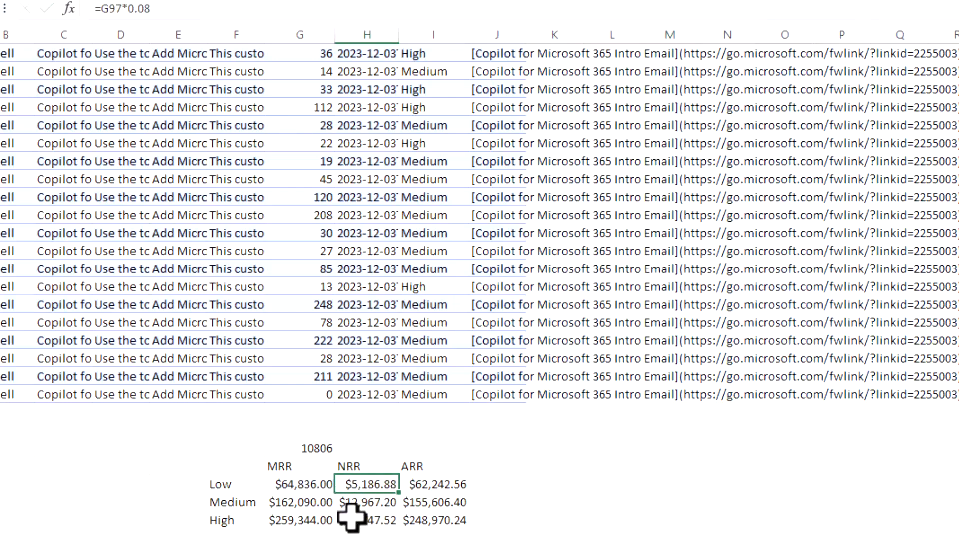
pyautogui.moveTo(426, 490)
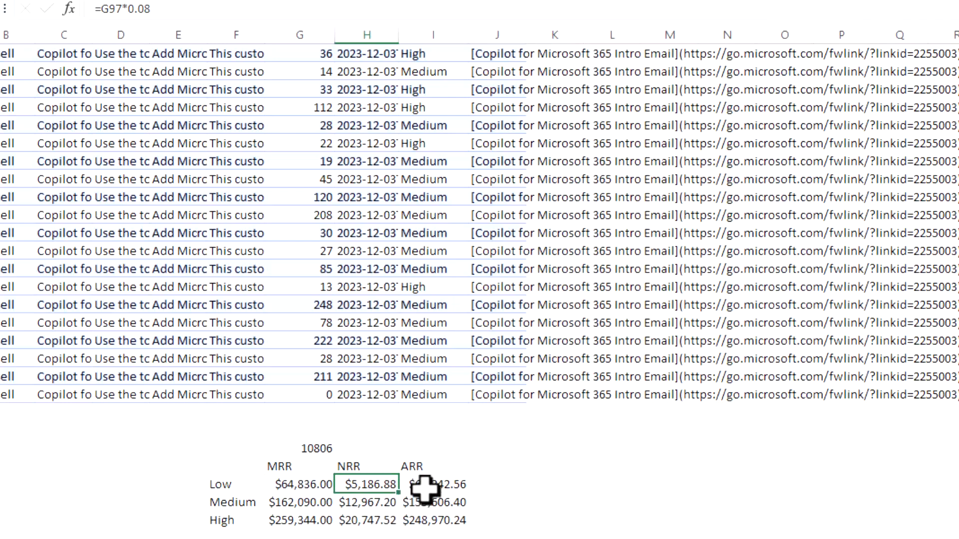
pyautogui.click(436, 484)
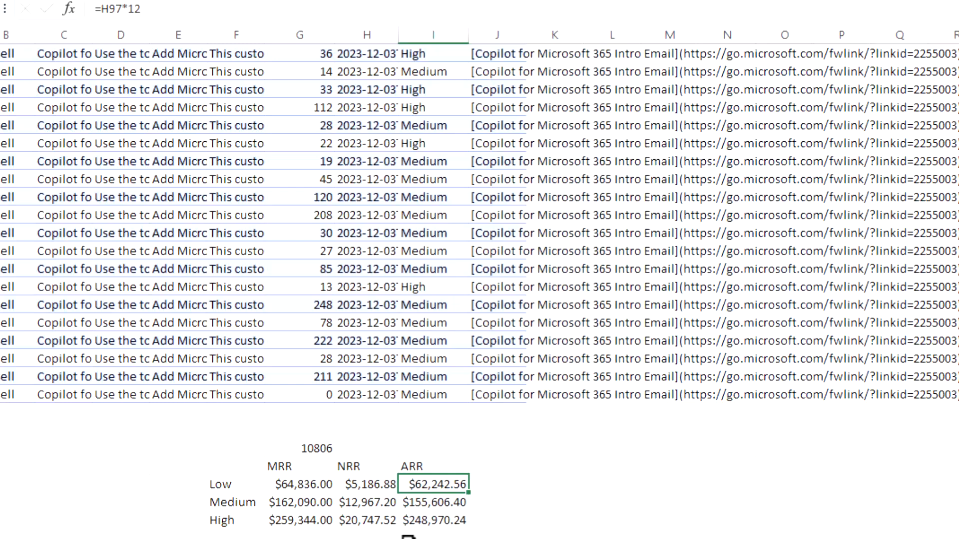
pyautogui.moveTo(584, 478)
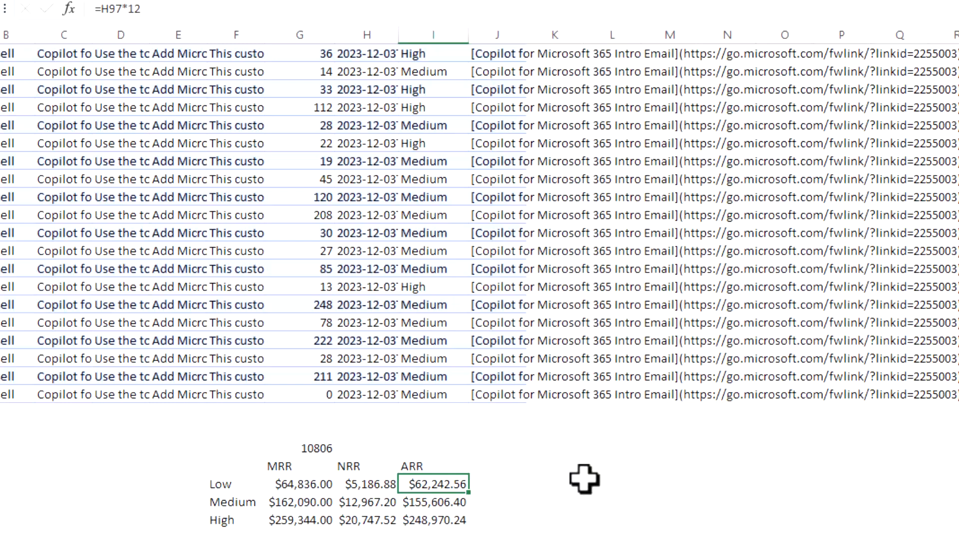
pyautogui.moveTo(270, 503)
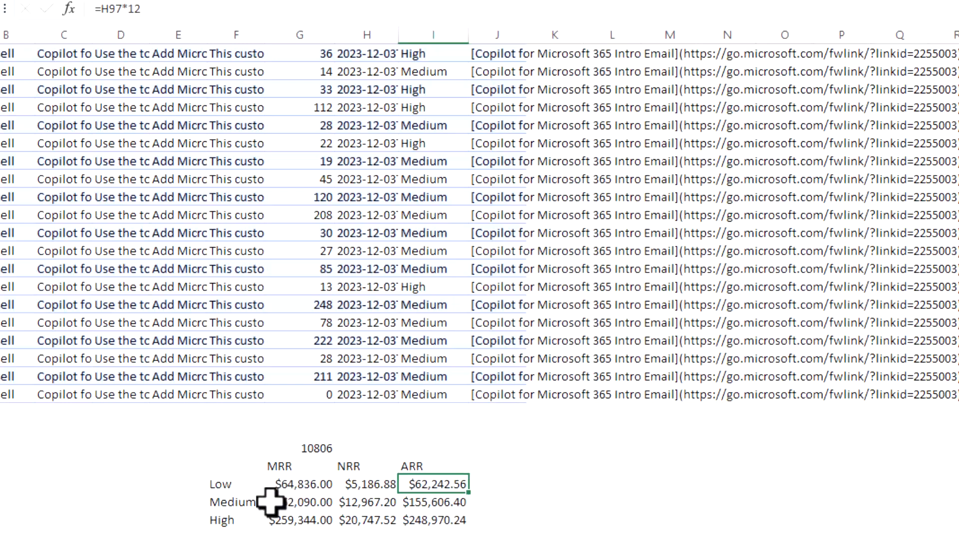
pyautogui.moveTo(251, 505)
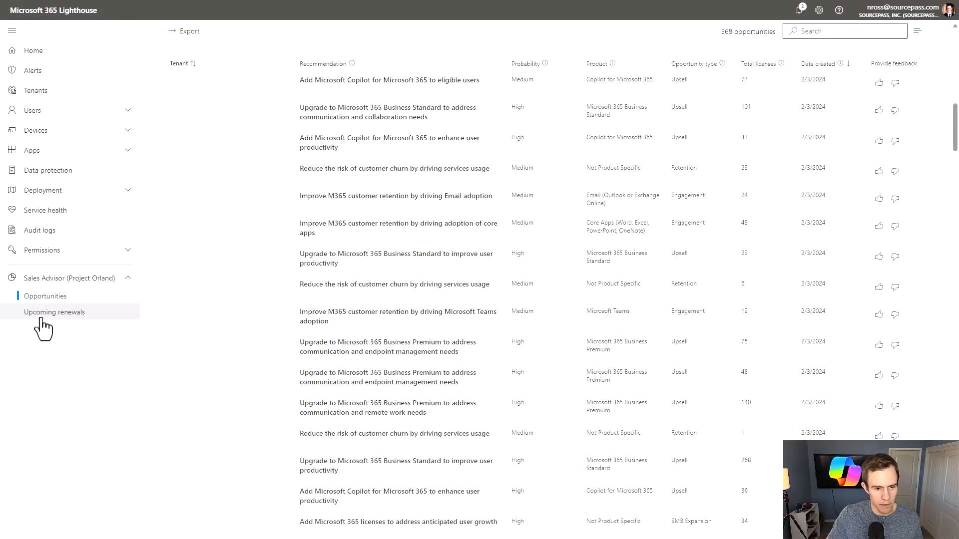
# Step: Show Upcoming renewals under Sales Advisor with its 7, 15 and 30-day expiration tiles
pyautogui.click(54, 312)
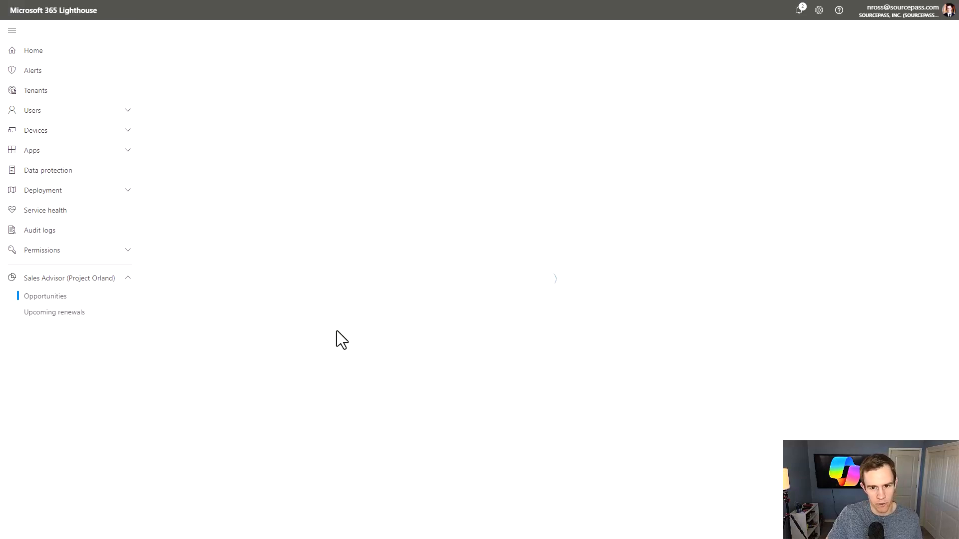
pyautogui.click(54, 312)
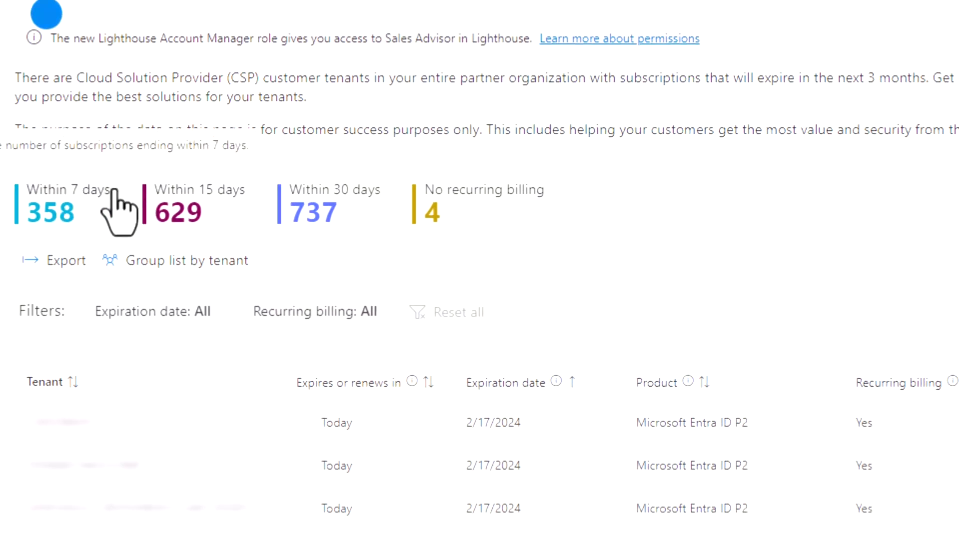
pyautogui.moveTo(524, 257)
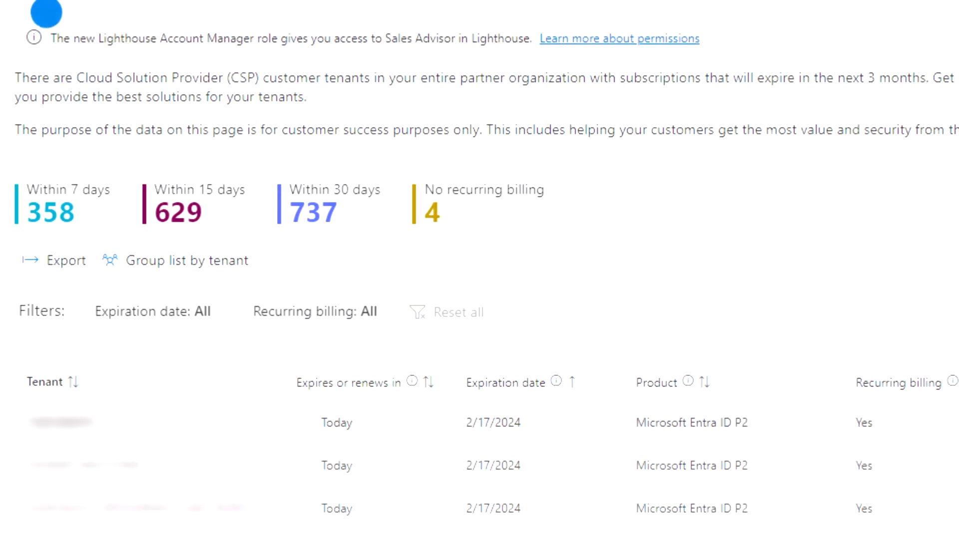
pyautogui.moveTo(559, 440)
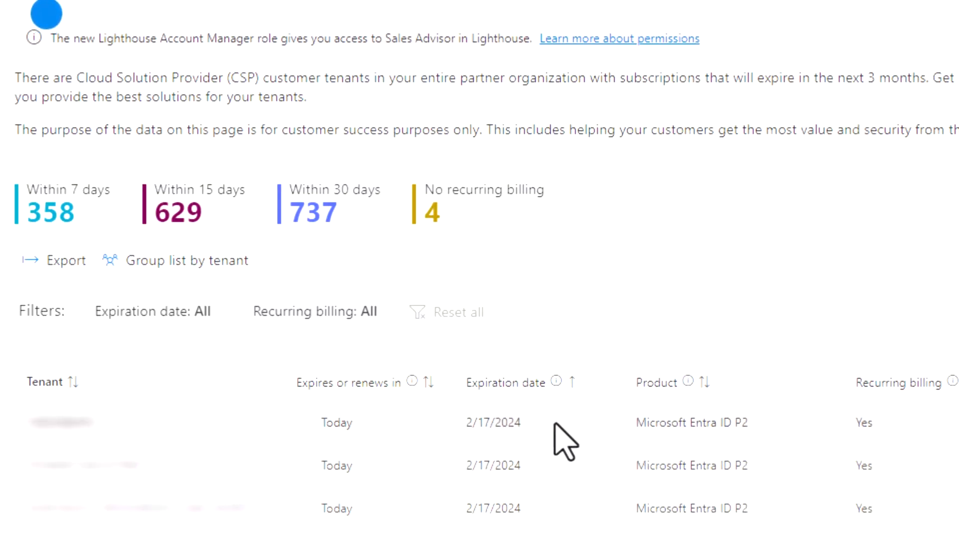
pyautogui.moveTo(698, 328)
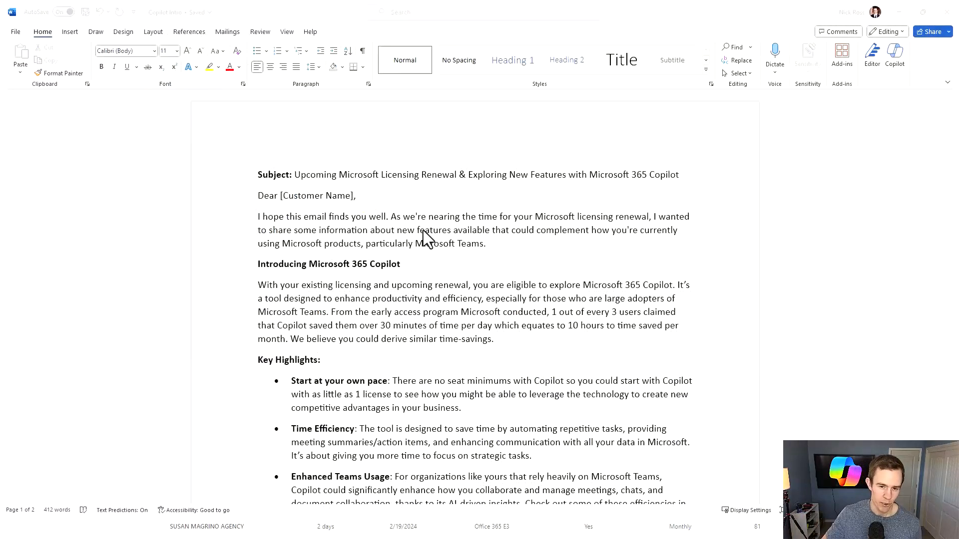
pyautogui.scroll(-3)
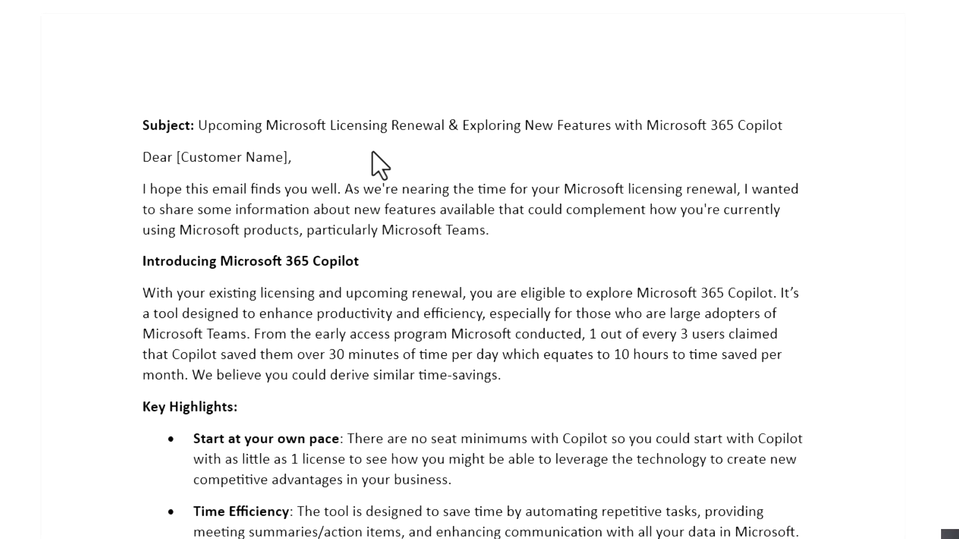
pyautogui.scroll(-3)
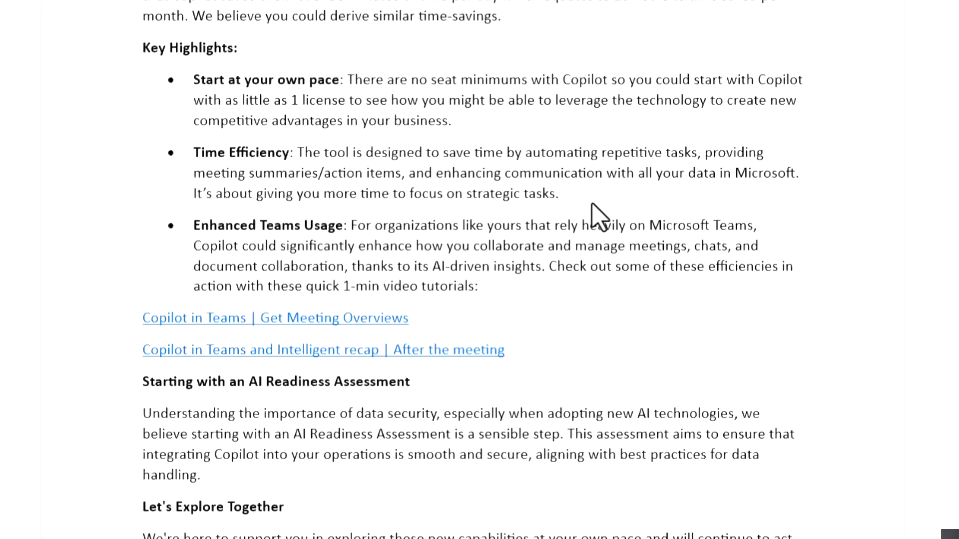
pyautogui.scroll(3)
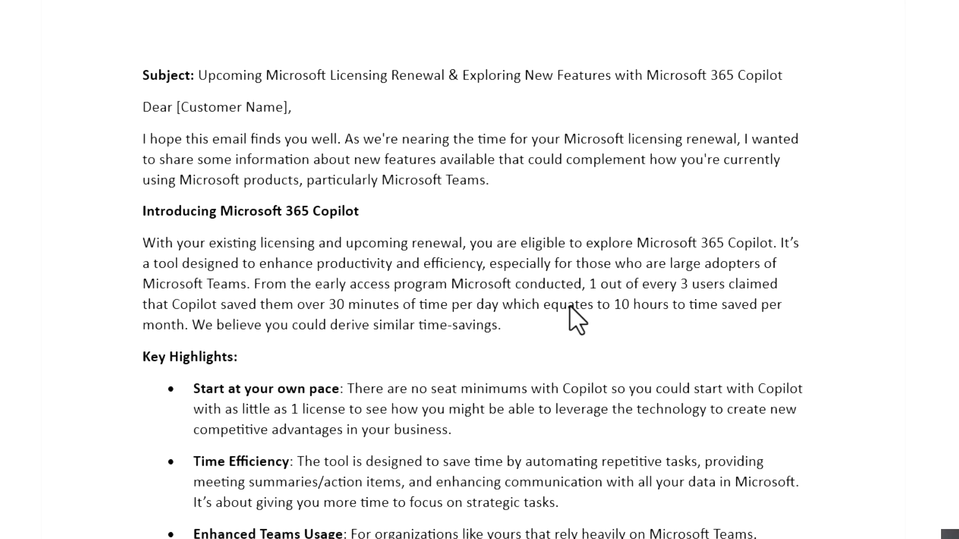
pyautogui.moveTo(234, 75)
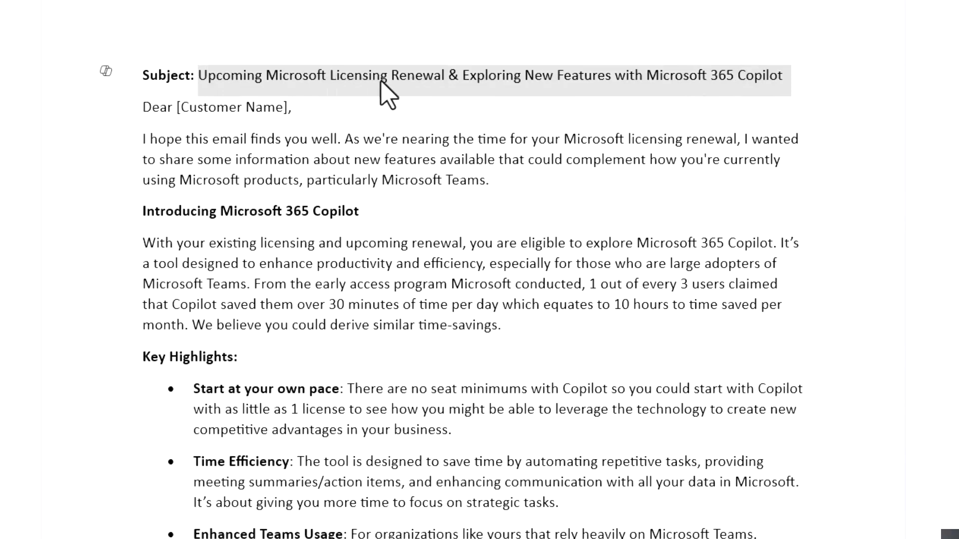
pyautogui.moveTo(404, 95)
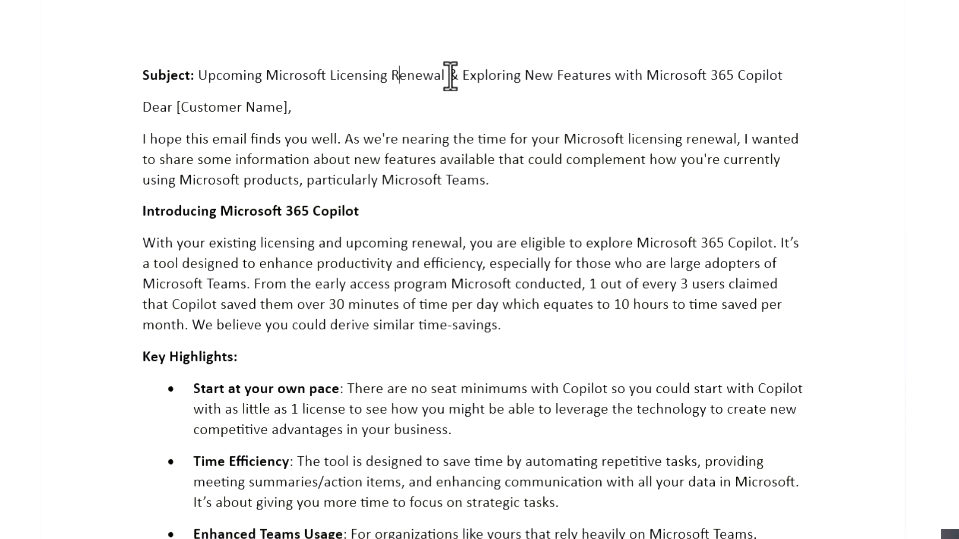
pyautogui.moveTo(466, 84)
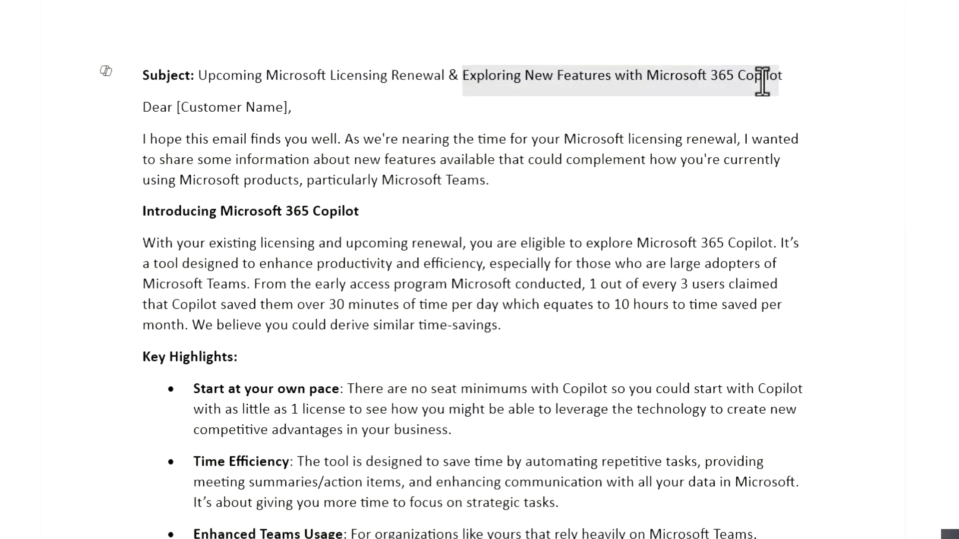
pyautogui.moveTo(749, 151)
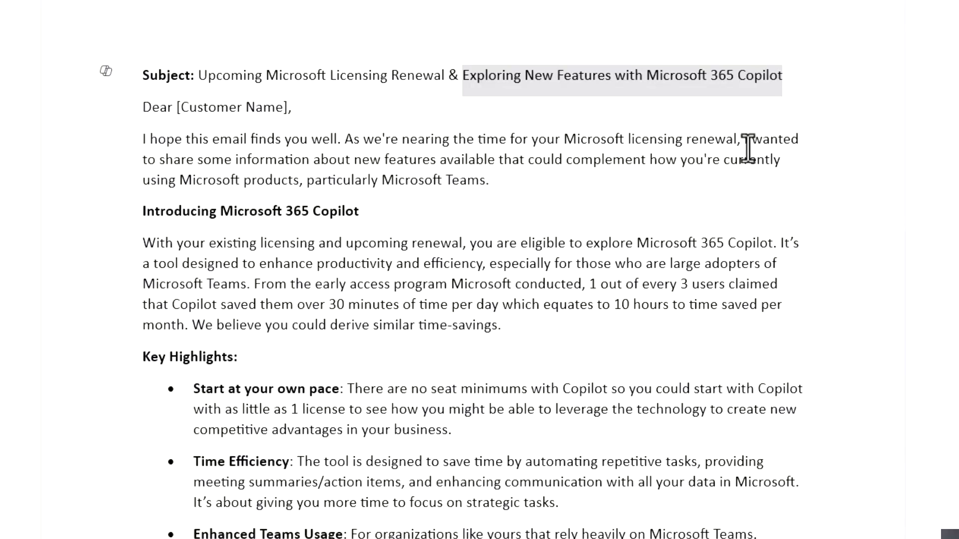
pyautogui.moveTo(366, 75)
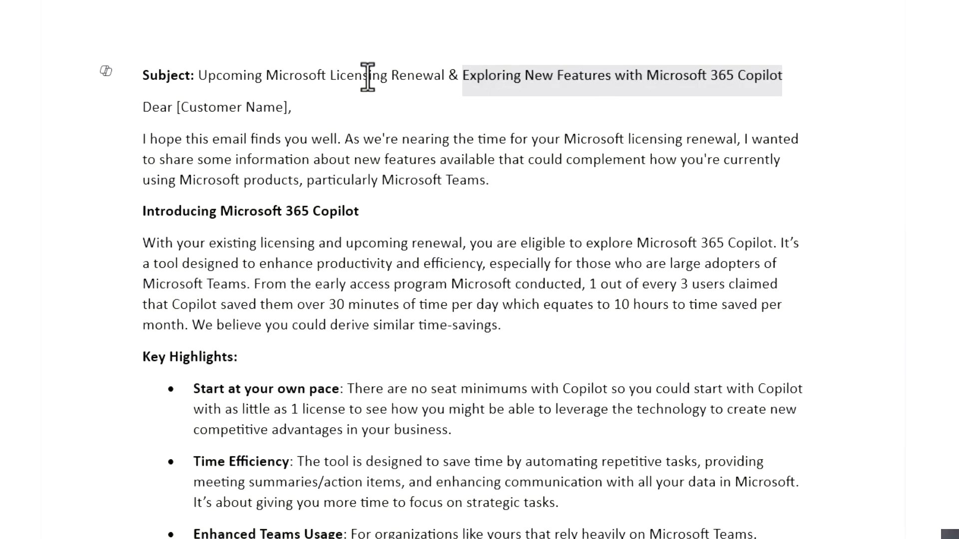
pyautogui.moveTo(498, 238)
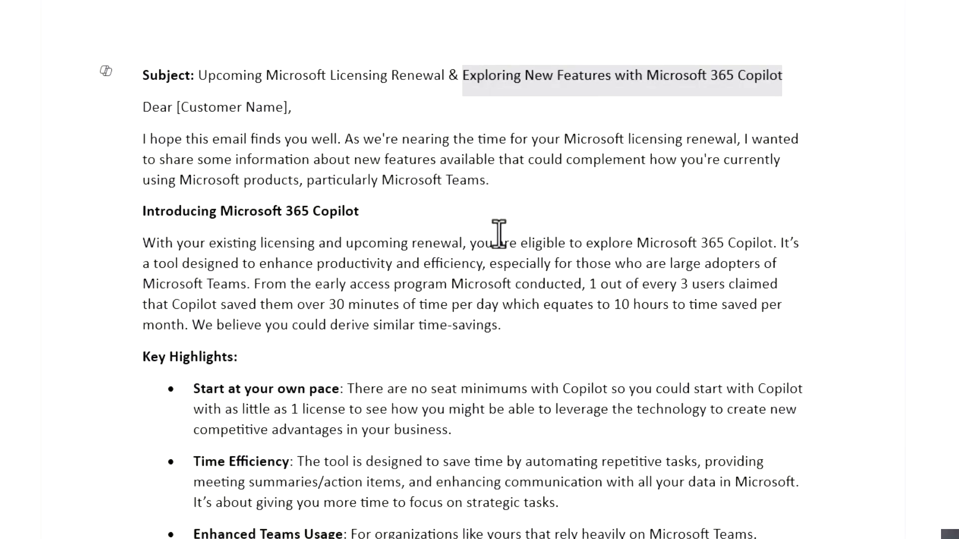
pyautogui.moveTo(507, 191)
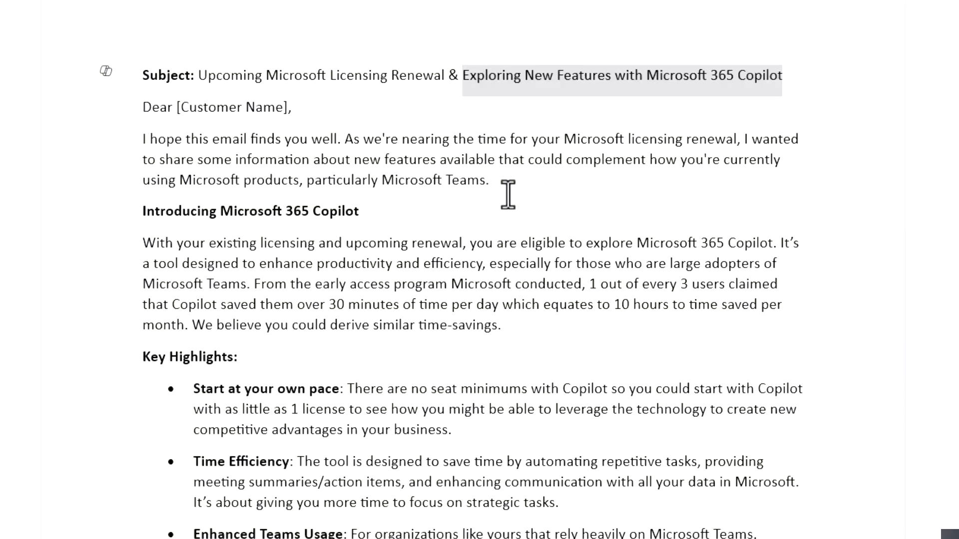
pyautogui.doubleClick(435, 180)
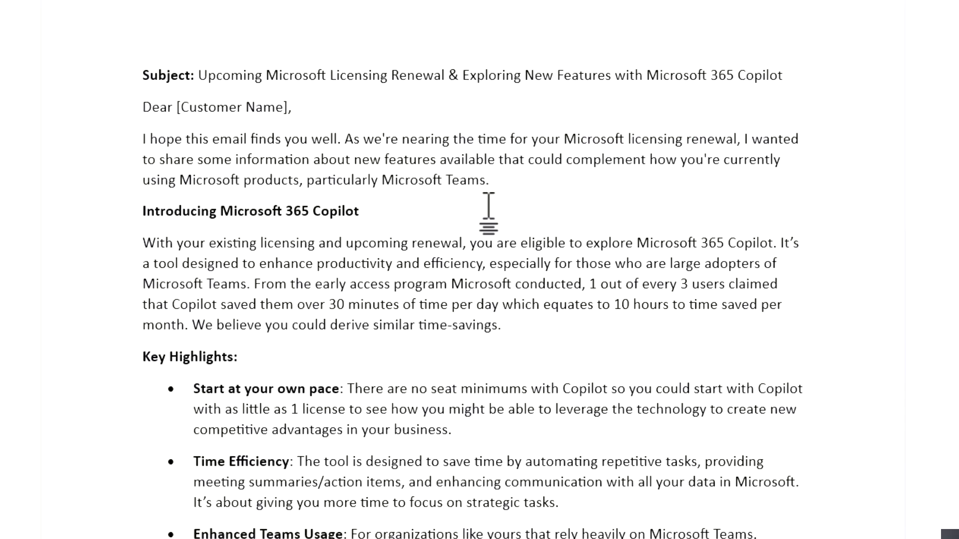
pyautogui.click(359, 212)
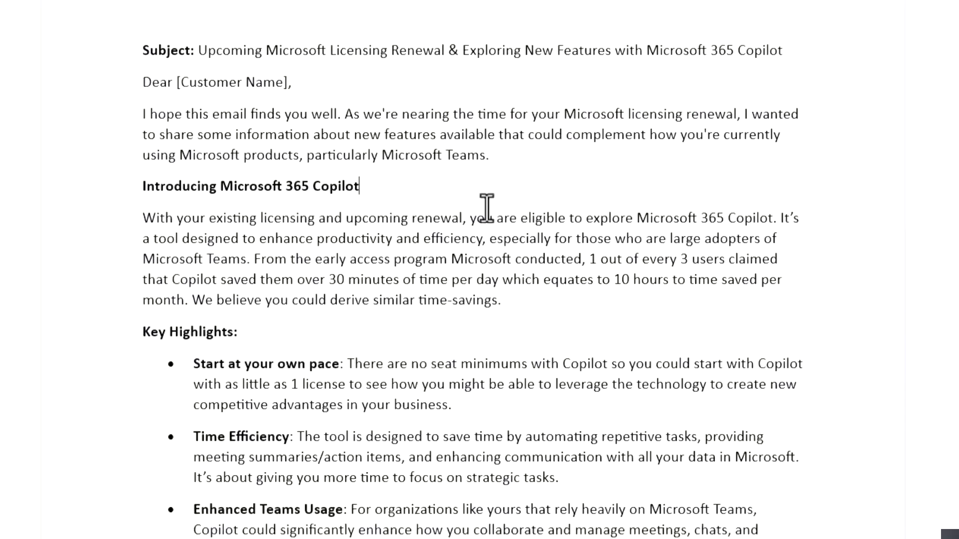
pyautogui.scroll(-3)
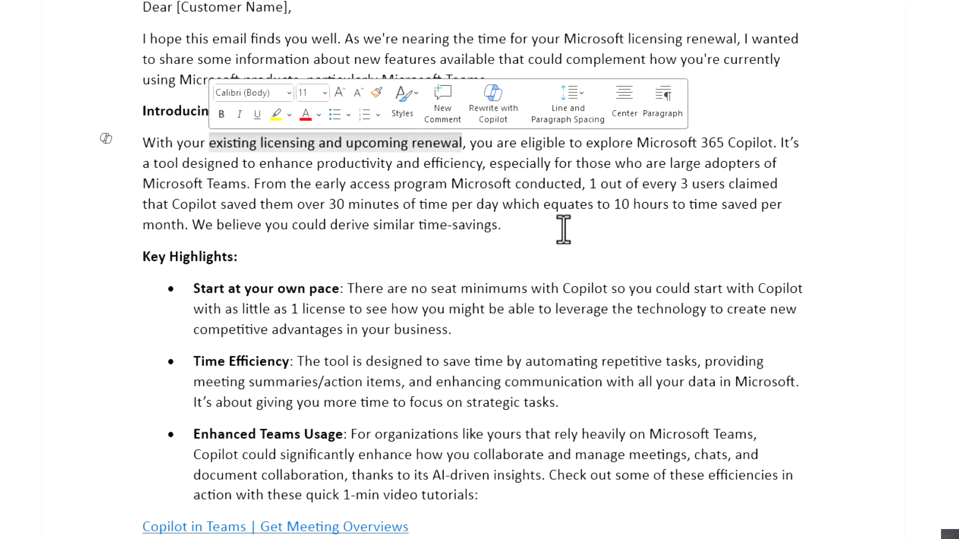
pyautogui.moveTo(495, 195)
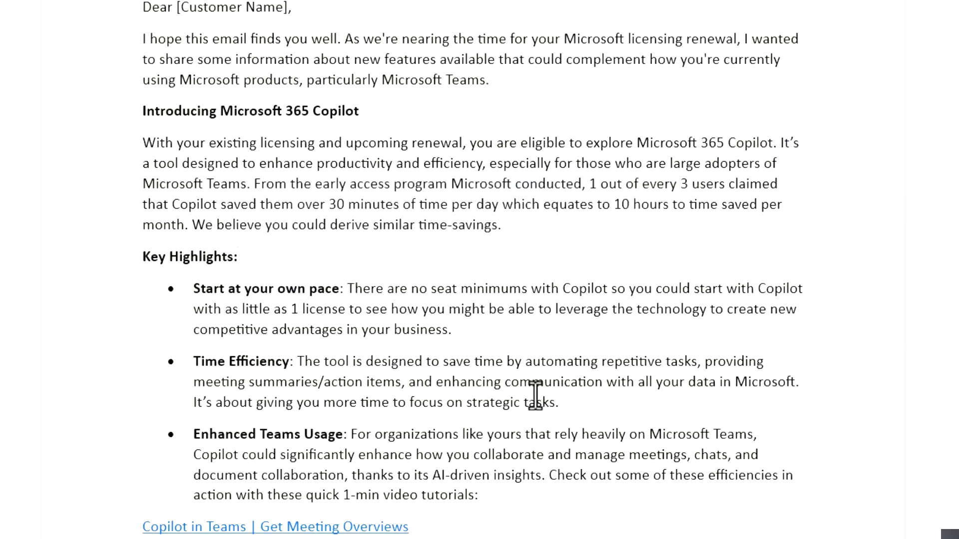
pyautogui.scroll(-3)
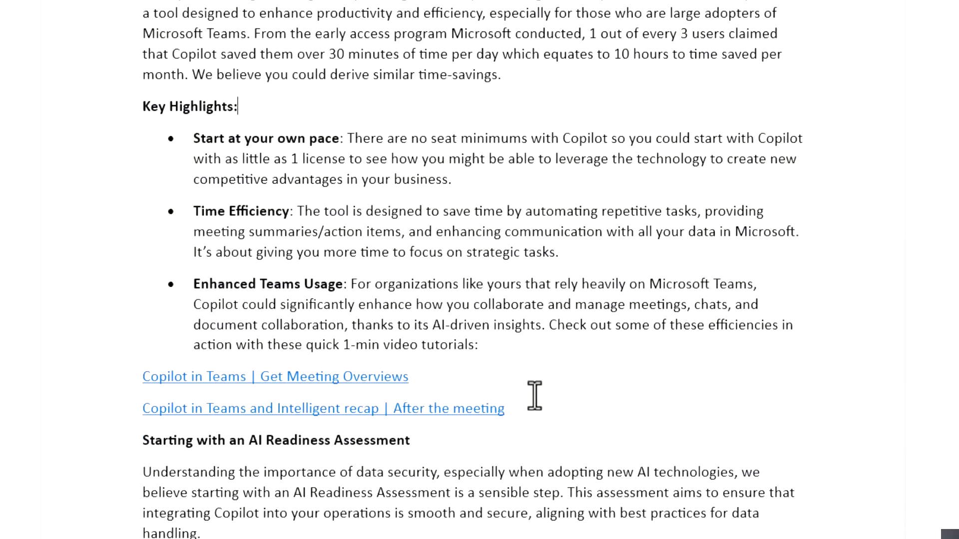
pyautogui.moveTo(244, 159)
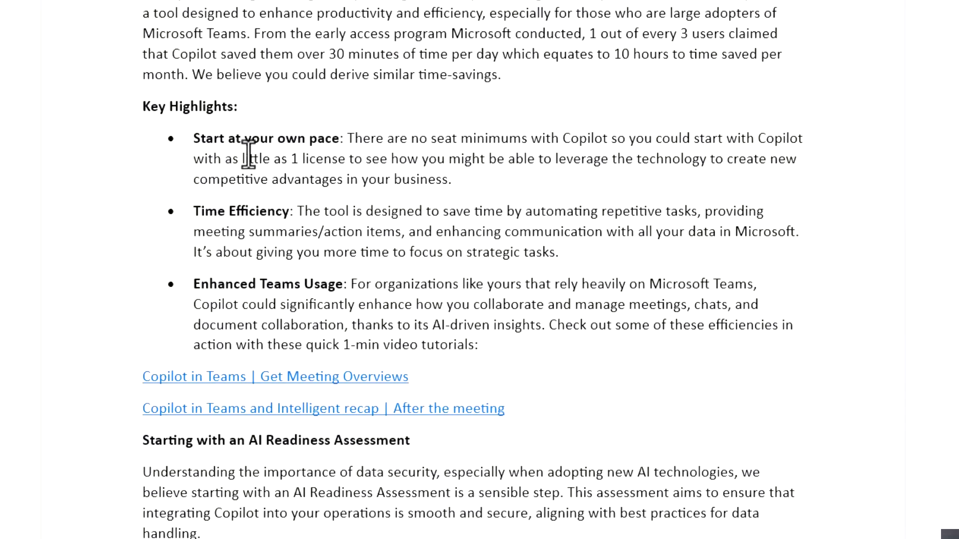
pyautogui.moveTo(298, 252)
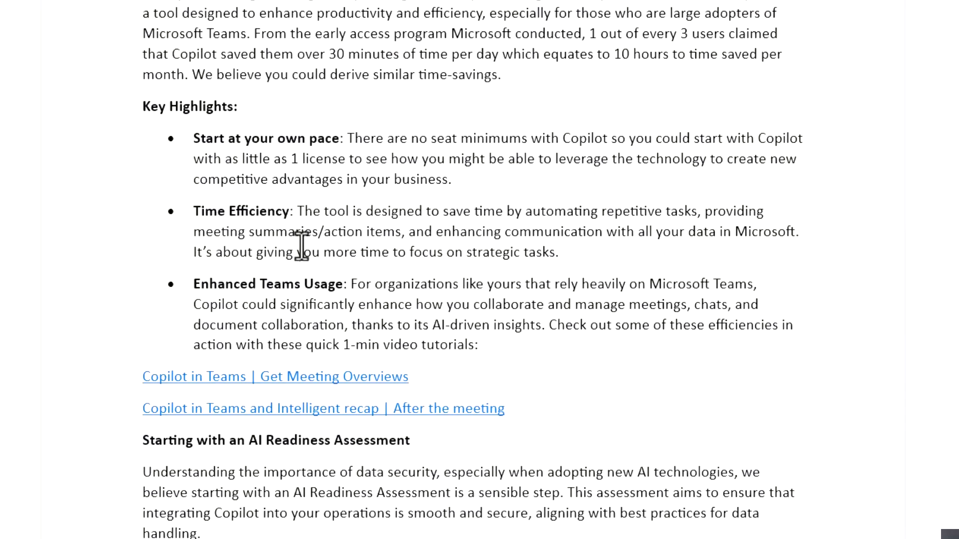
pyautogui.moveTo(324, 288)
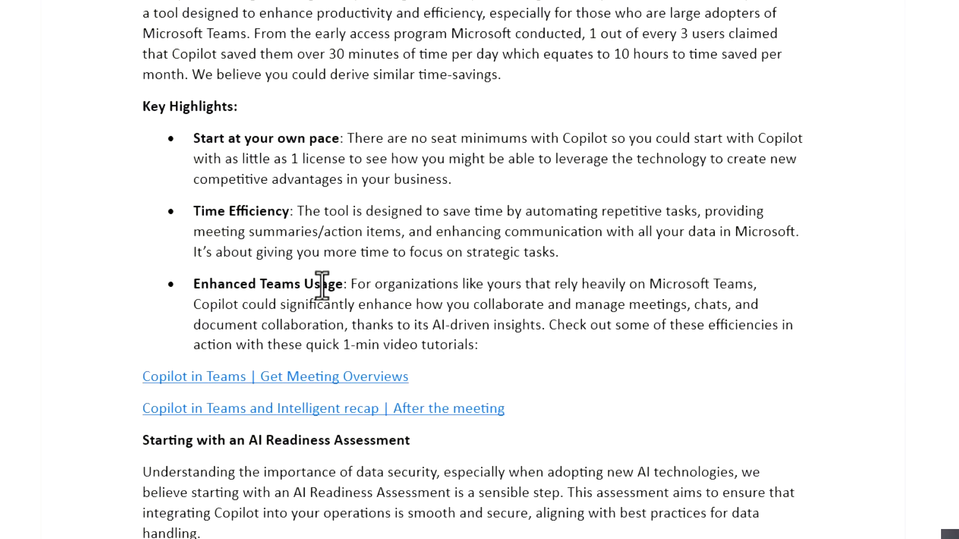
pyautogui.click(238, 105)
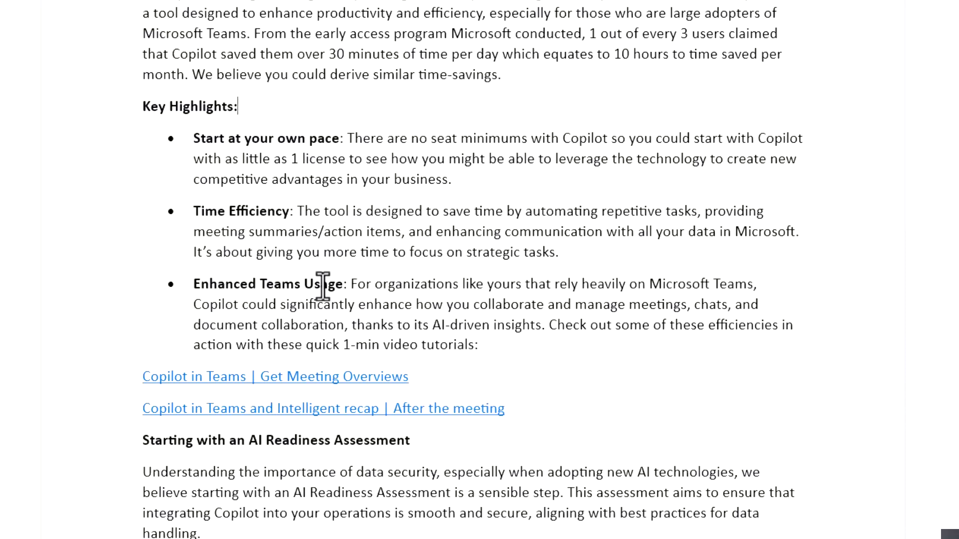
pyautogui.moveTo(219, 293)
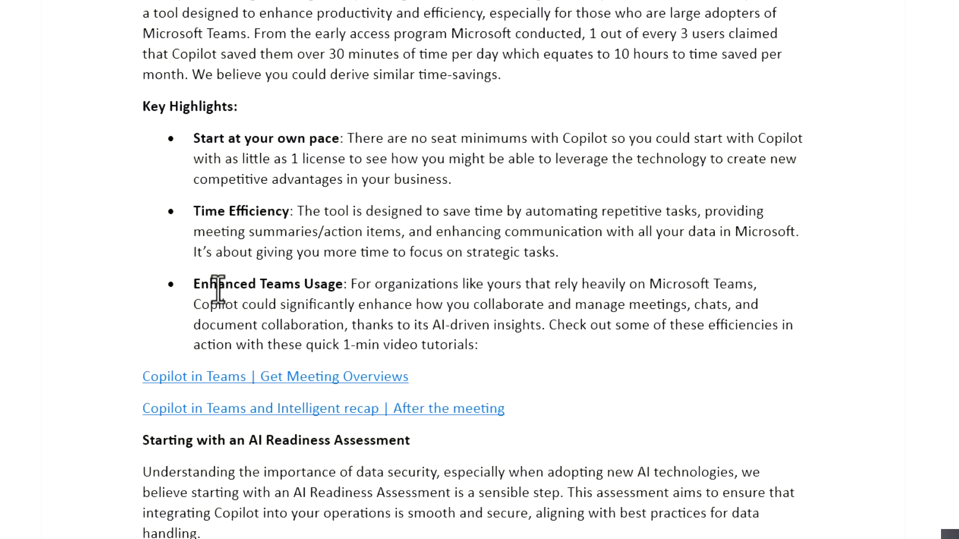
pyautogui.moveTo(288, 306)
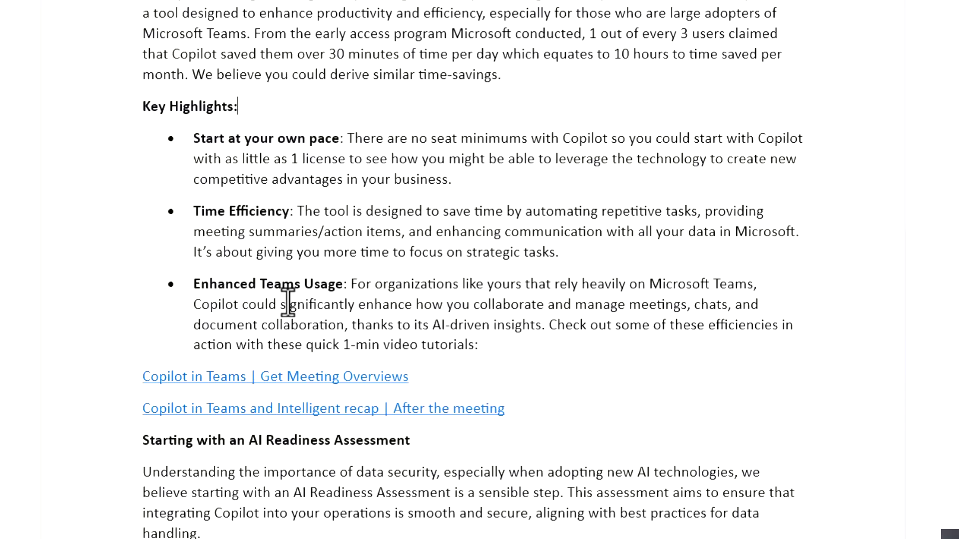
pyautogui.moveTo(294, 376)
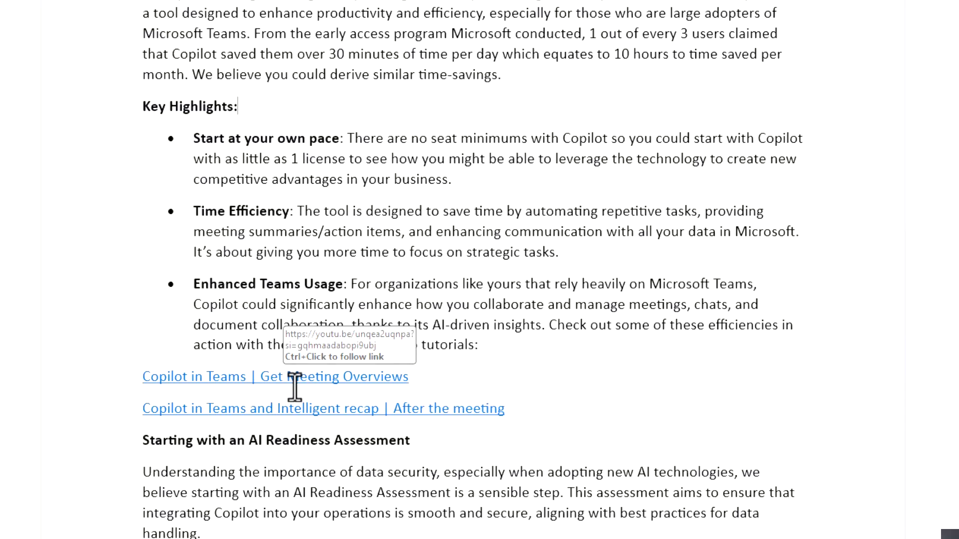
pyautogui.scroll(-3)
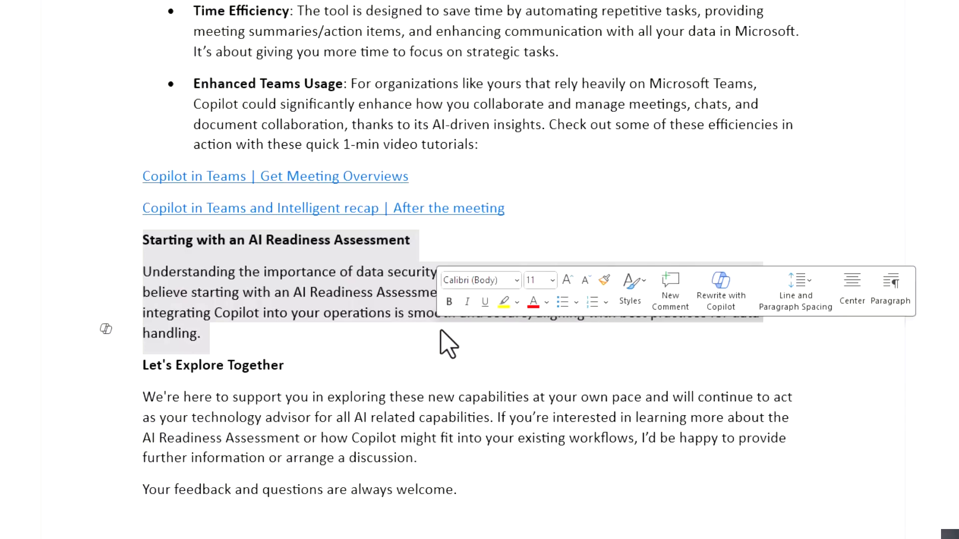
pyautogui.click(439, 334)
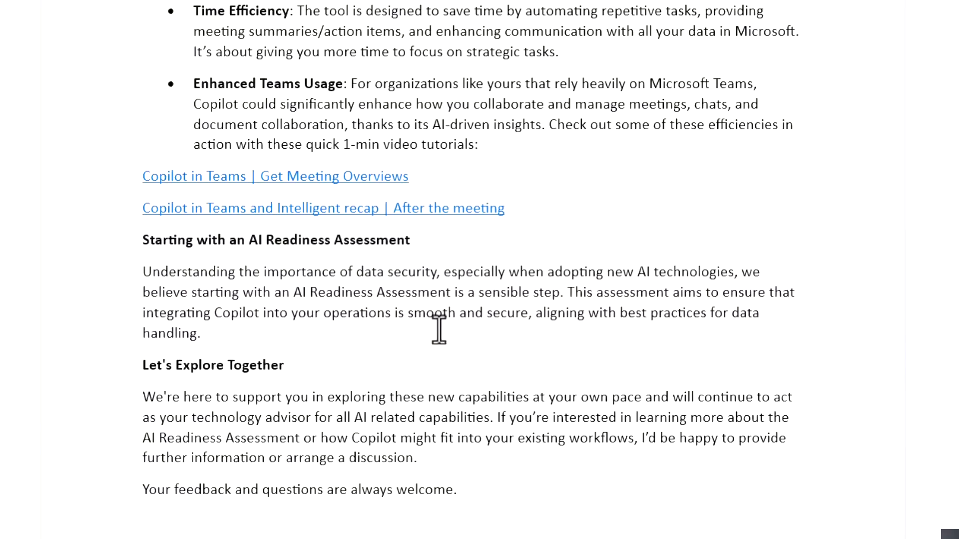
pyautogui.click(202, 334)
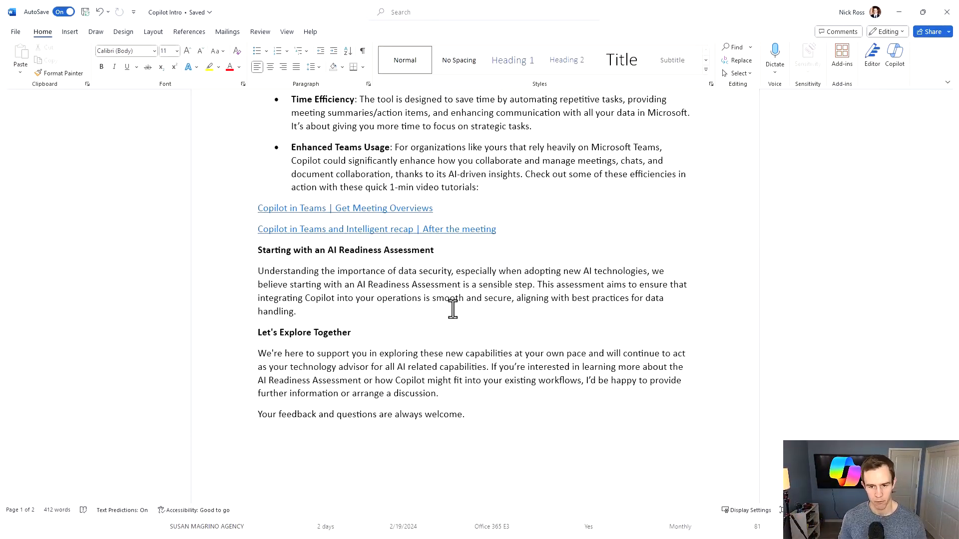
pyautogui.click(295, 312)
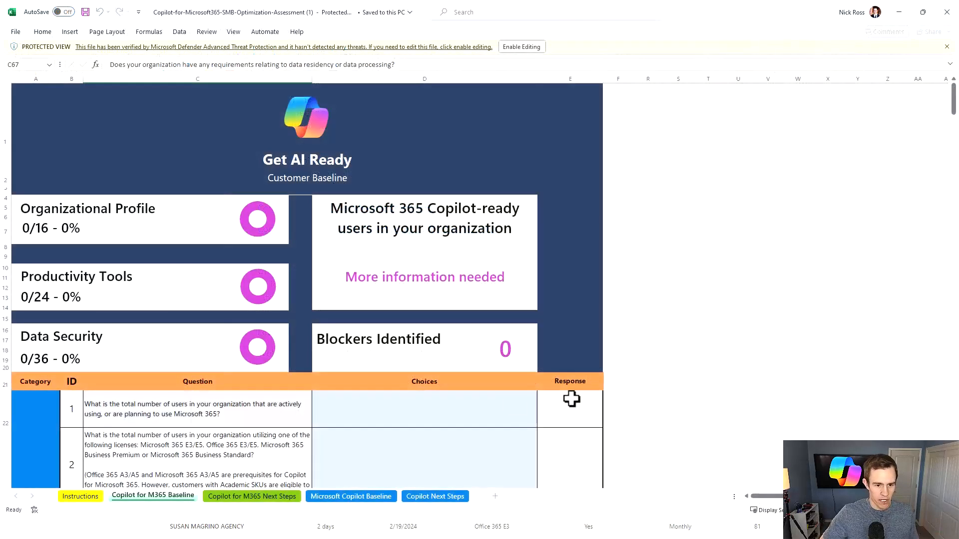
pyautogui.moveTo(113, 488)
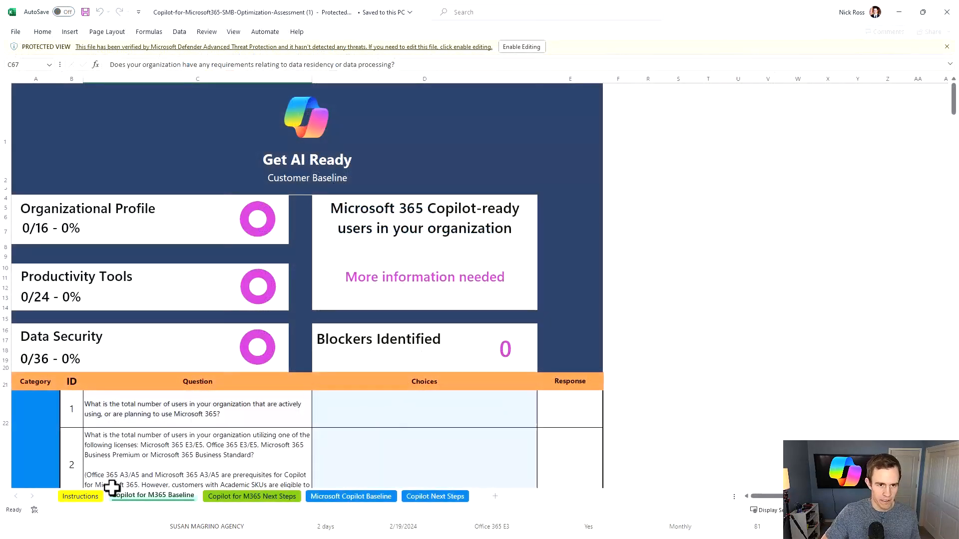
# Step: View the Instructions sheet, then scroll the Copilot for M365 Baseline questions through Data Security
pyautogui.click(79, 497)
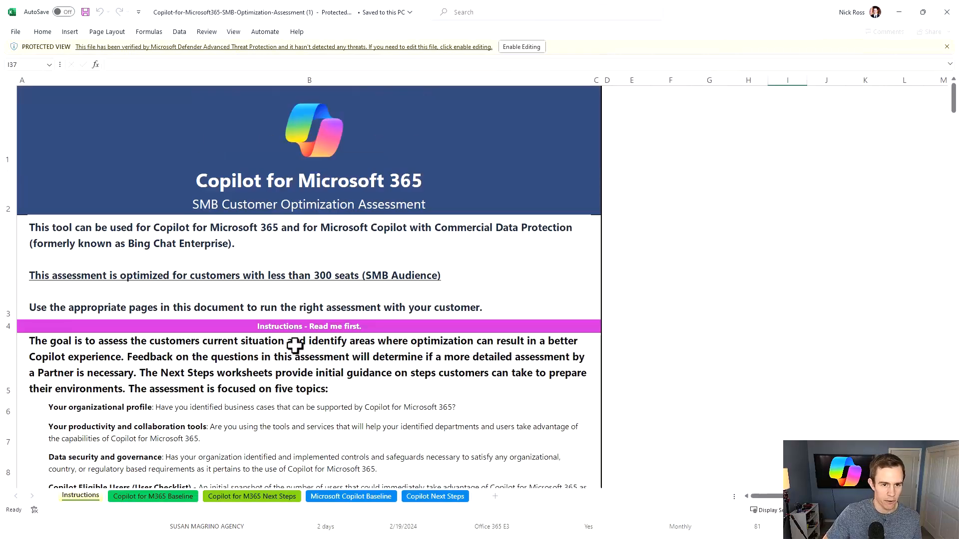
pyautogui.click(152, 497)
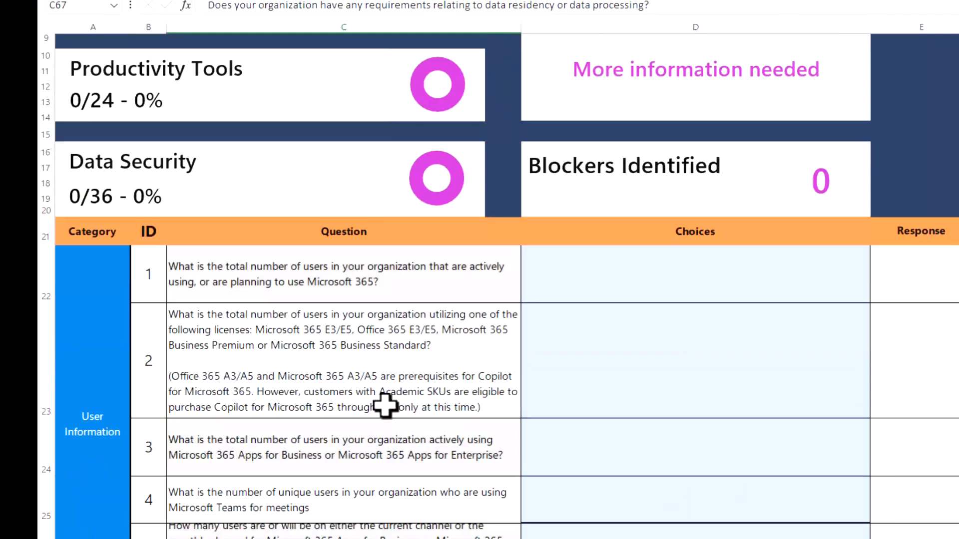
pyautogui.moveTo(661, 298)
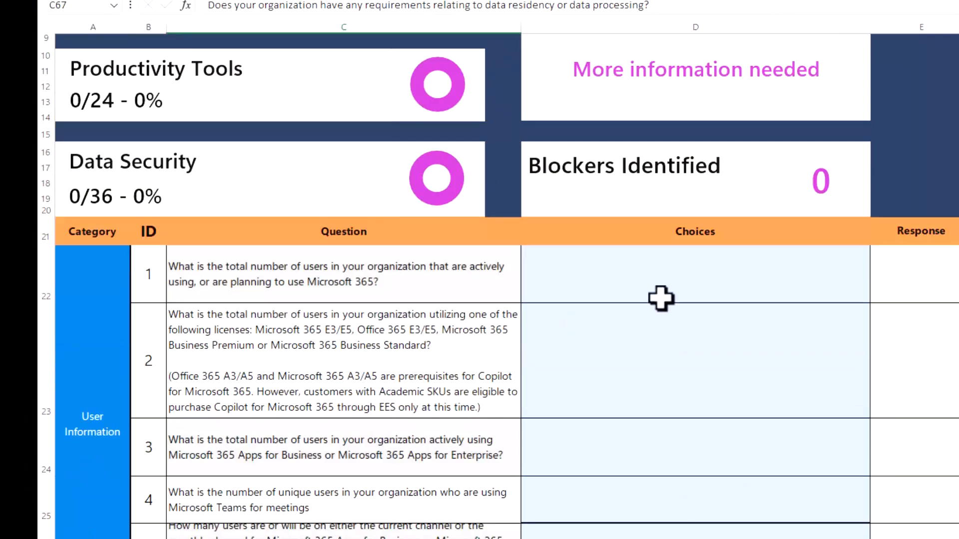
pyautogui.scroll(-3)
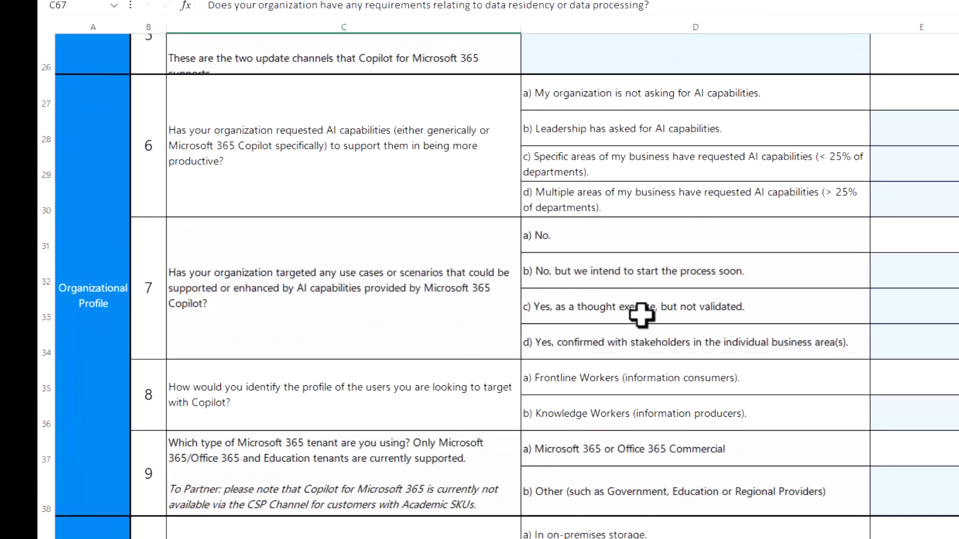
pyautogui.scroll(3)
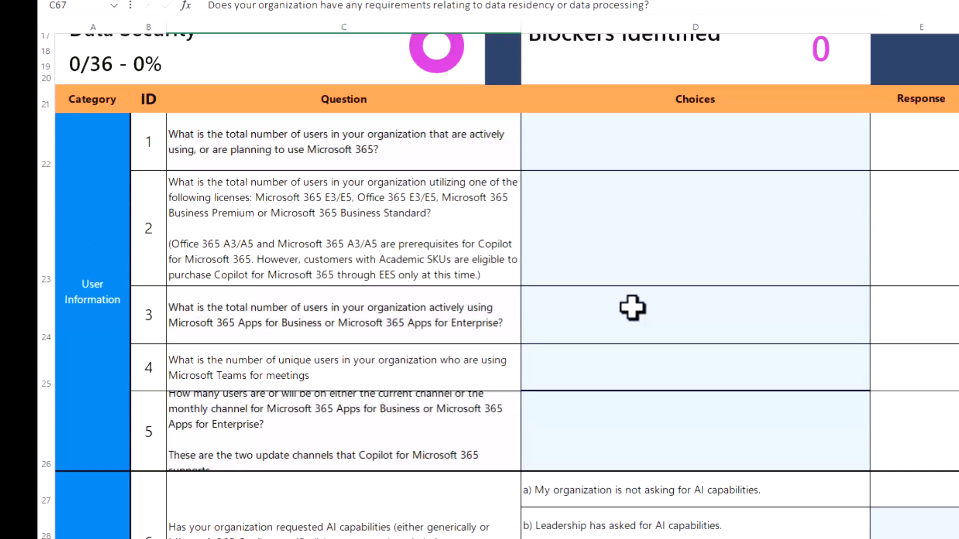
pyautogui.scroll(3)
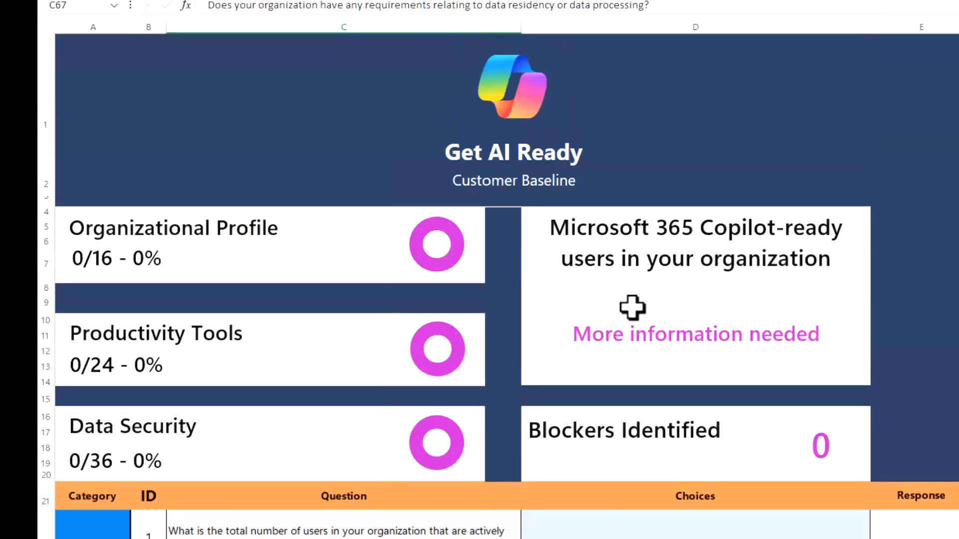
pyautogui.scroll(-3)
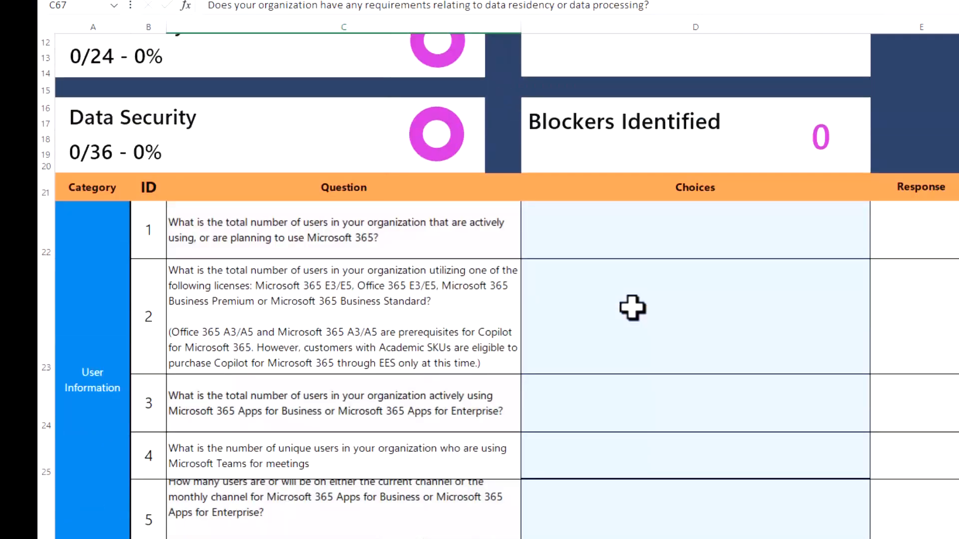
pyautogui.scroll(-3)
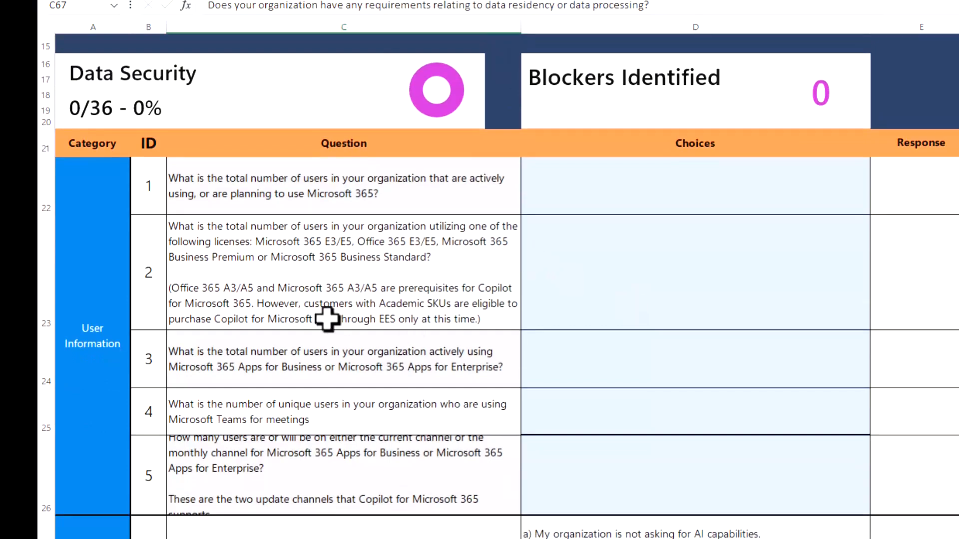
pyautogui.moveTo(377, 394)
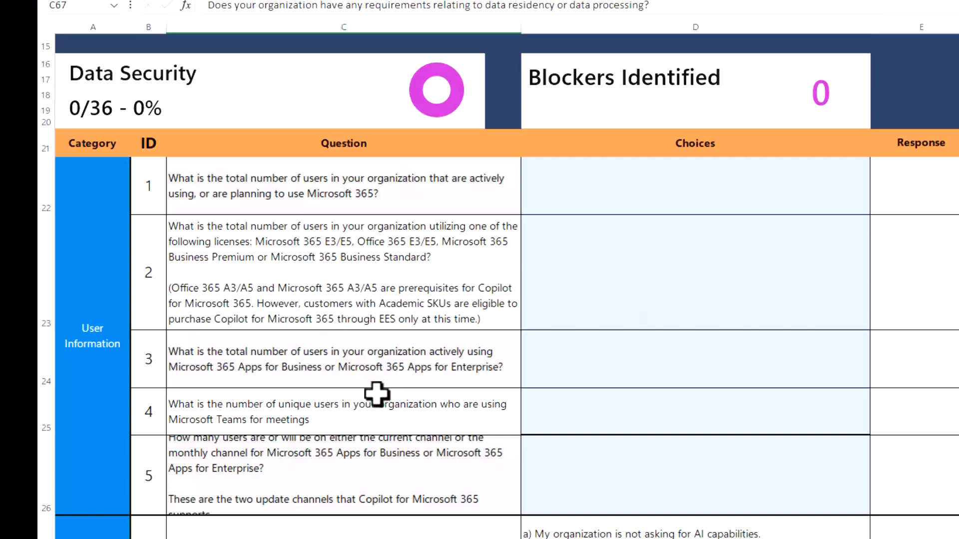
pyautogui.scroll(-3)
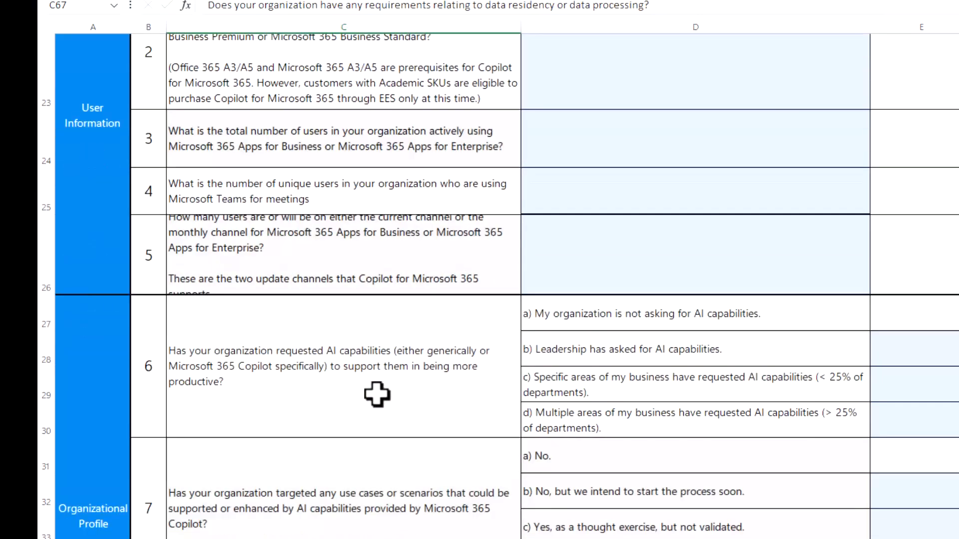
pyautogui.scroll(-3)
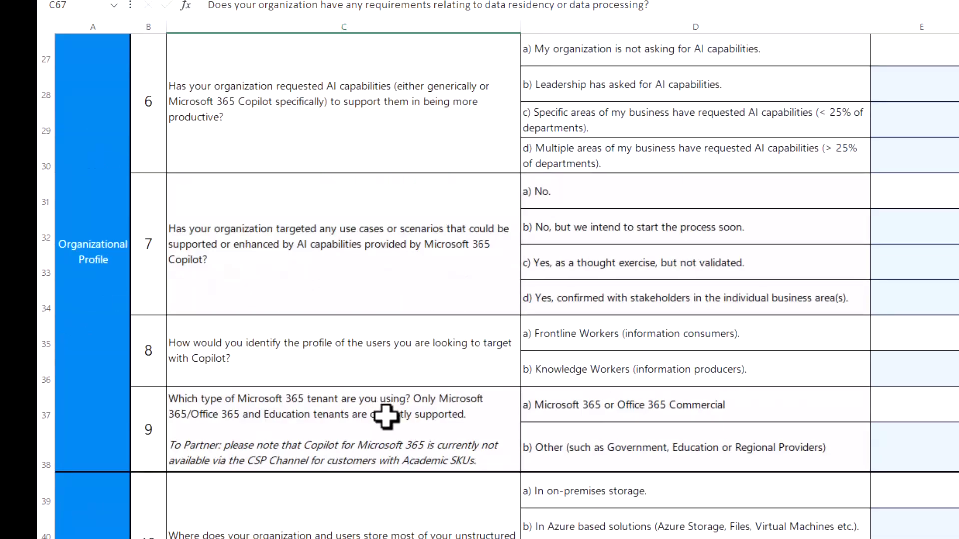
pyautogui.scroll(-3)
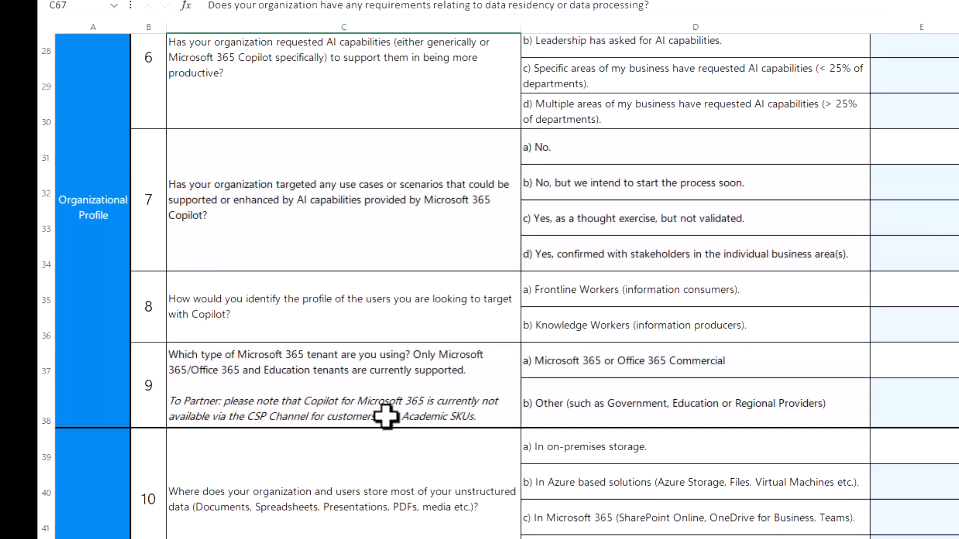
pyautogui.scroll(-3)
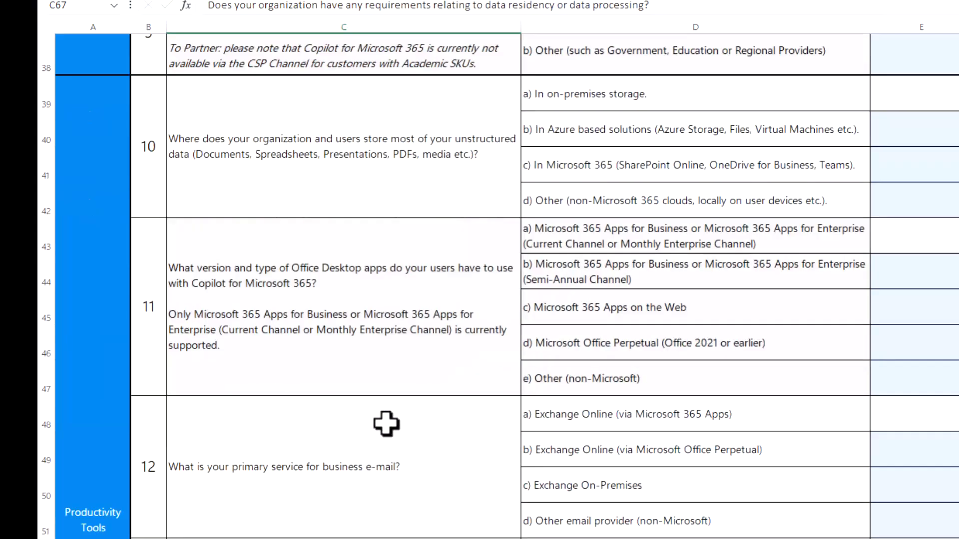
pyautogui.scroll(-3)
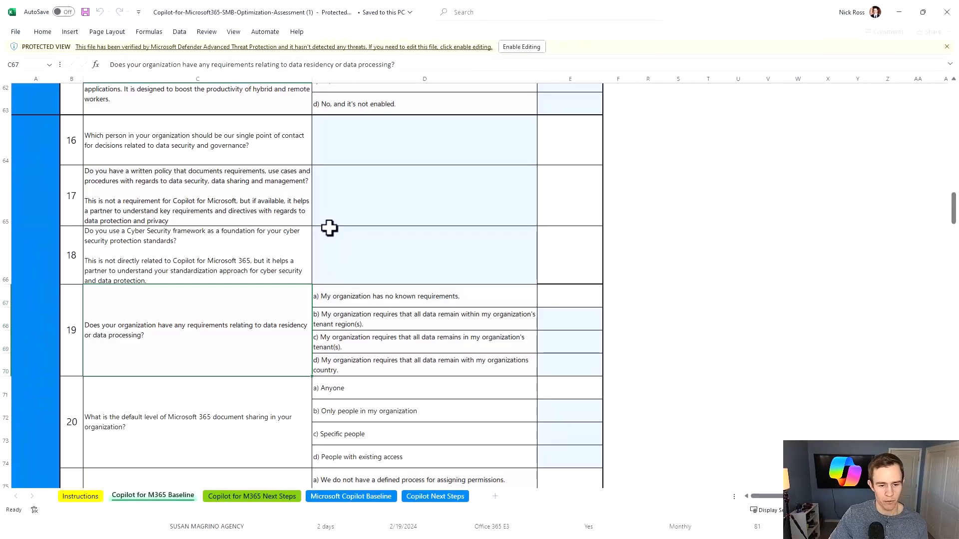
pyautogui.scroll(-3)
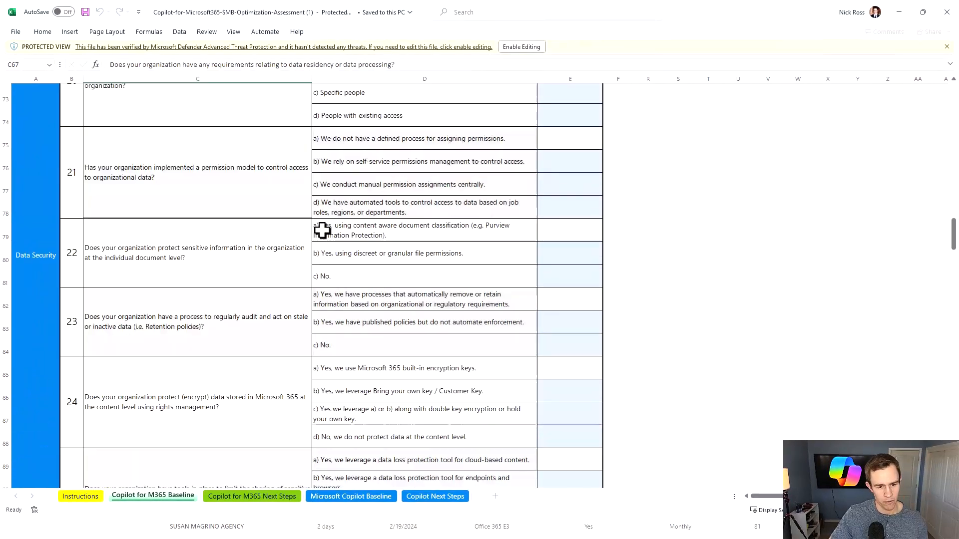
pyautogui.scroll(-3)
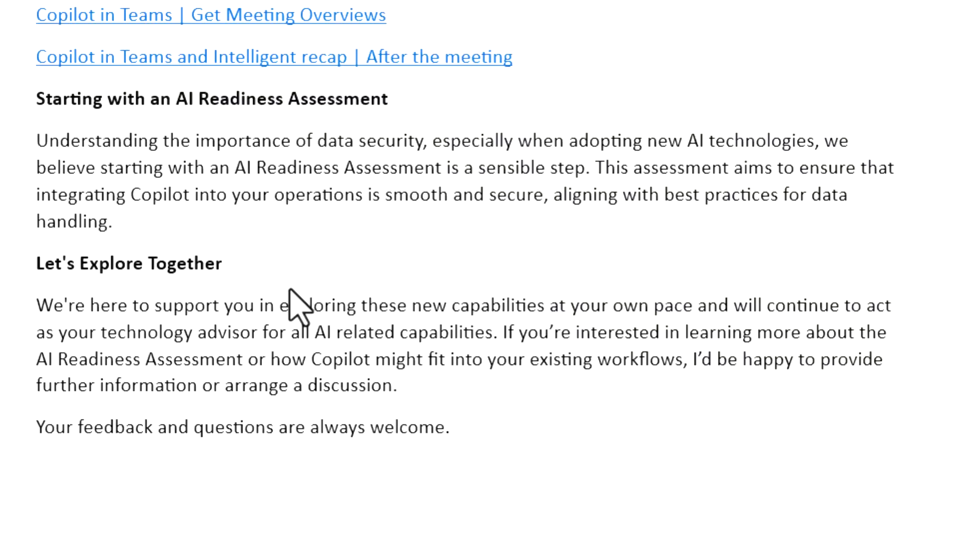
# Step: Scroll through the Copilot renewal email's closing sections back toward the Subject line
pyautogui.scroll(-3)
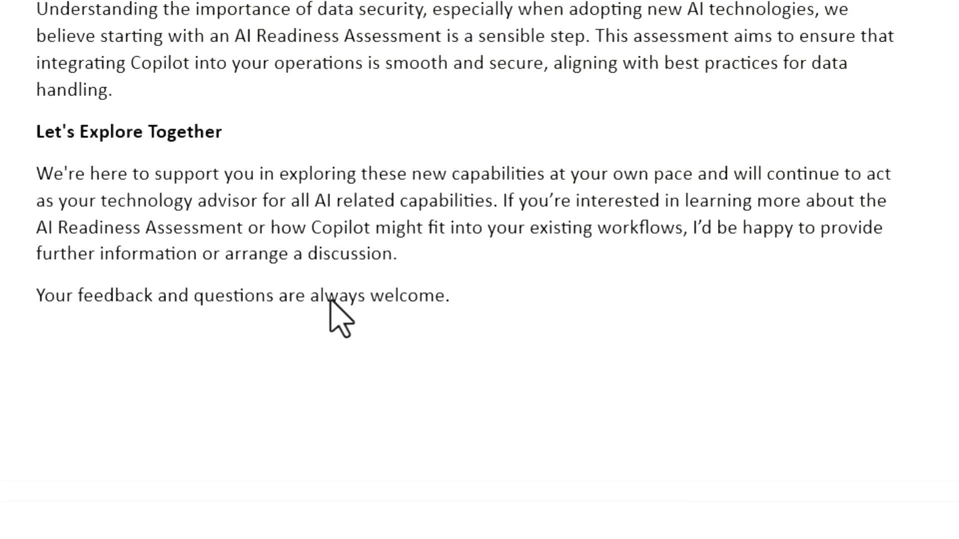
pyautogui.scroll(3)
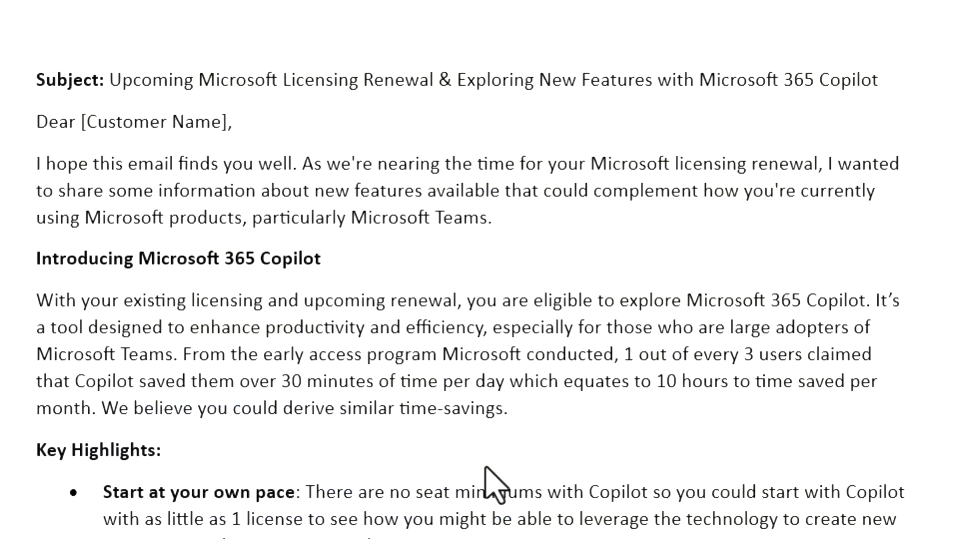
pyautogui.scroll(-3)
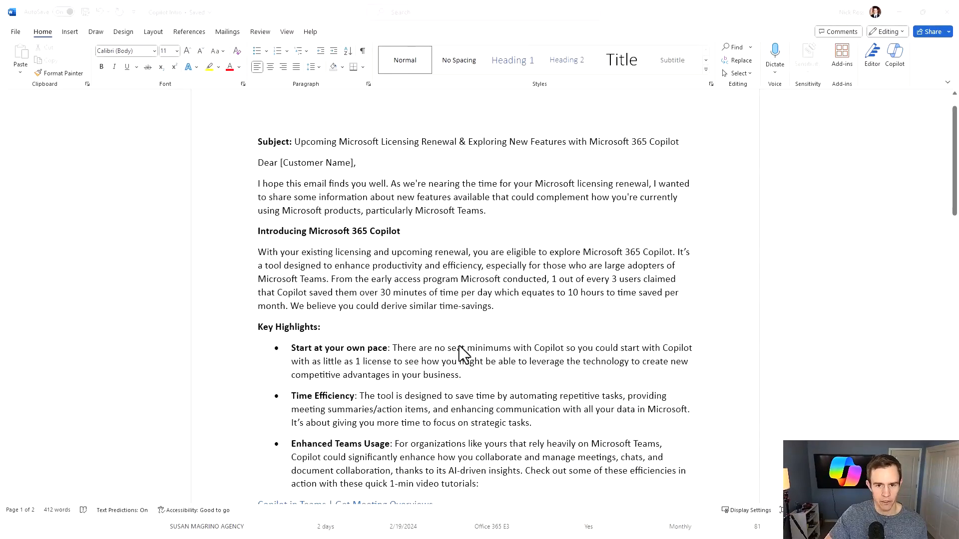
pyautogui.moveTo(585, 169)
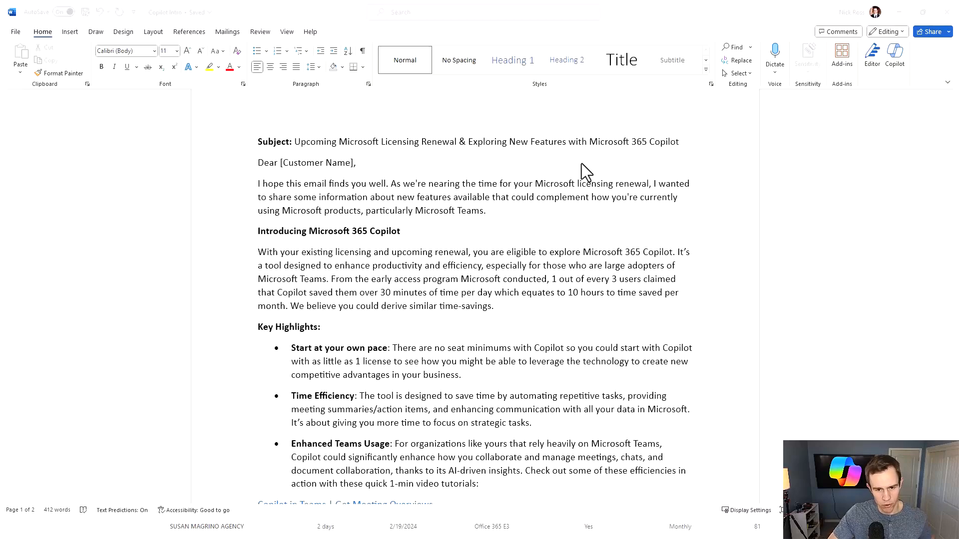
pyautogui.moveTo(437, 256)
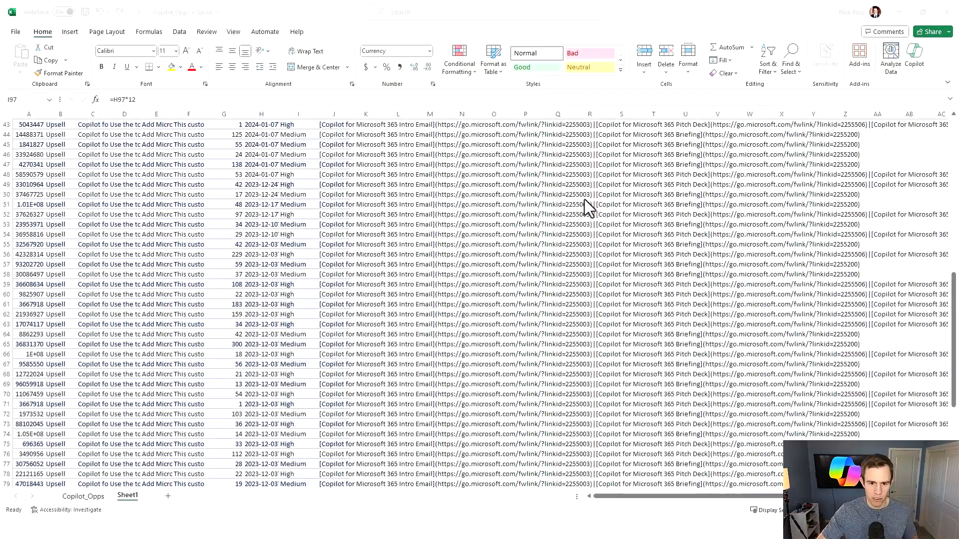
# Step: Scroll Sheet1 of Copilot_Opps to the top and select cell C2 in the upsell rows
pyautogui.scroll(3)
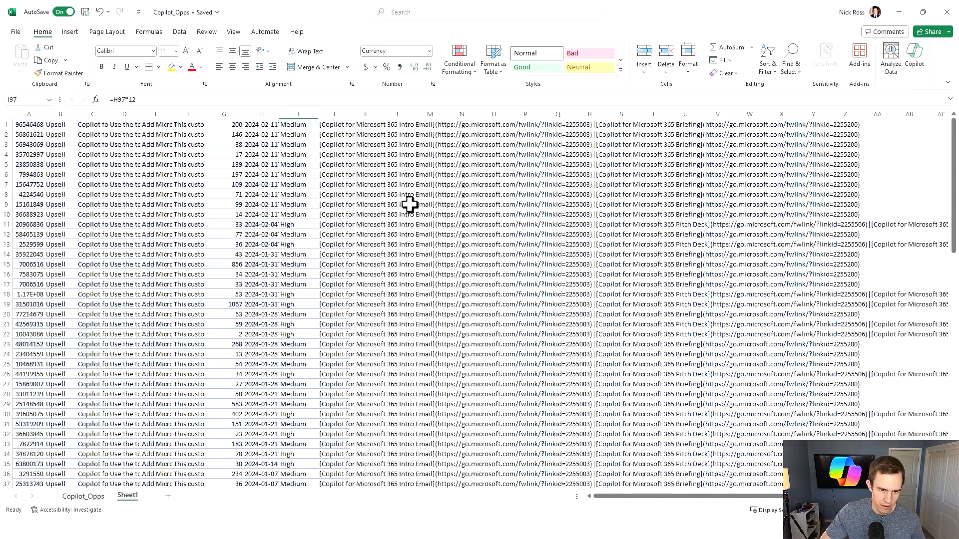
pyautogui.moveTo(323, 177)
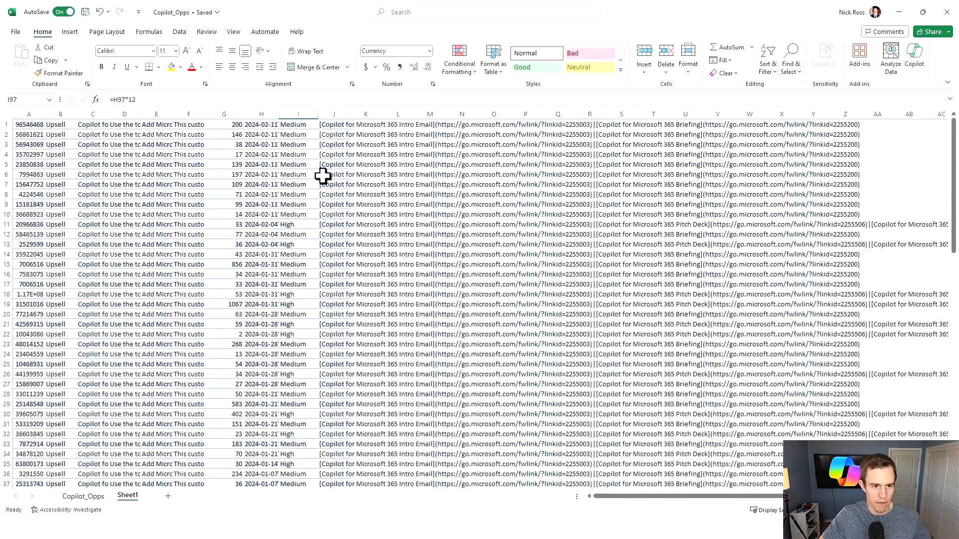
pyautogui.click(93, 133)
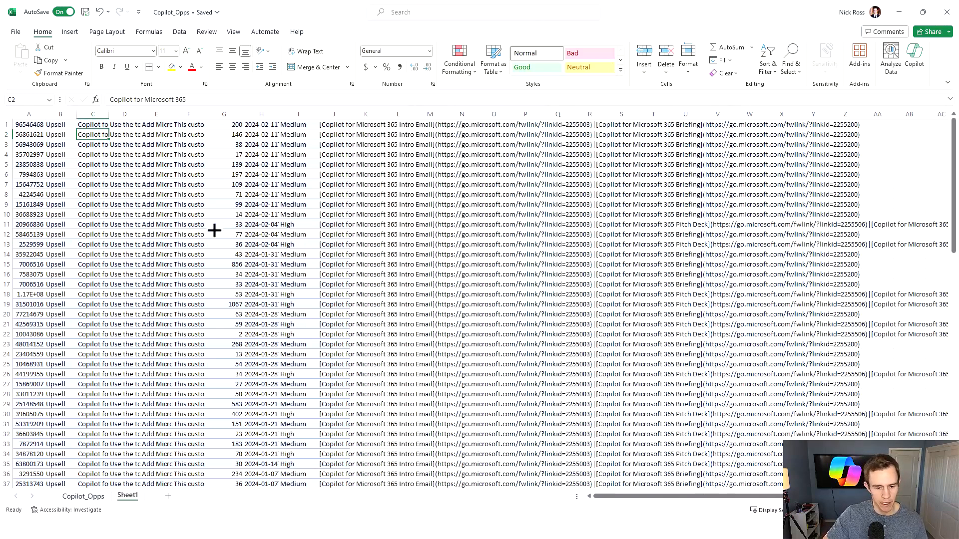
pyautogui.moveTo(256, 322)
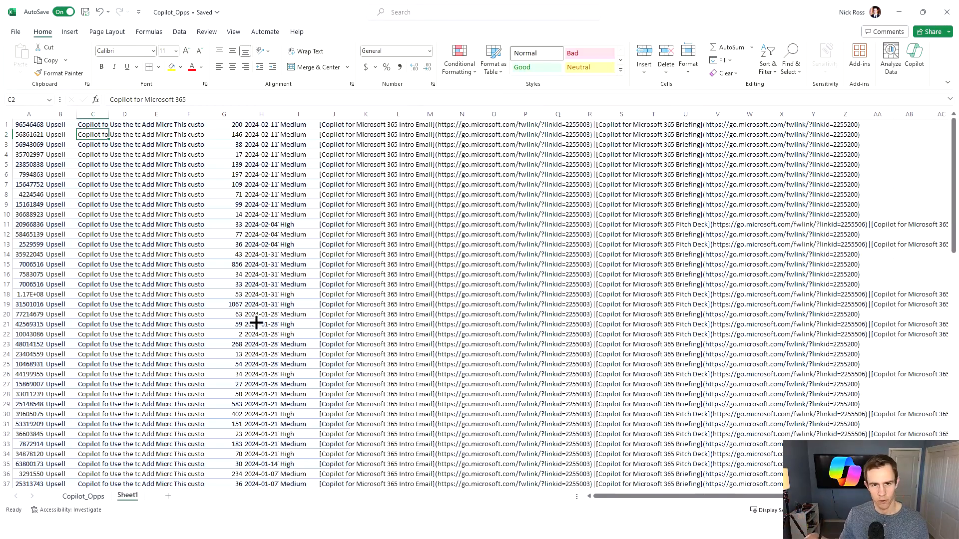